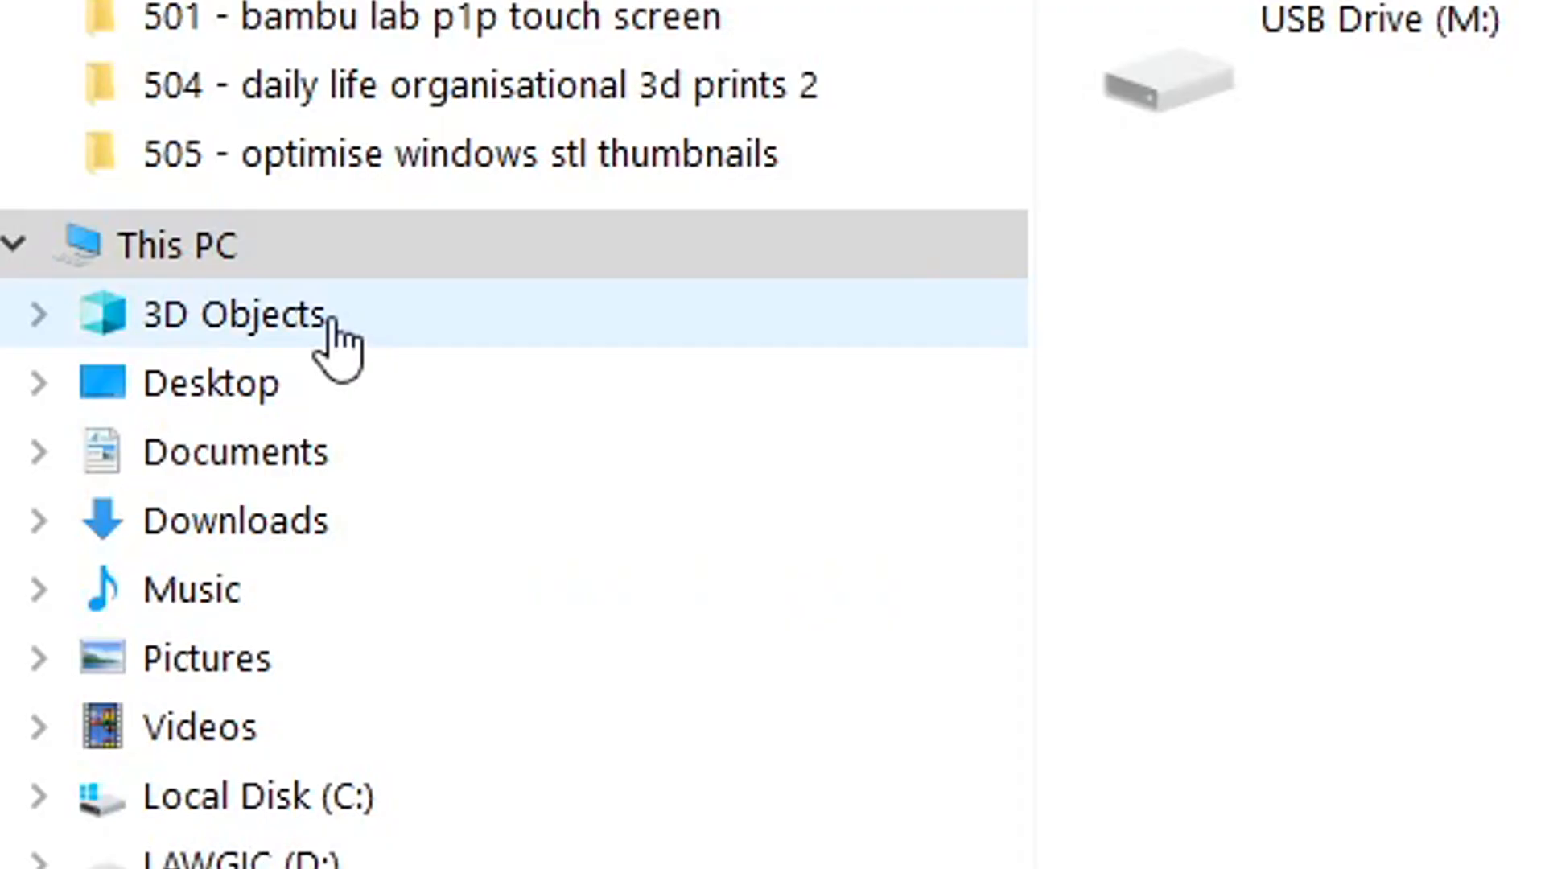
mouse_move(370, 331)
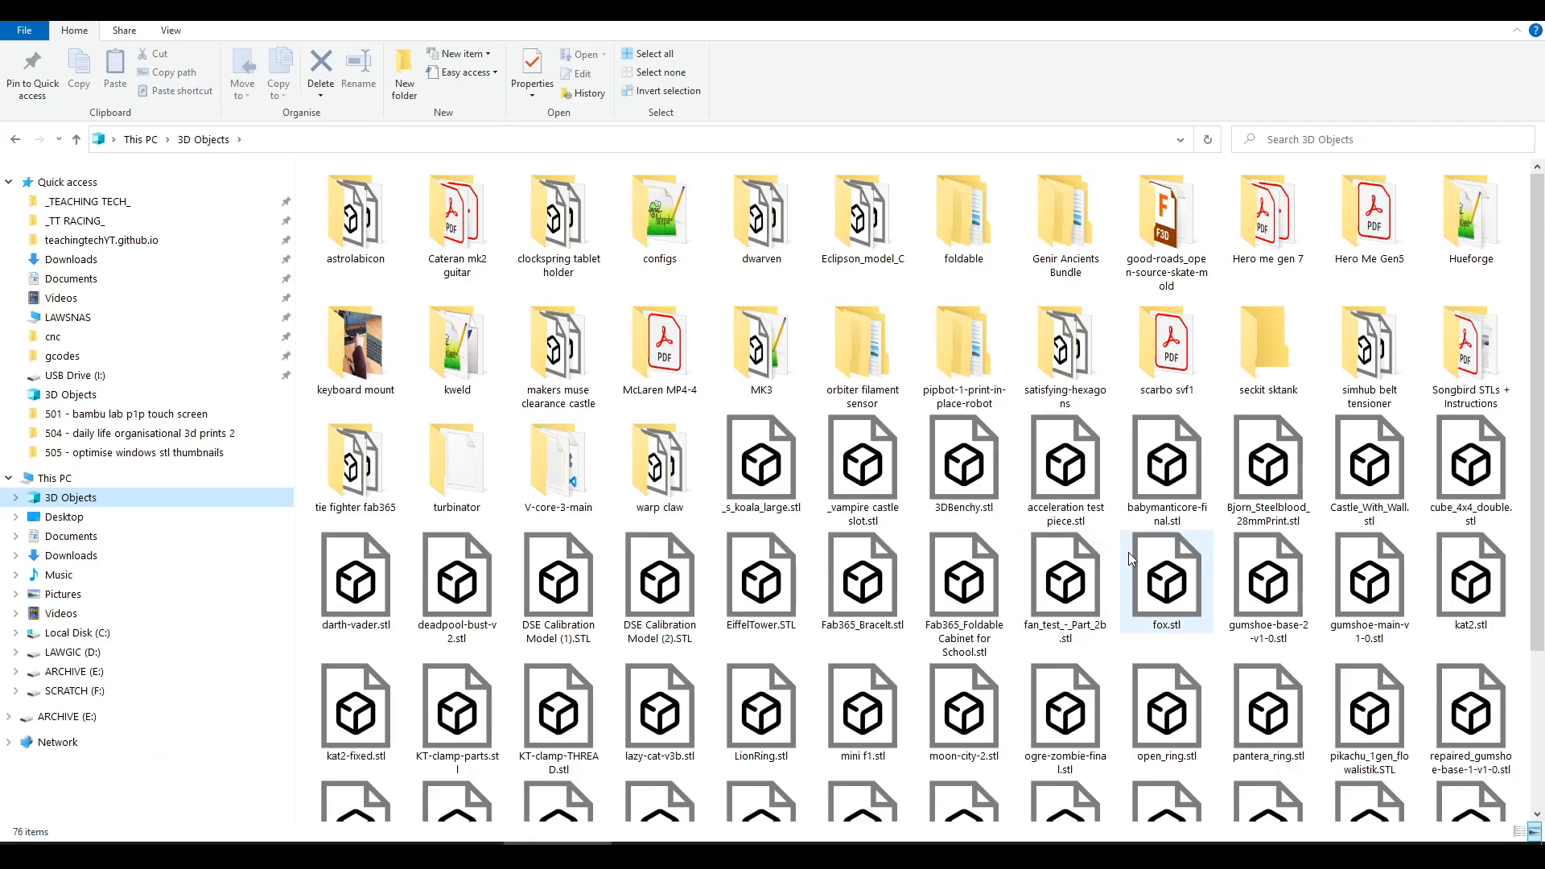
Open the 3D Objects folder from This PC in the navigation pane
scroll(down, 3)
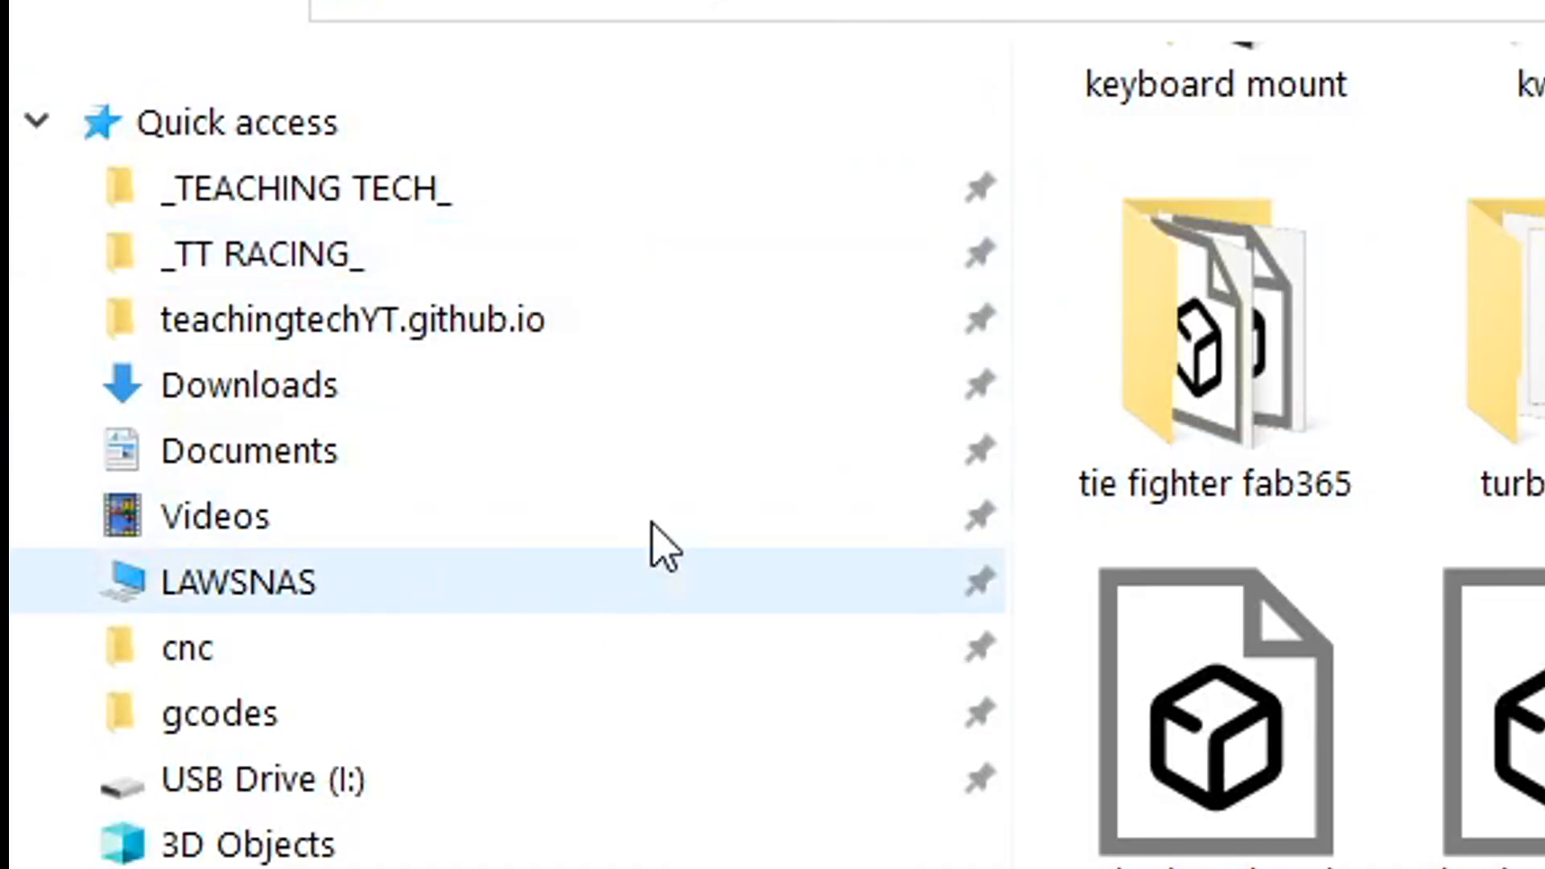
click(352, 320)
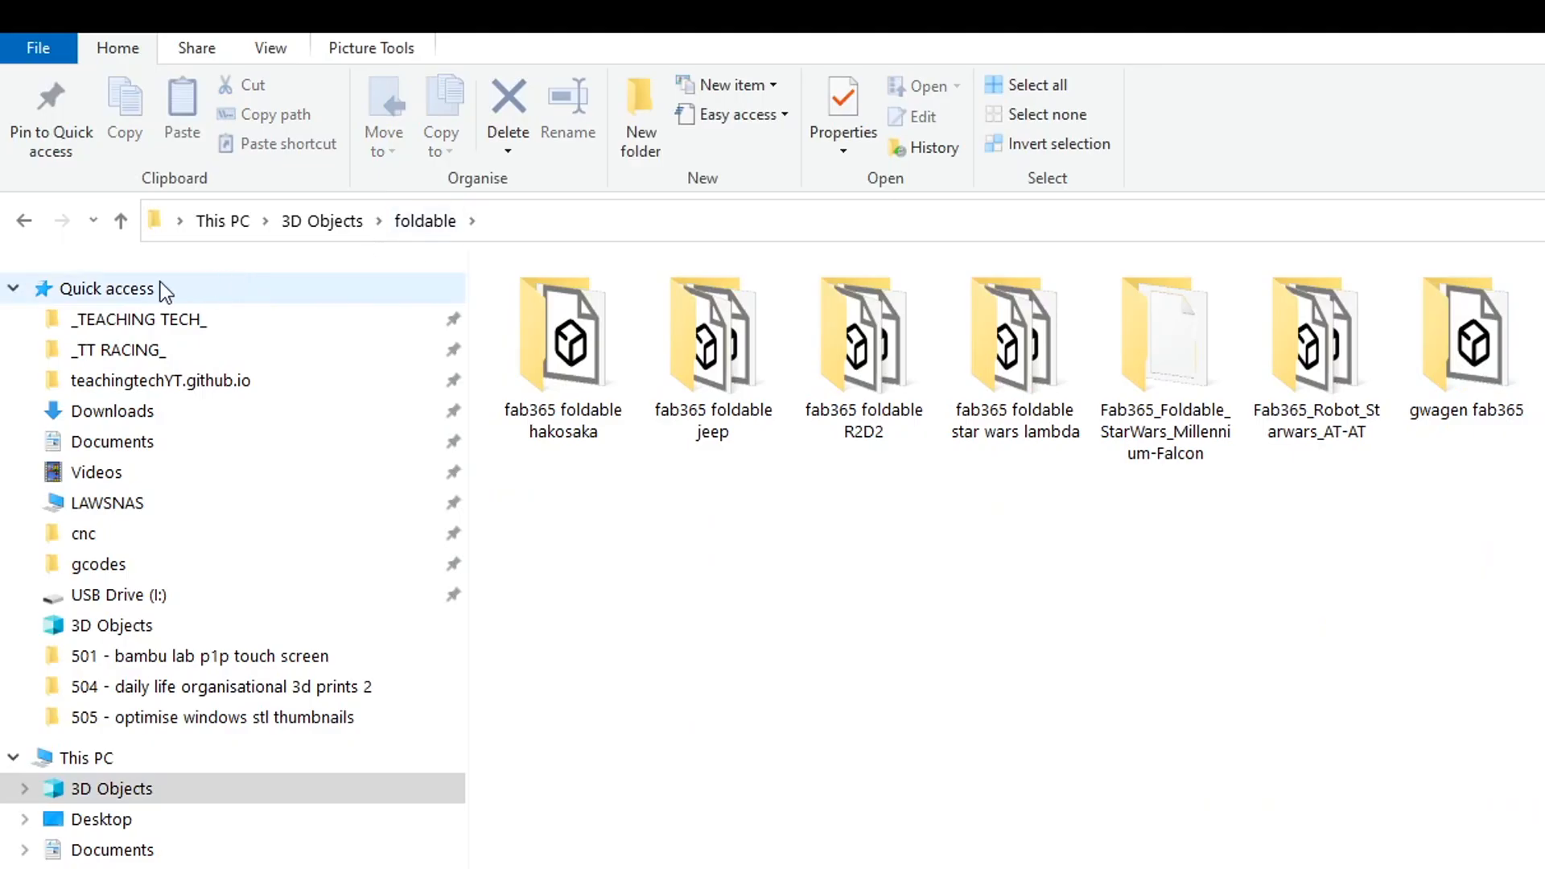
Pin the foldable folder to Quick access, drag it above gcodes, then unpin it
right_click(107, 289)
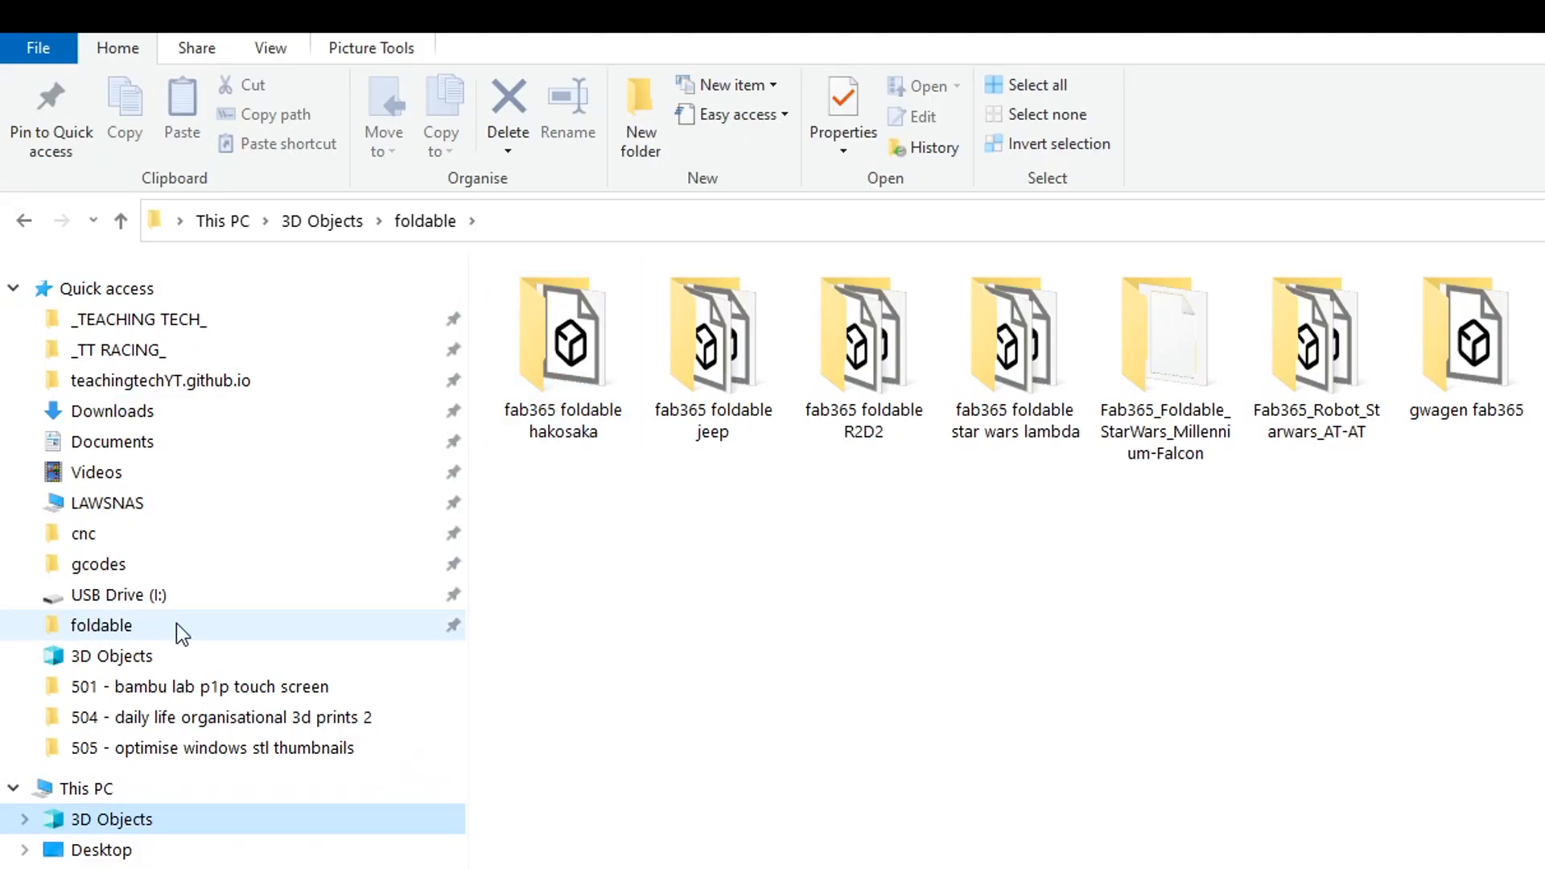
drag(101, 624, 188, 552)
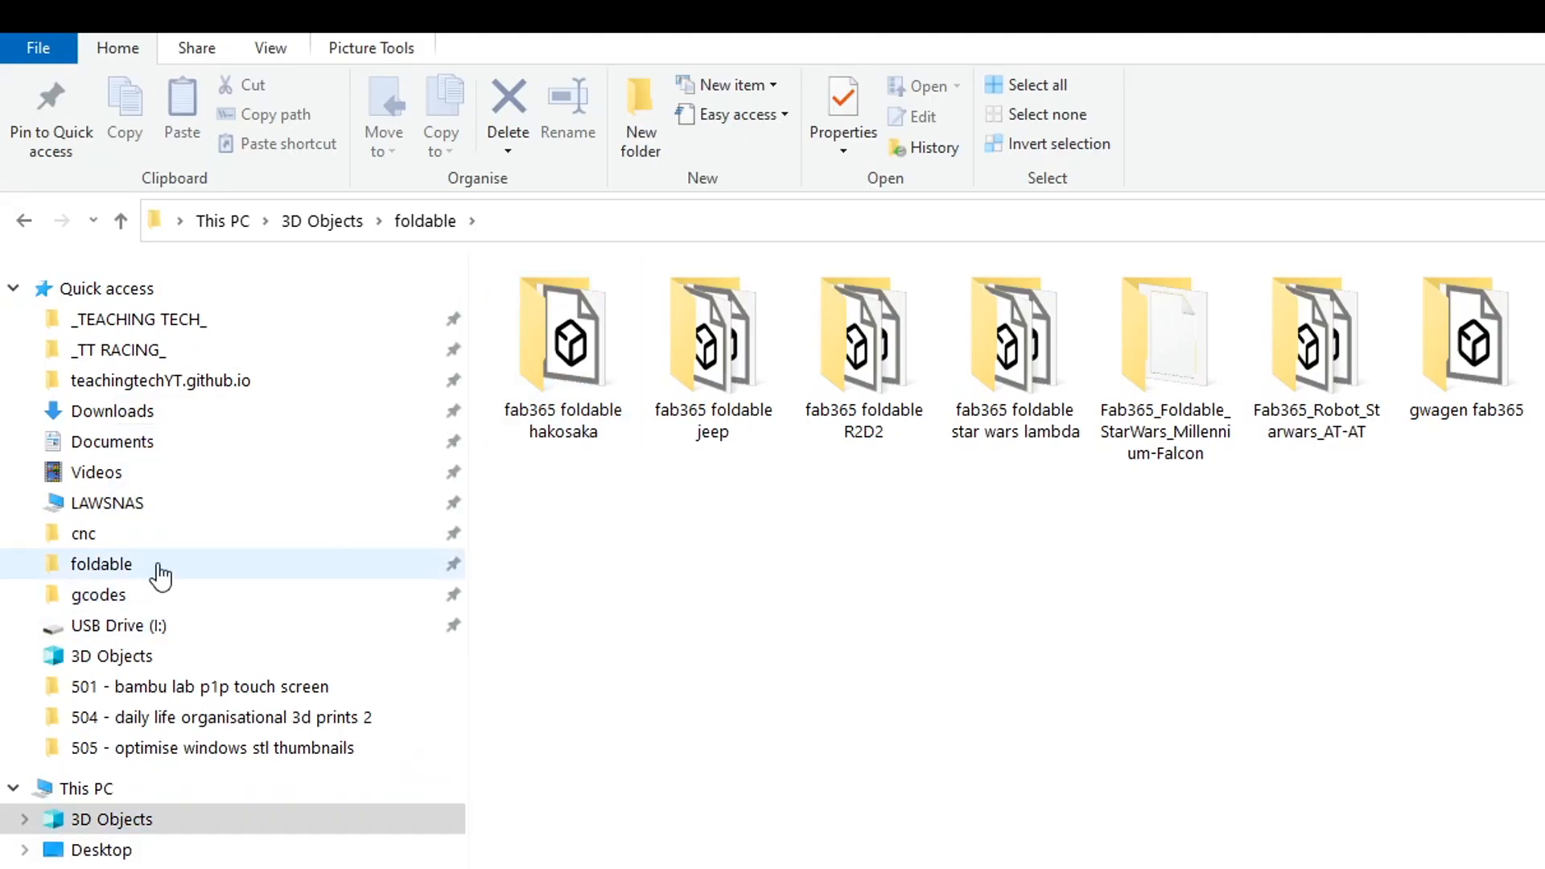
right_click(101, 565)
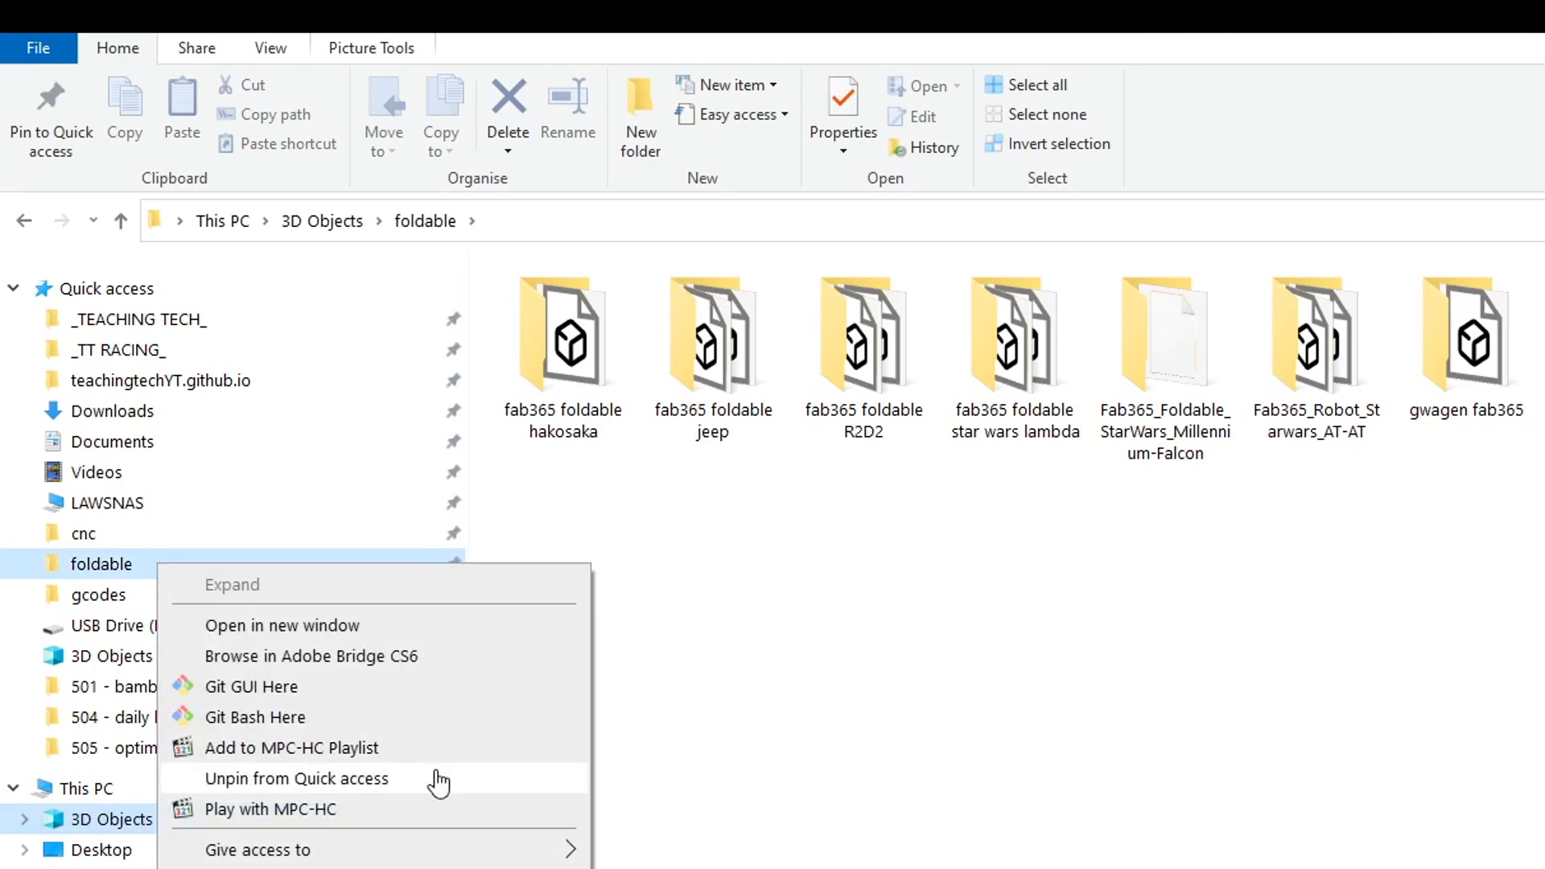
mouse_move(445, 785)
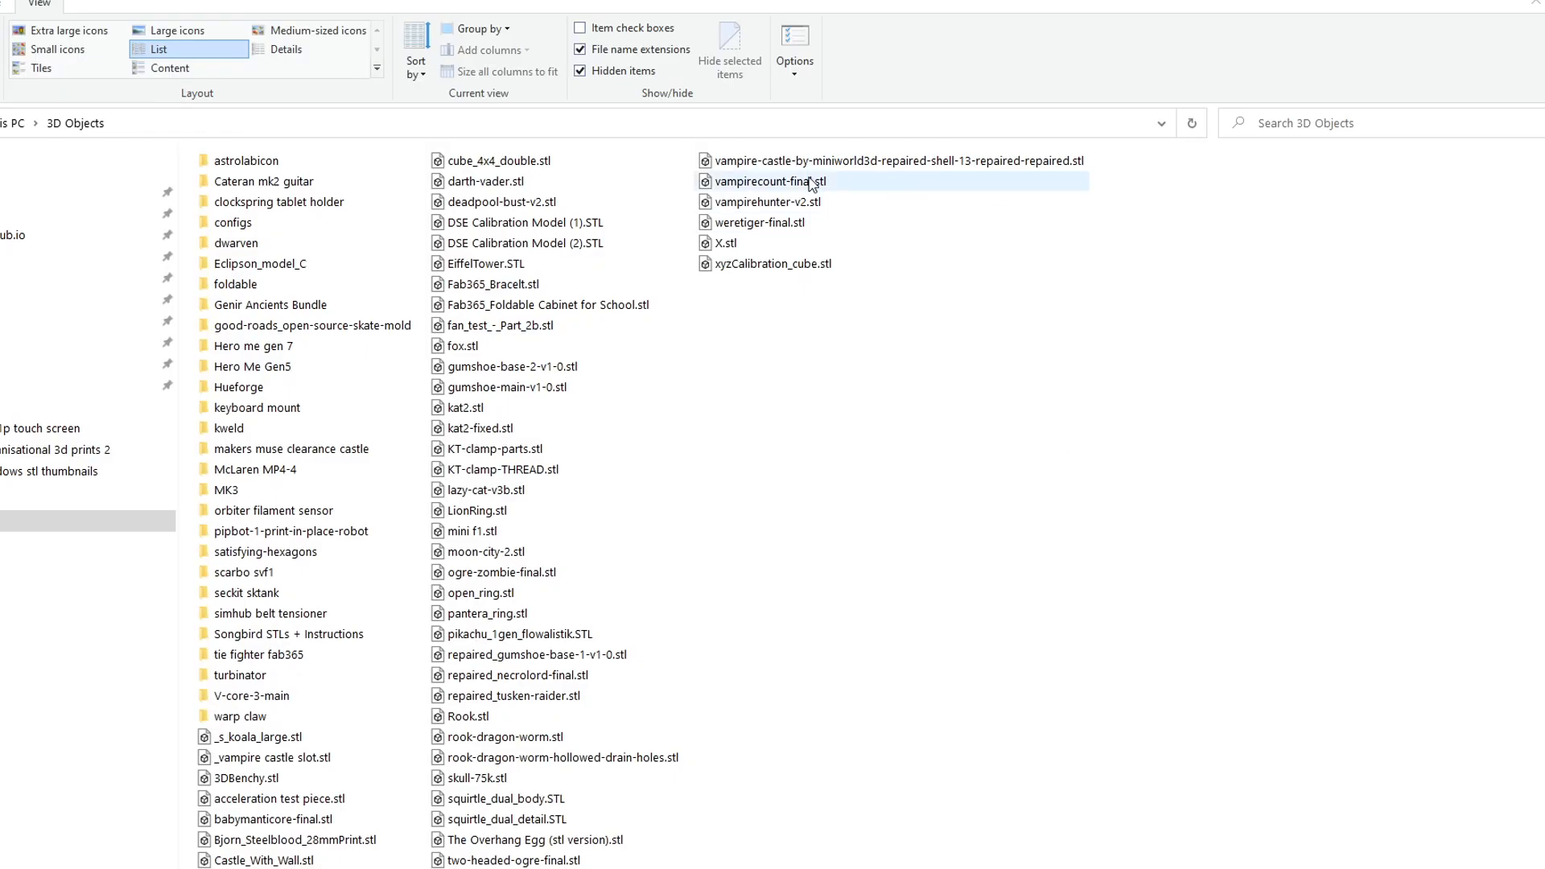
Switch the 3D Objects layout to Large icons and scroll through the icon-only STL files
click(759, 222)
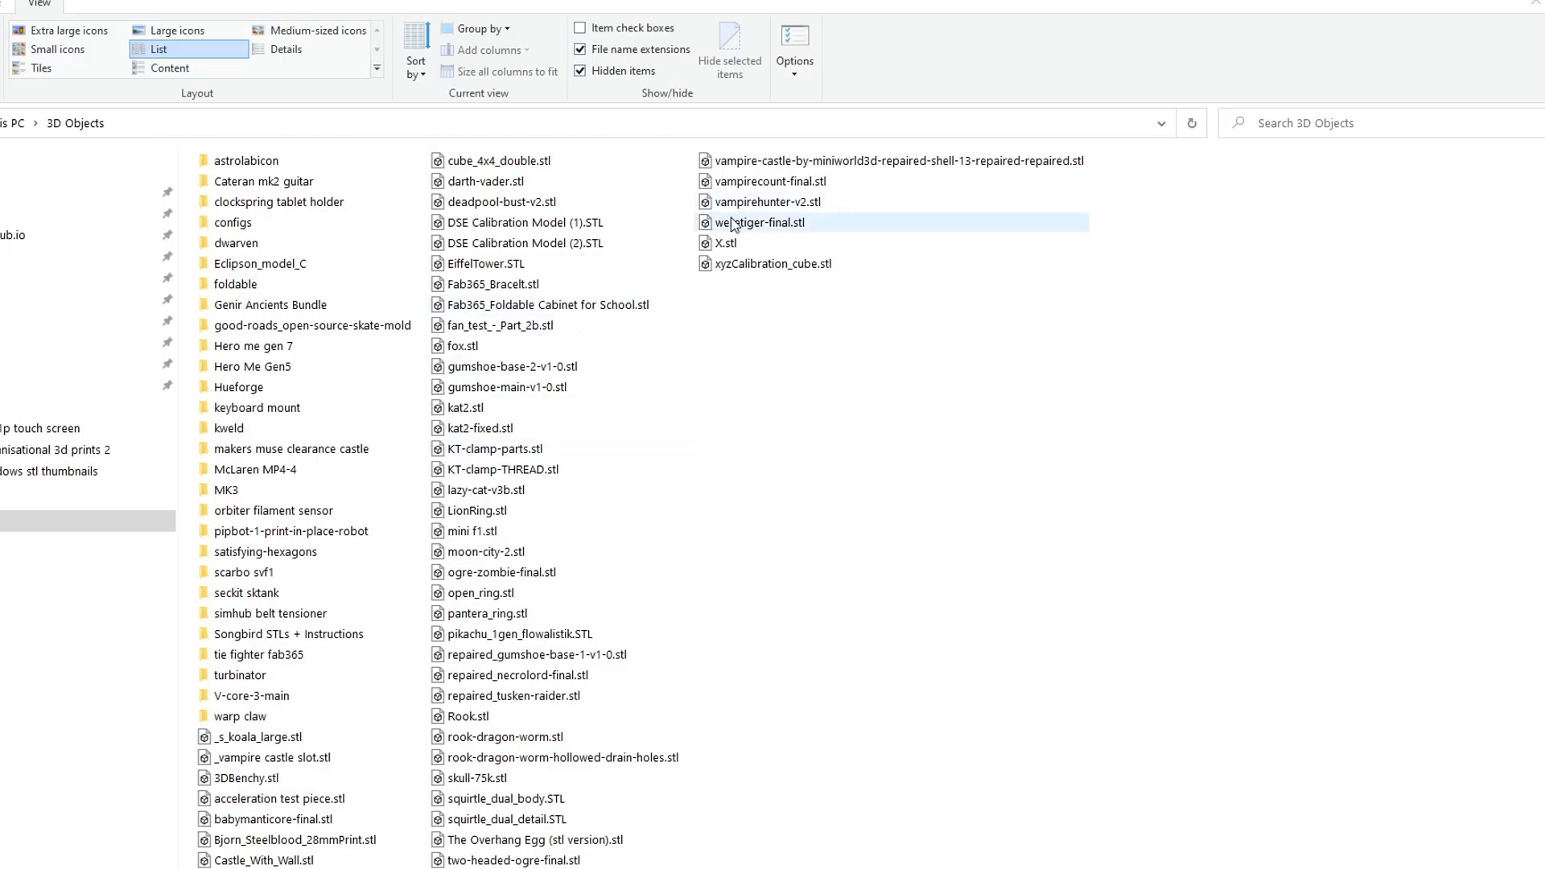
click(173, 29)
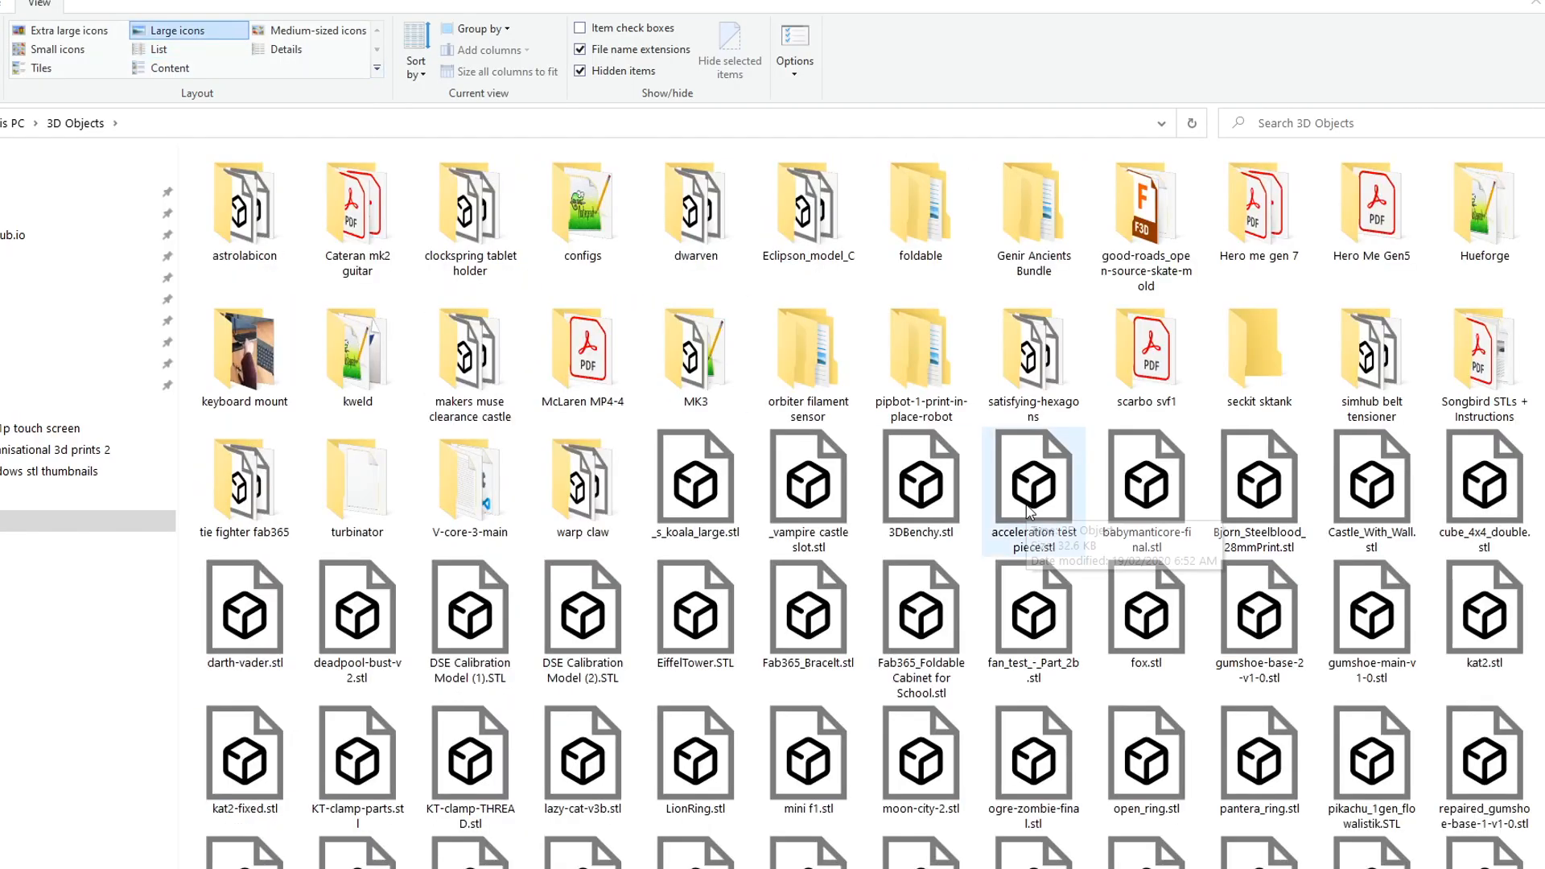
scroll(down, 3)
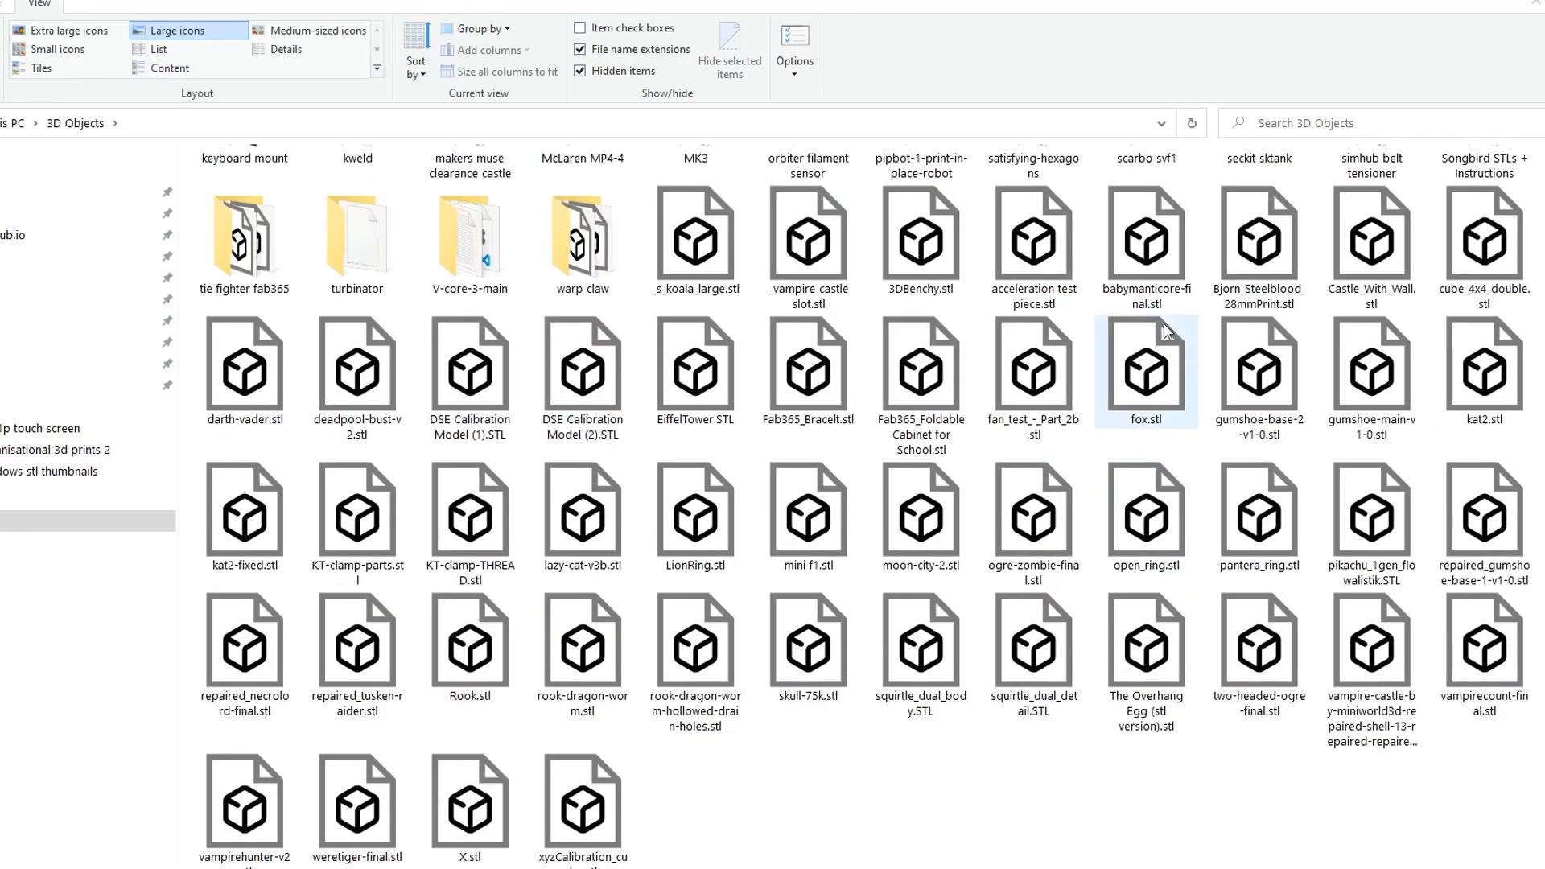
click(826, 735)
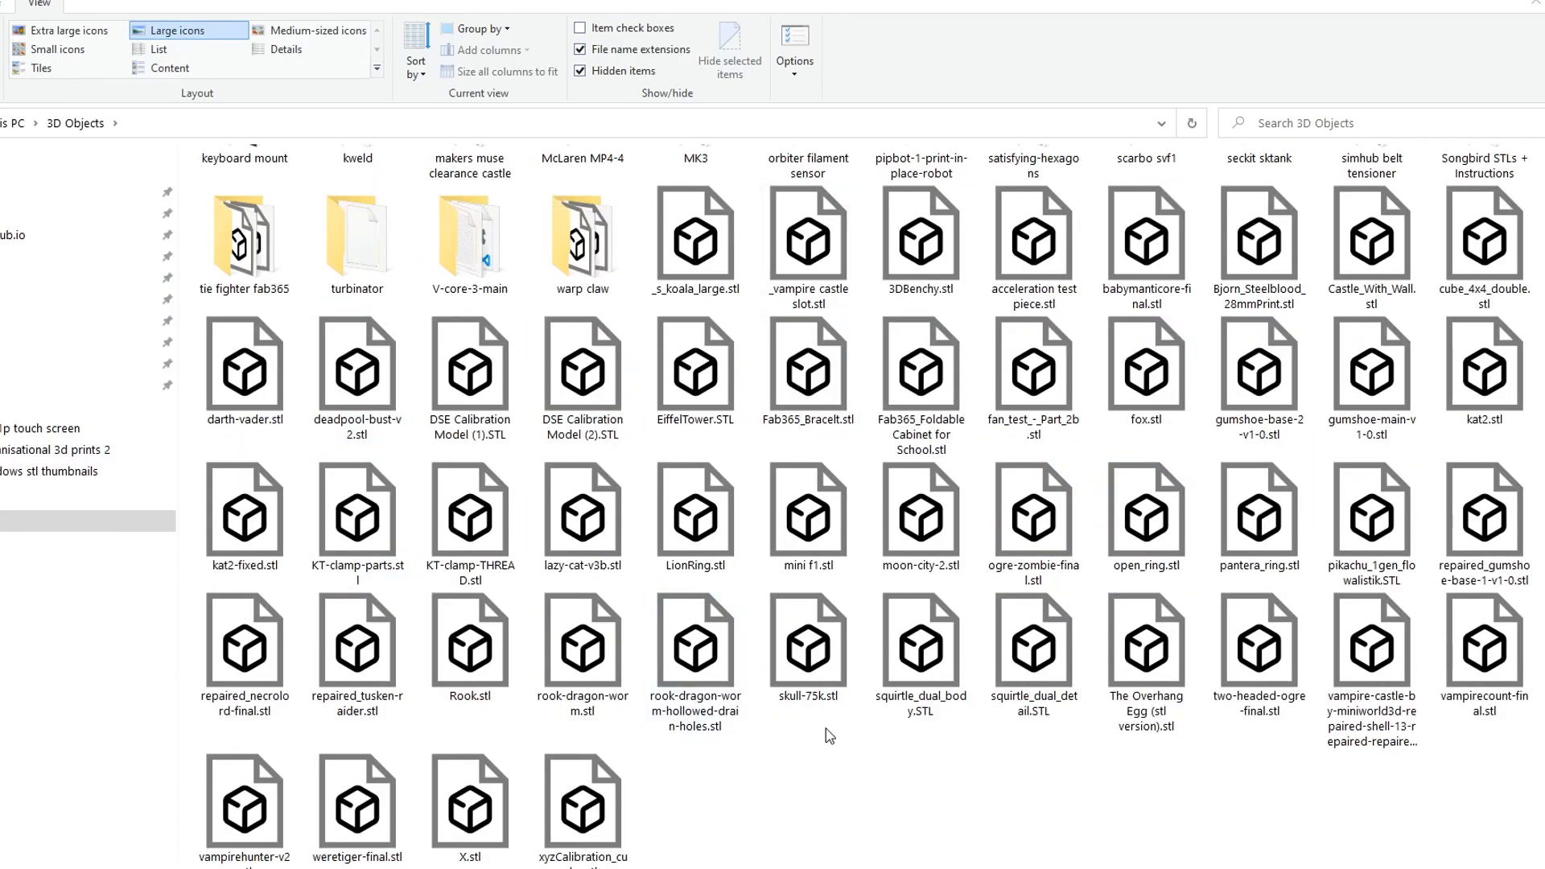
mouse_move(885, 738)
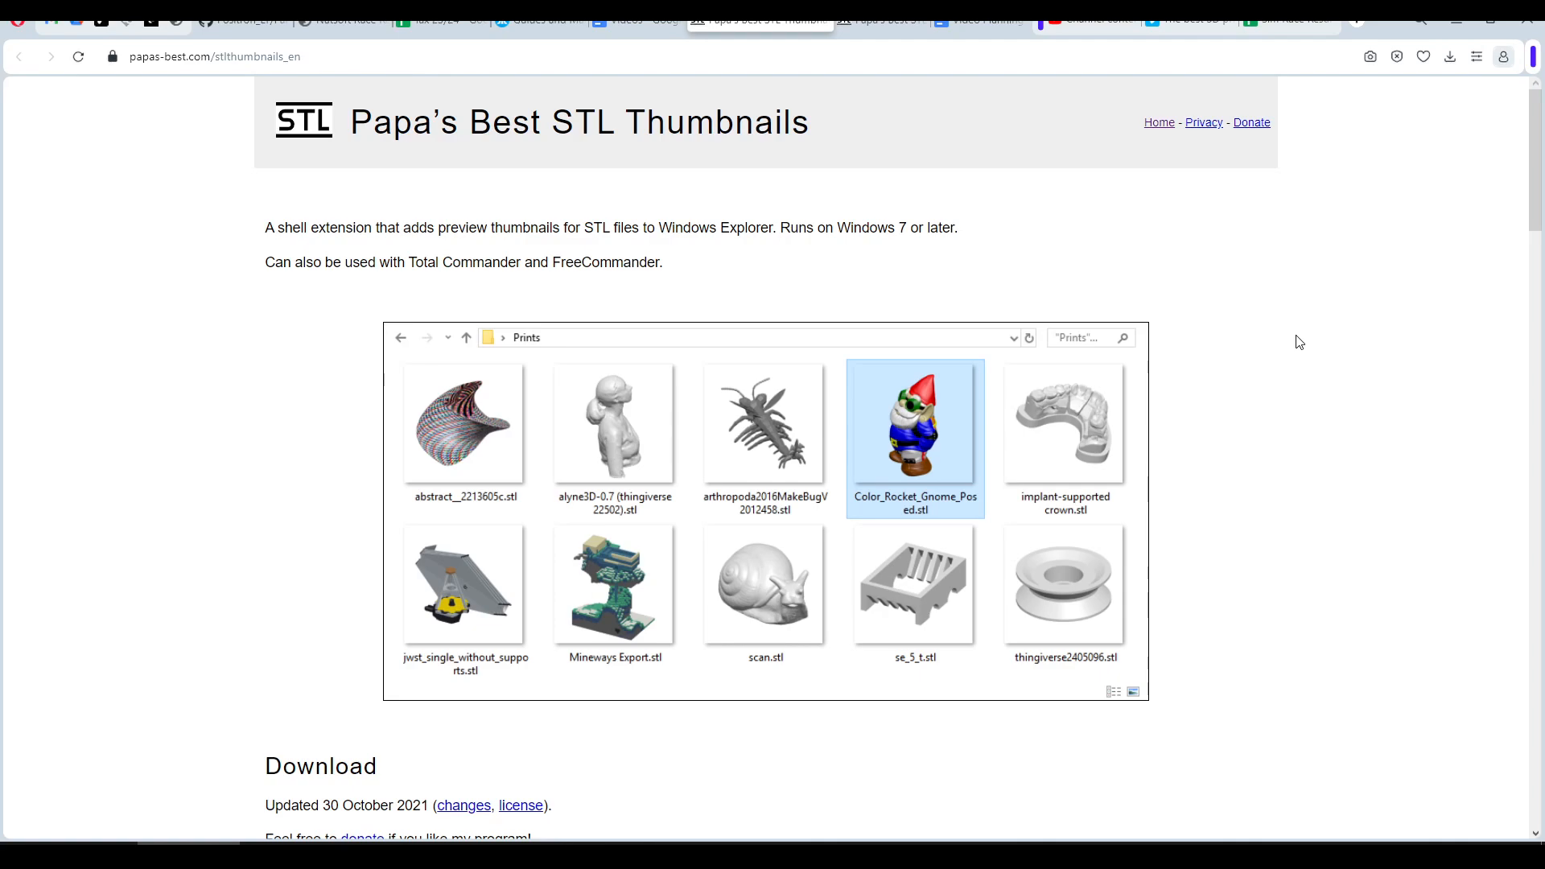
Browse papas-best.com/stlthumbnails_en and download the 64-bit Setup installer
scroll(down, 3)
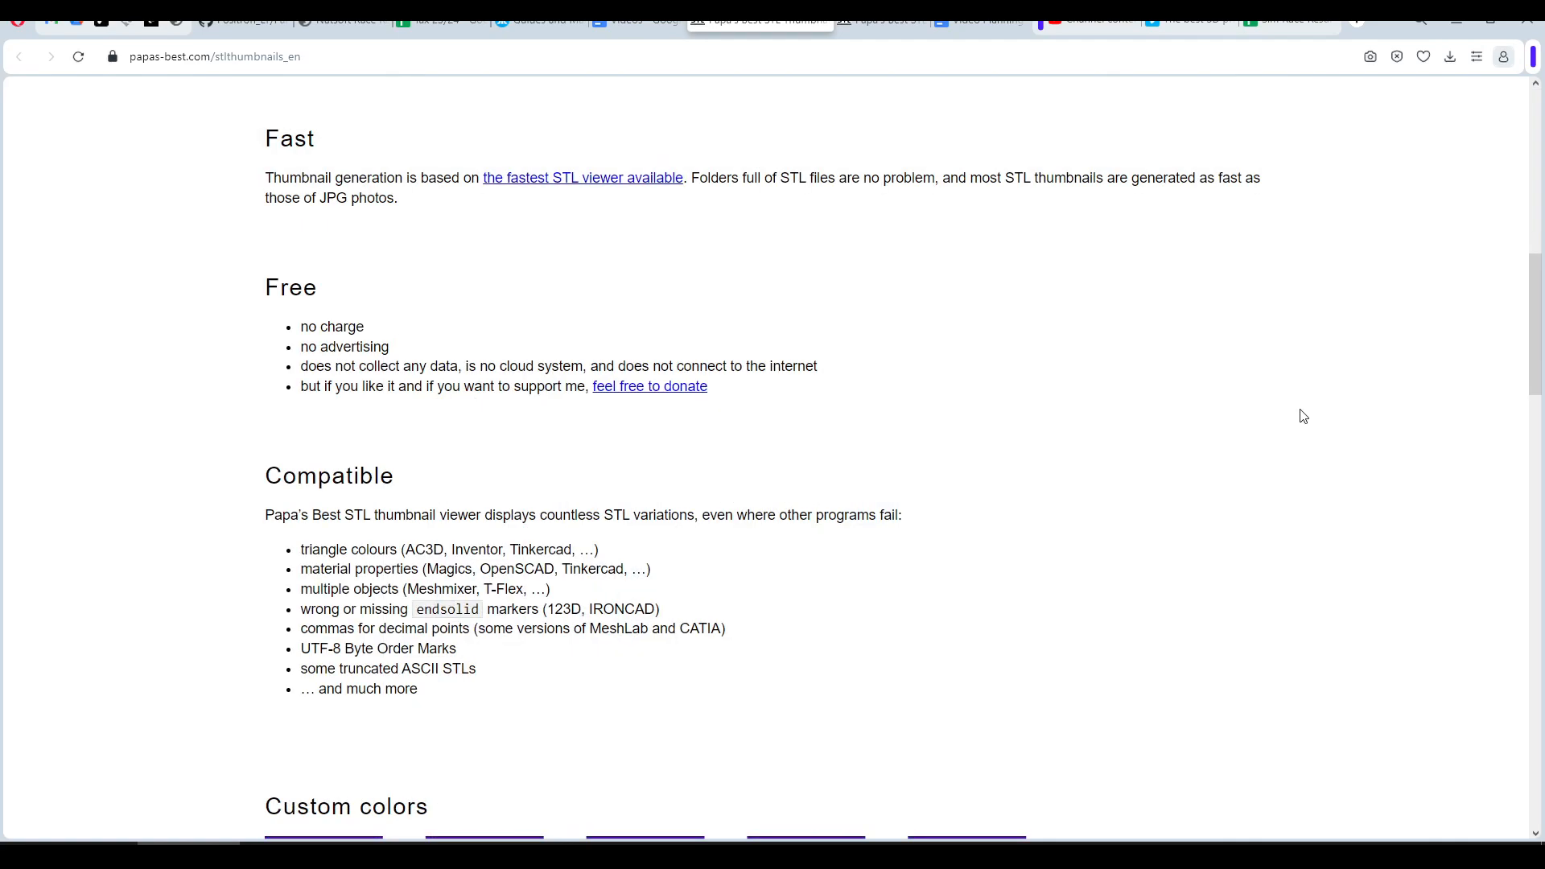
mouse_move(1155, 339)
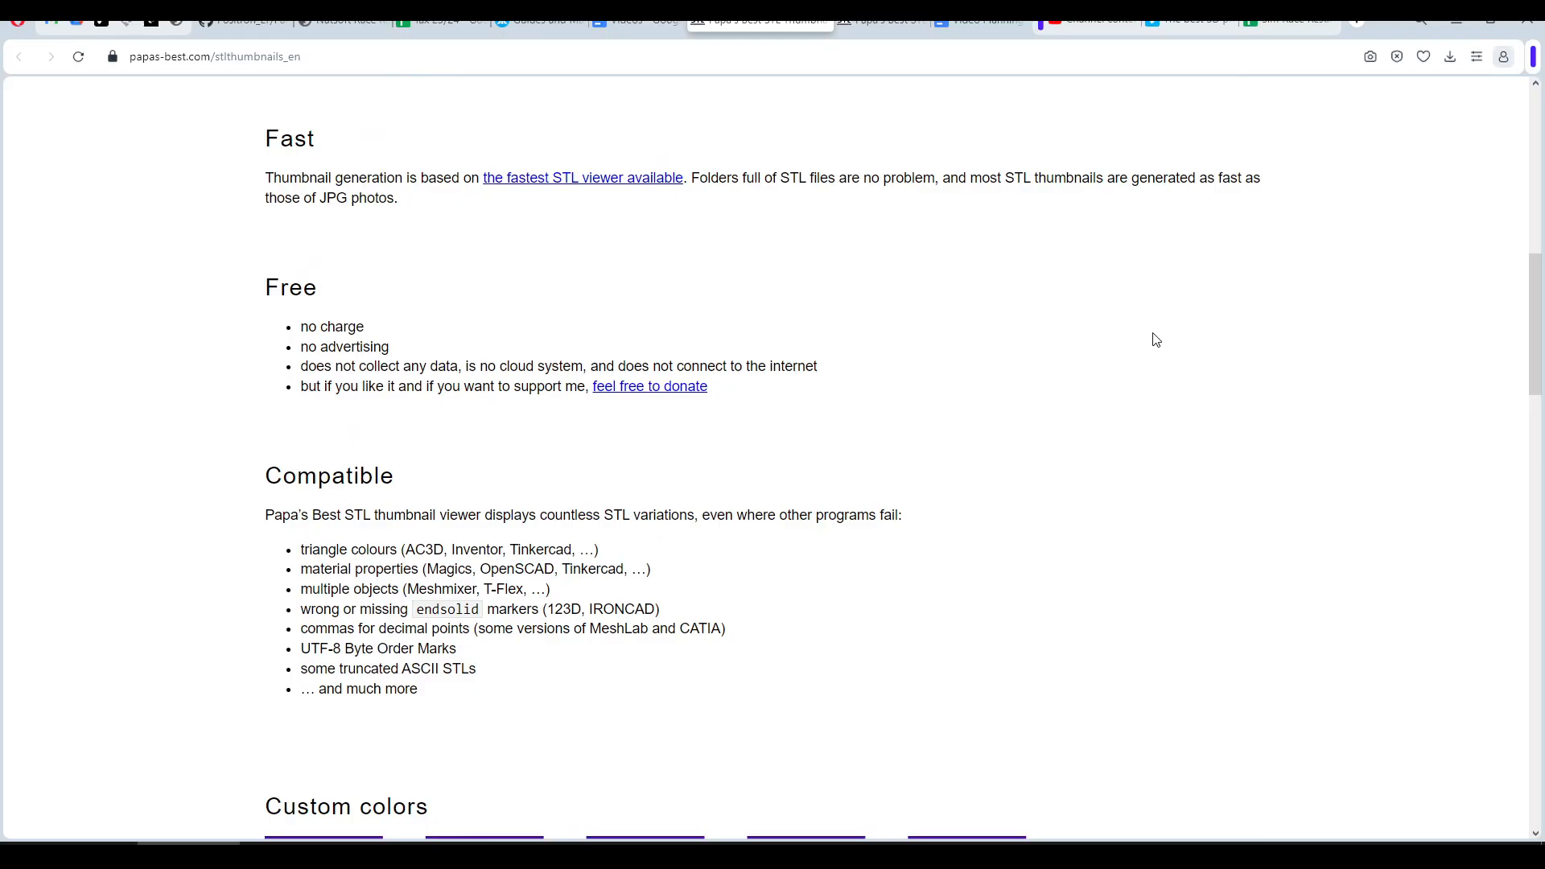
mouse_move(1200, 386)
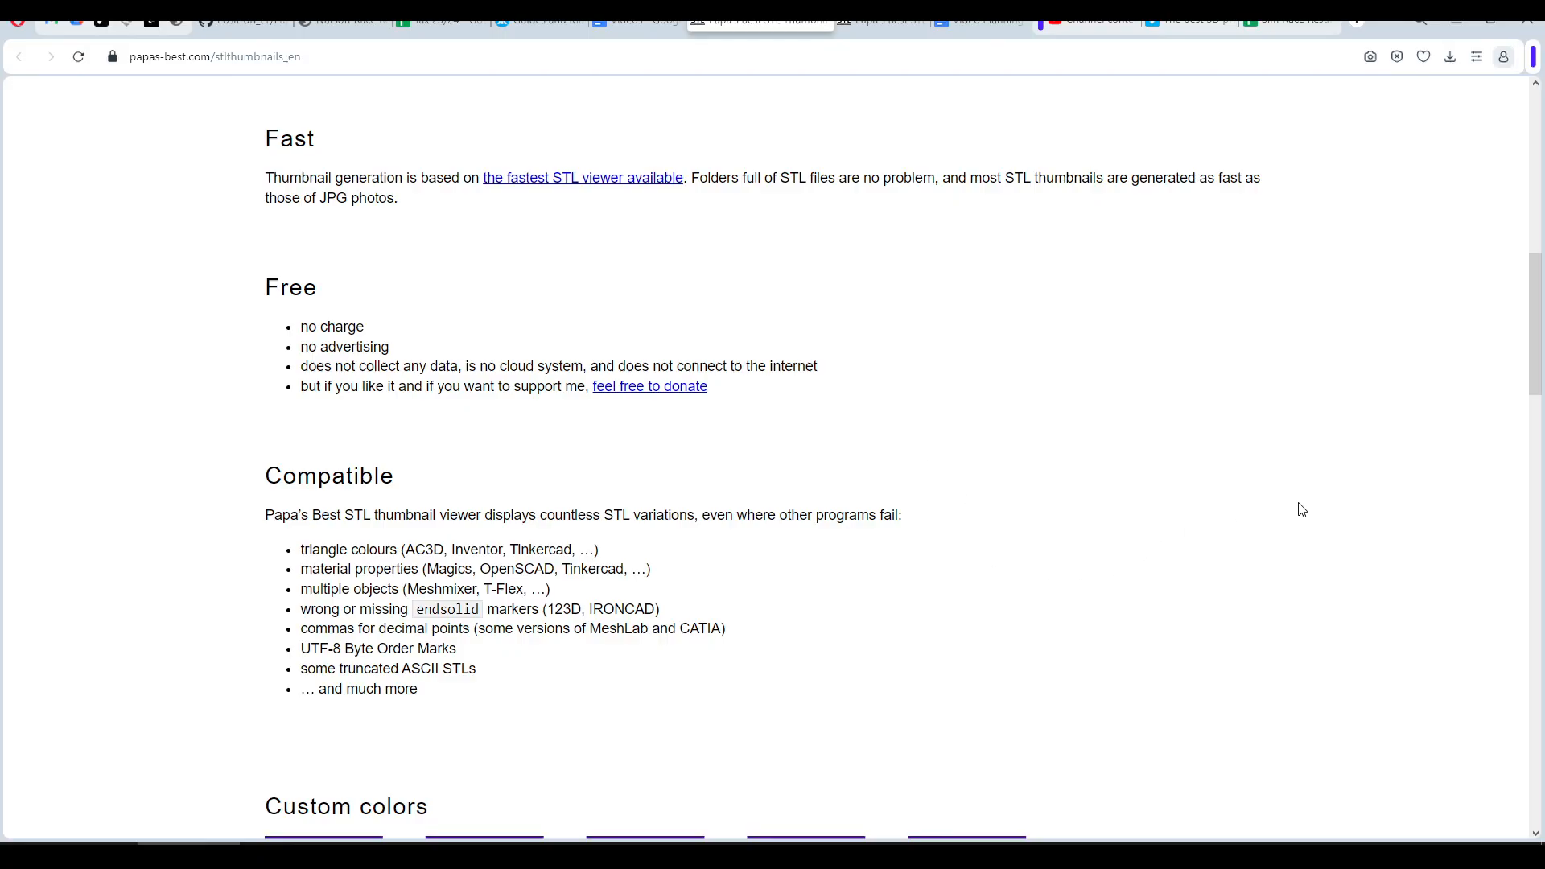
scroll(down, 3)
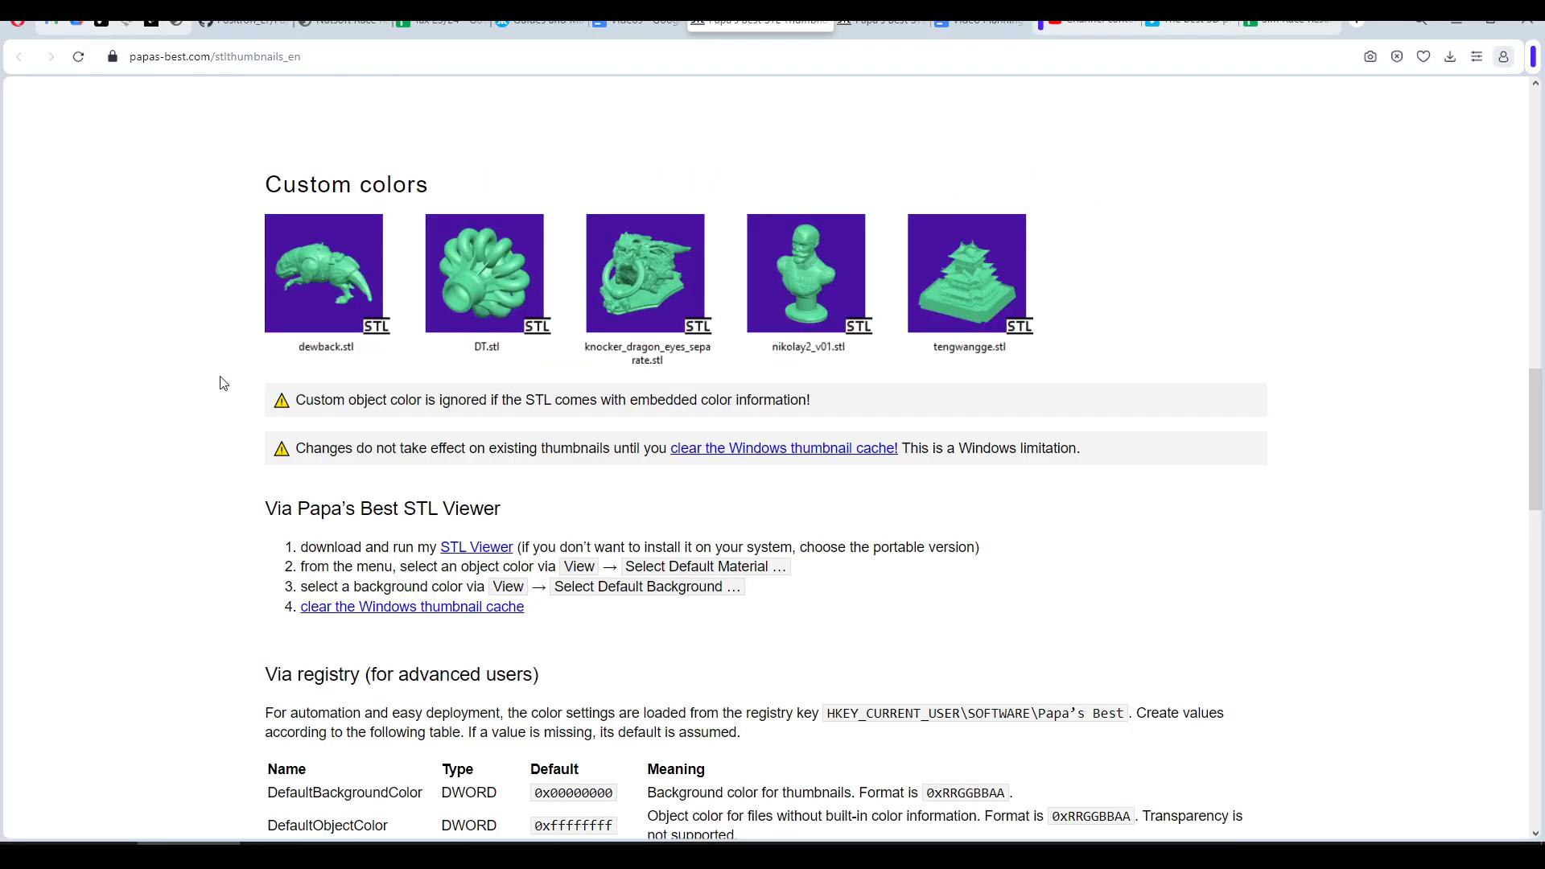
scroll(down, 3)
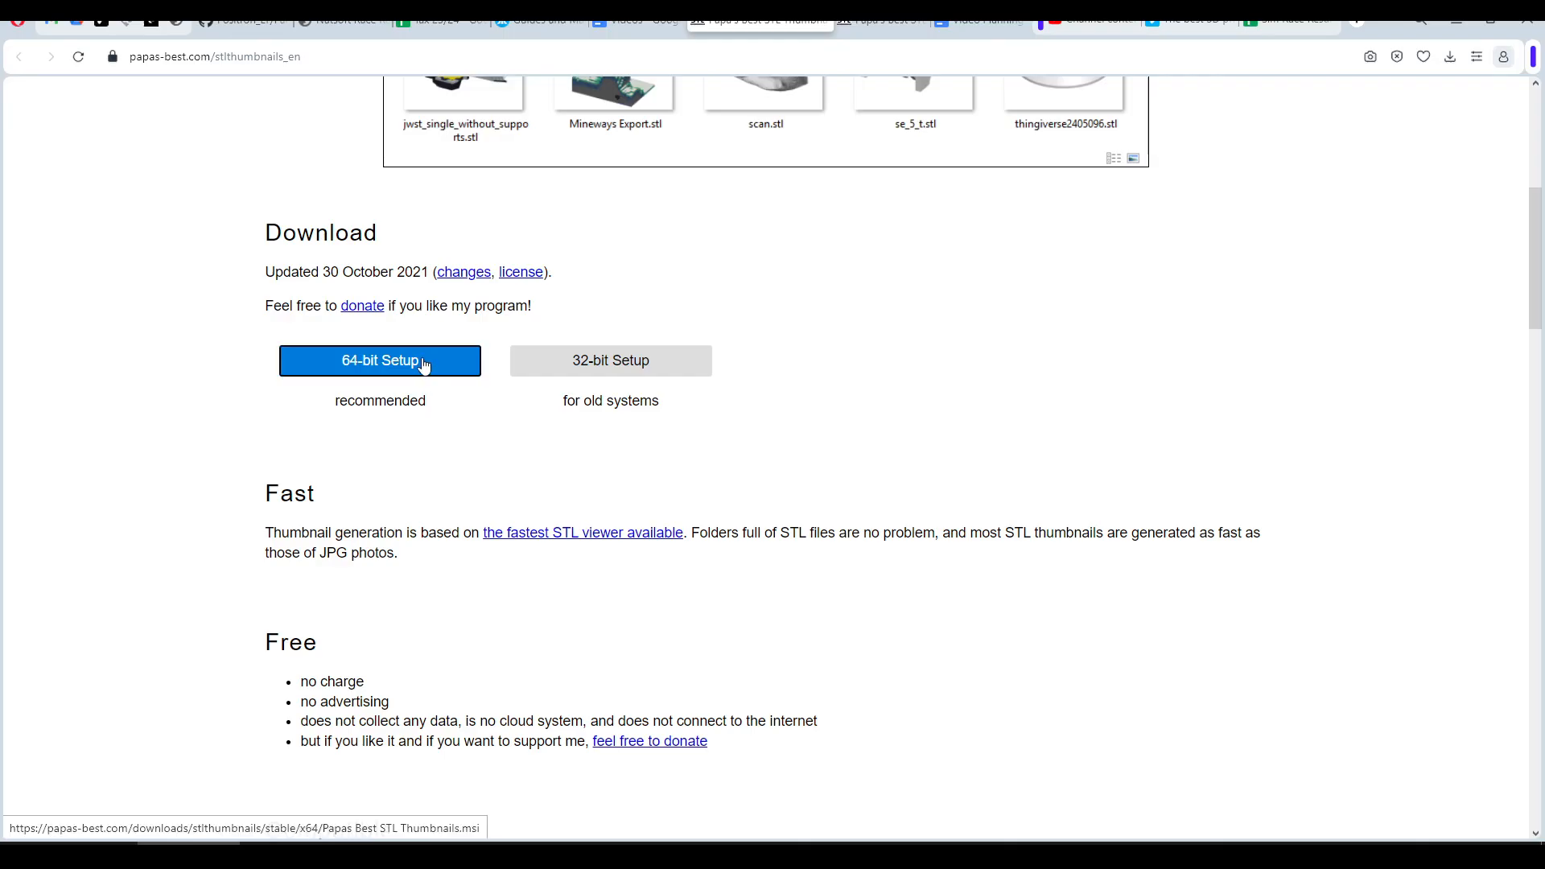
click(380, 360)
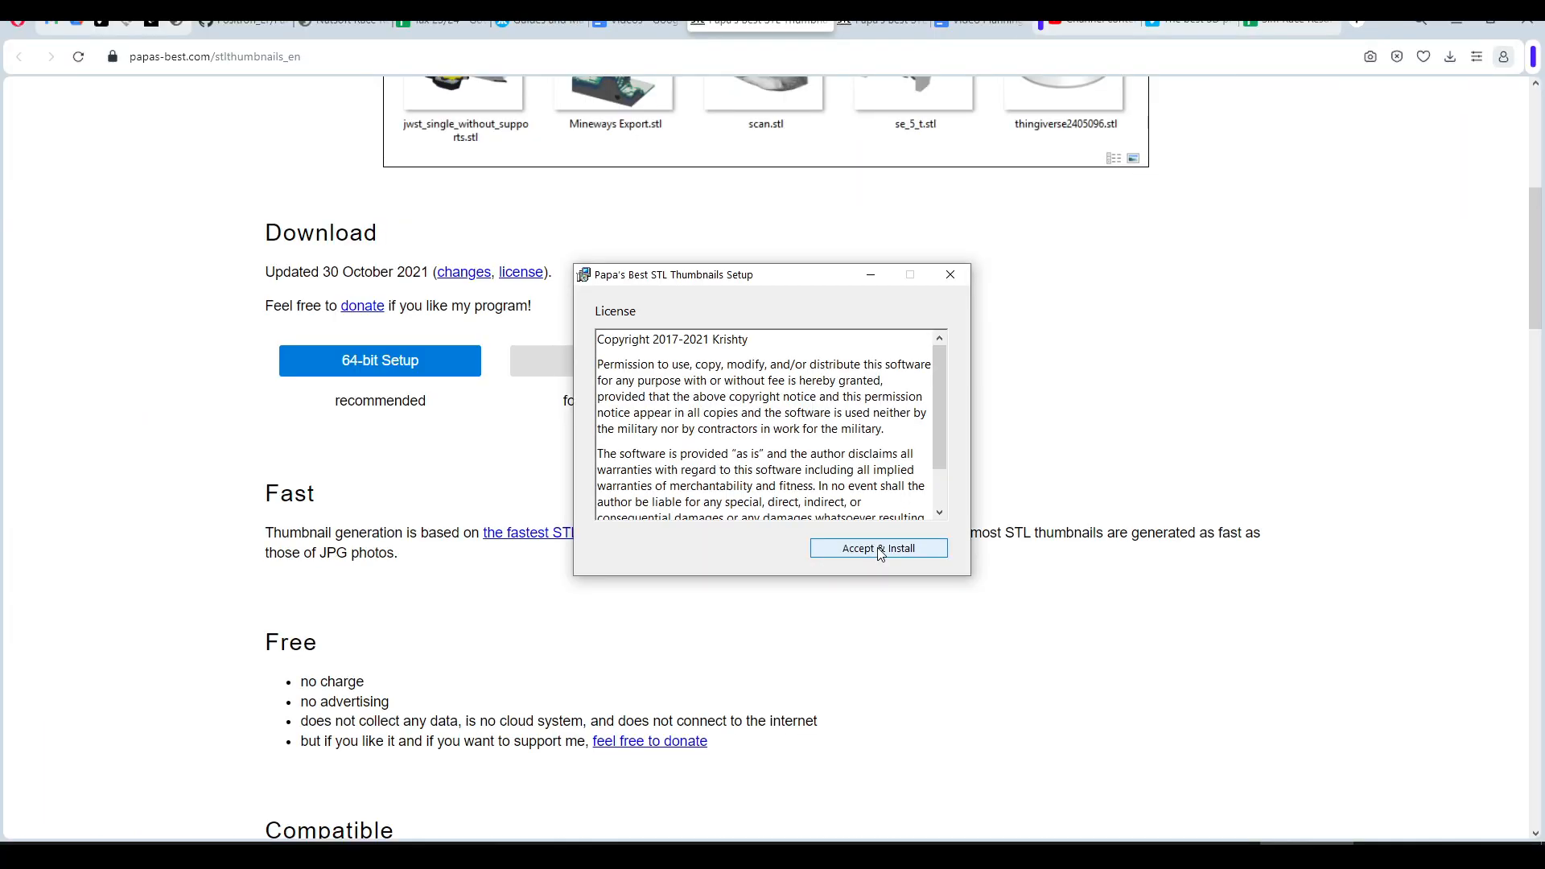
Accept the license, install Papa's Best STL Thumbnails, and finish setup
click(879, 548)
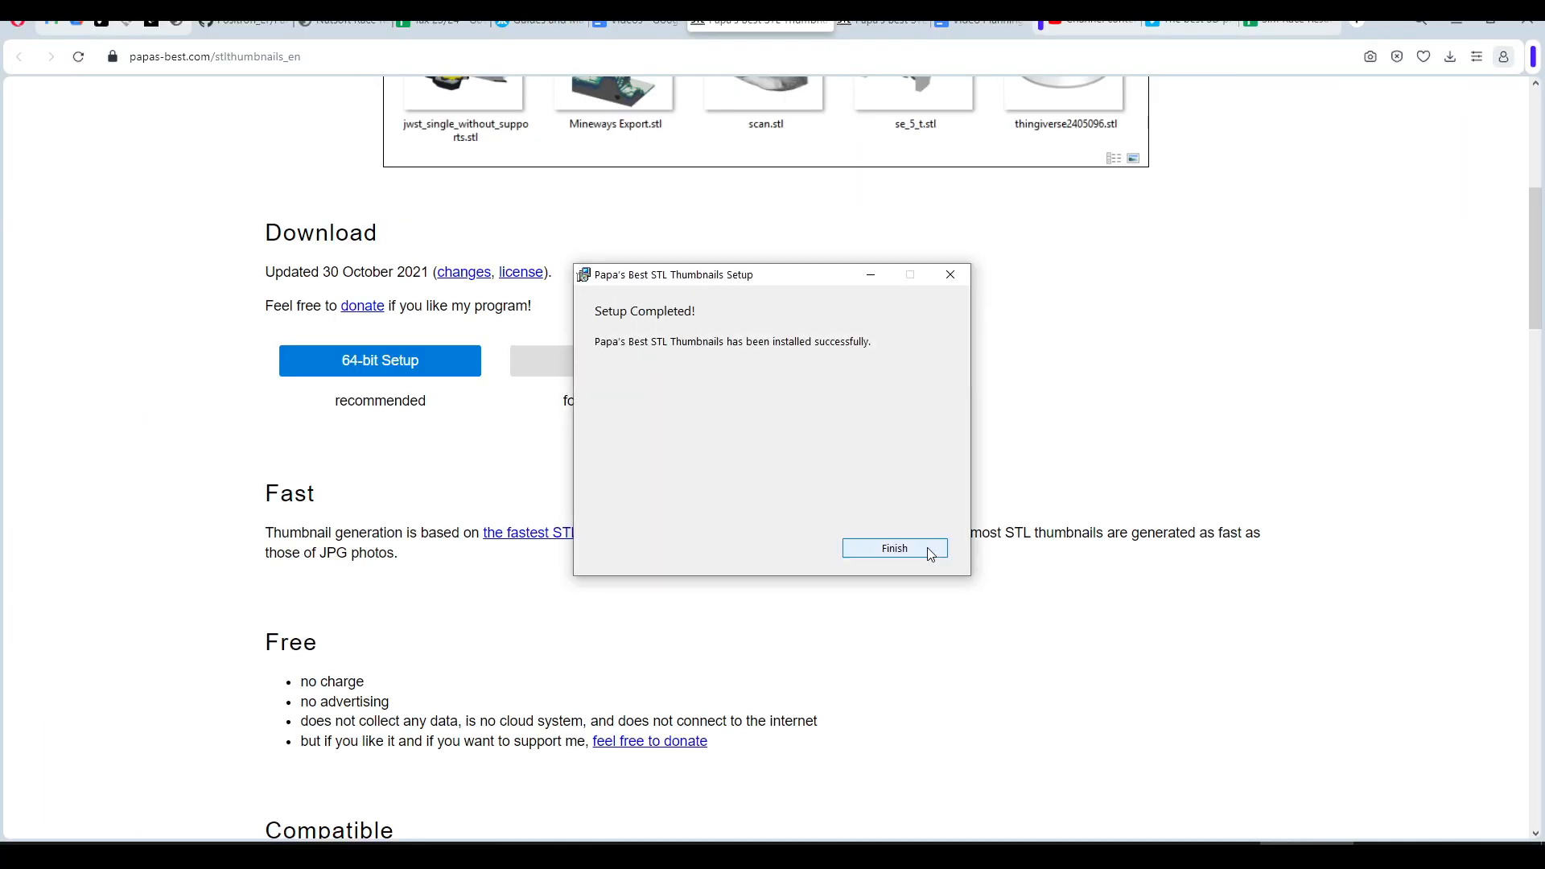
click(895, 548)
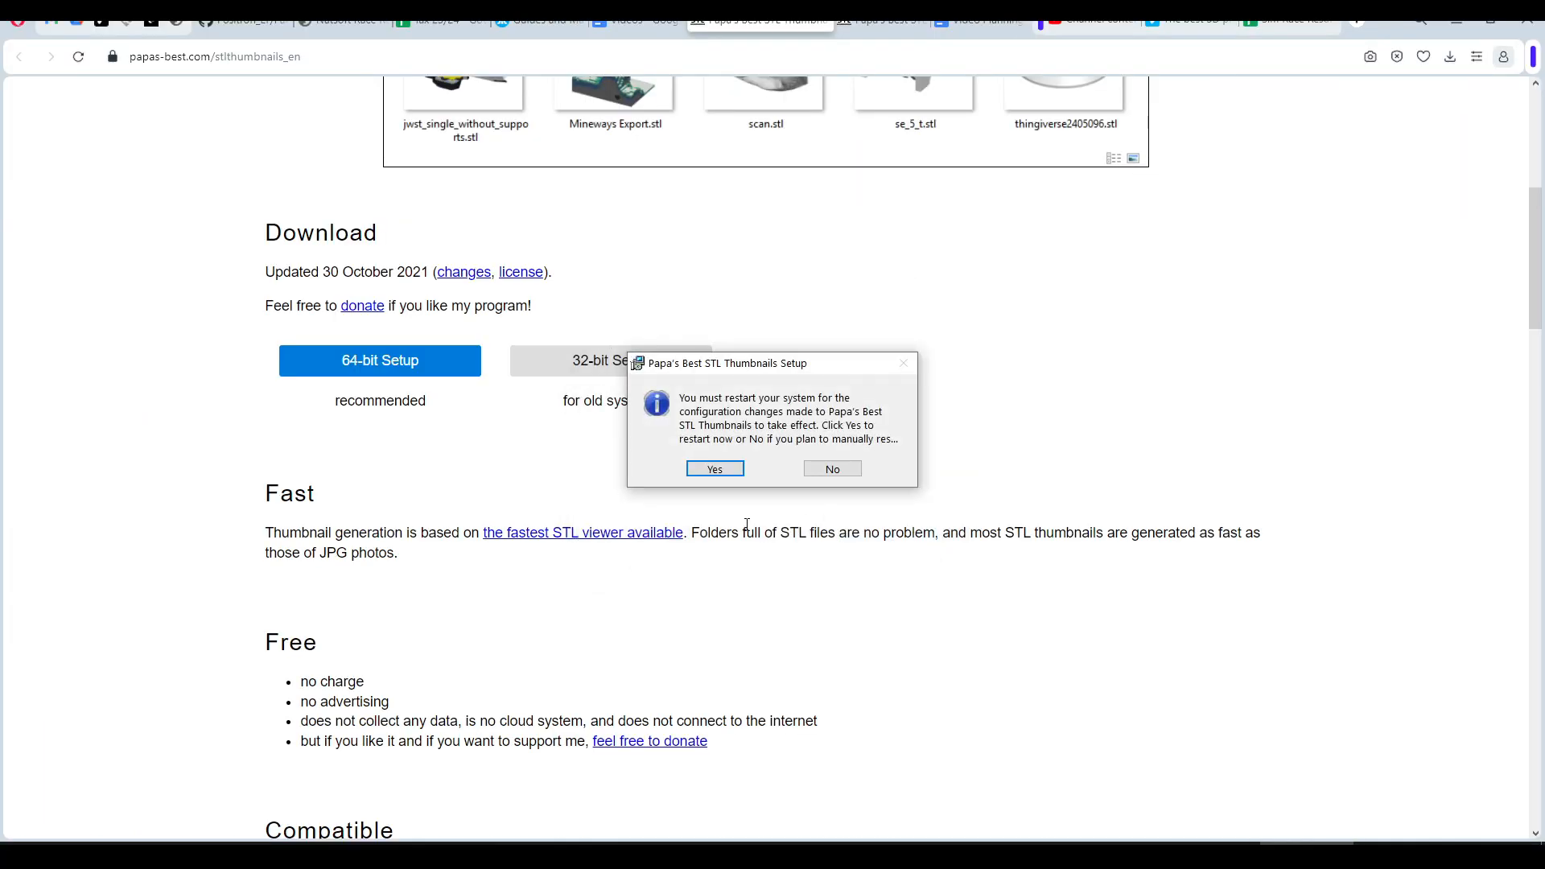
mouse_move(830, 513)
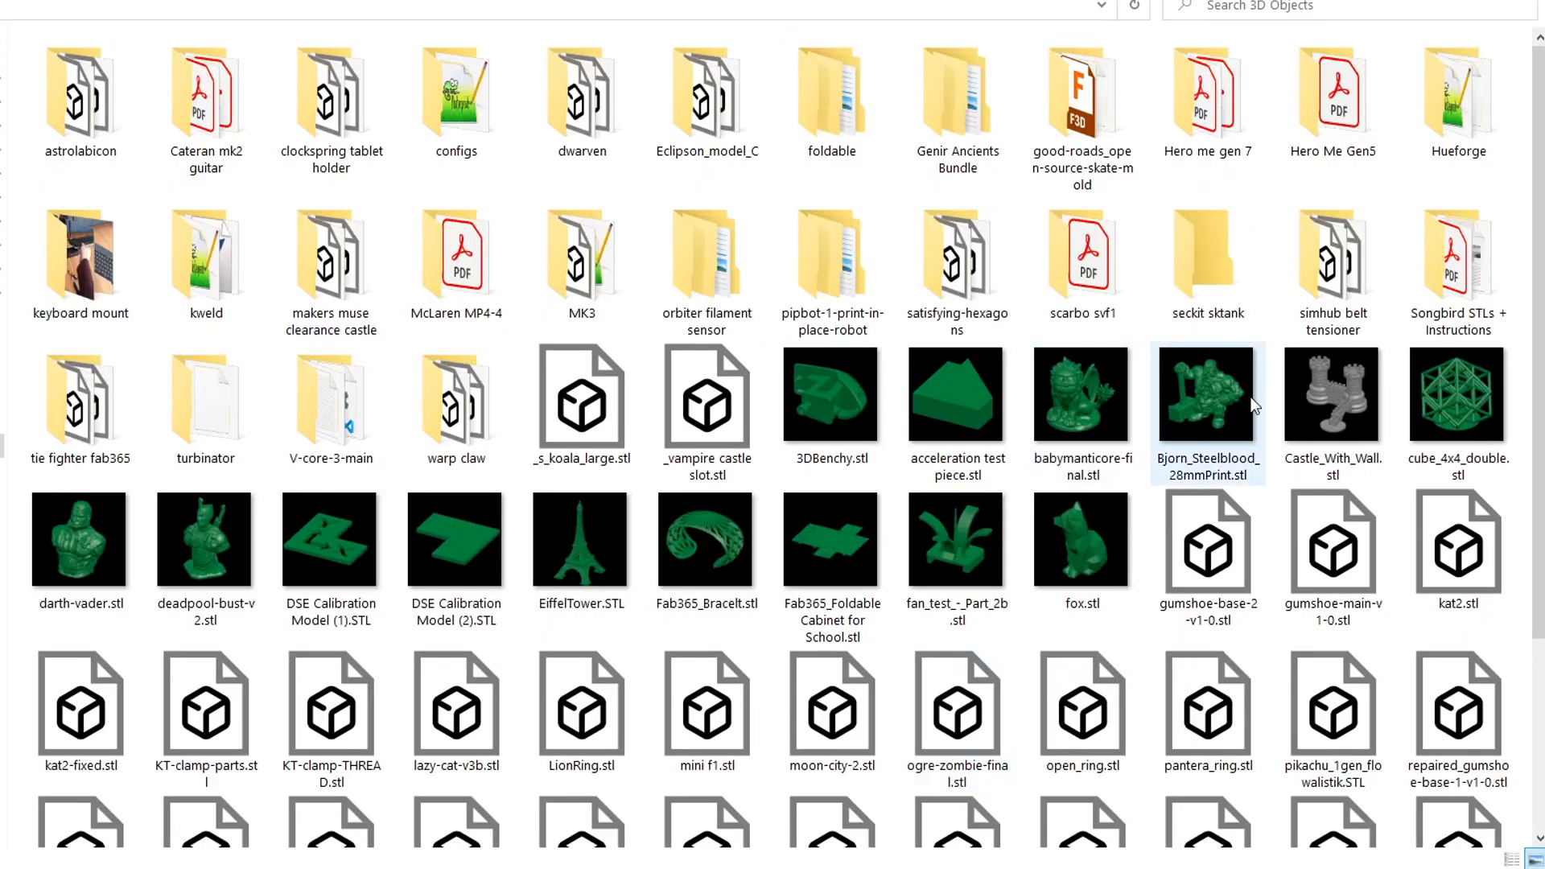
Reopen 3D Objects in Large icons and check the new green STL thumbnails
click(830, 397)
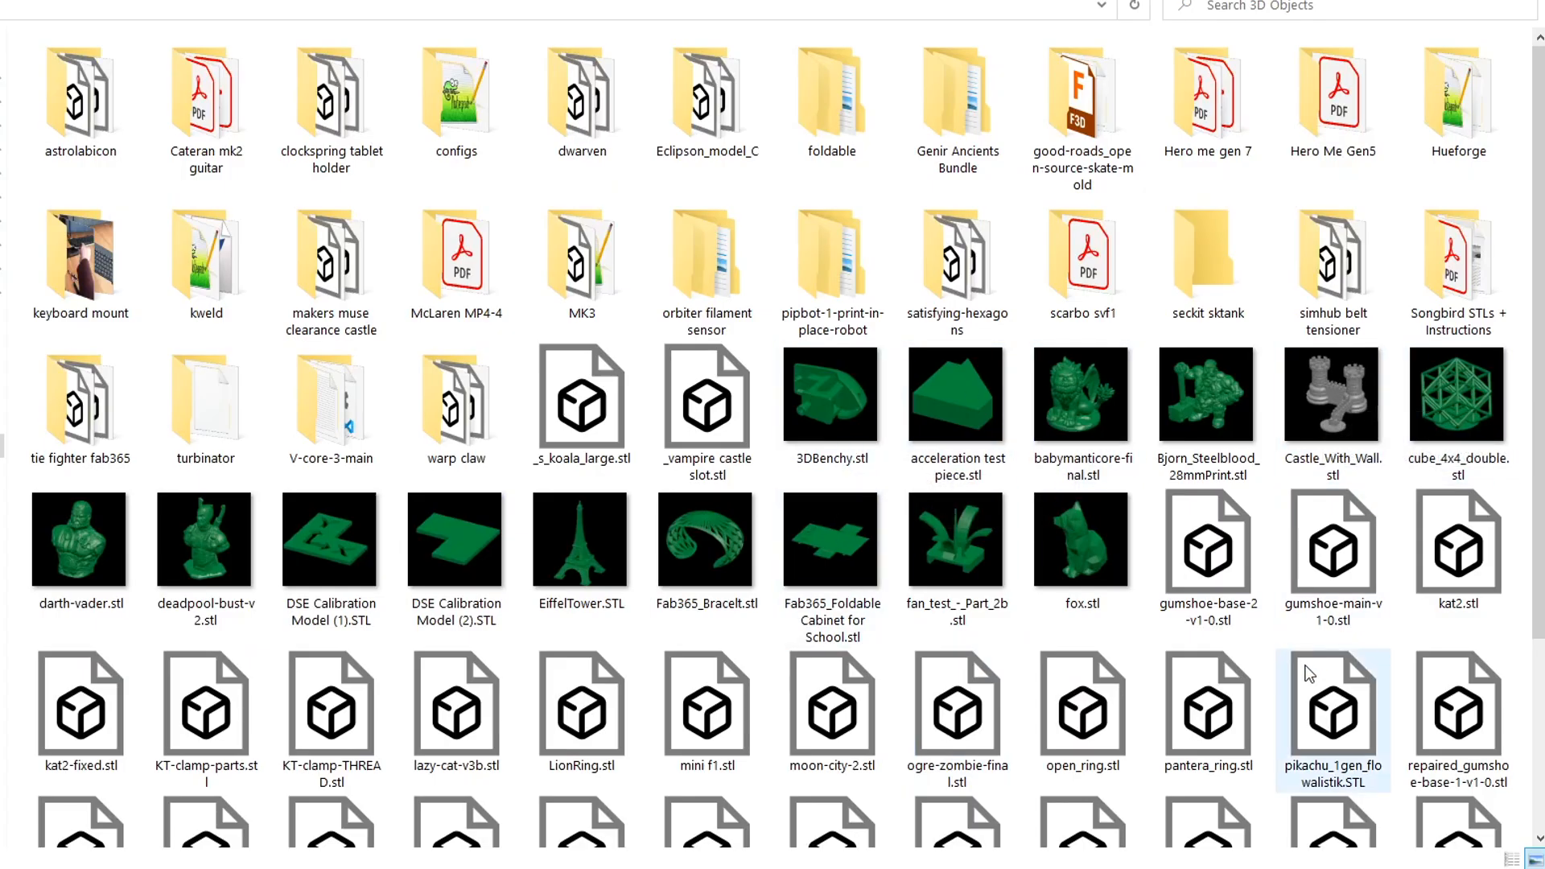
mouse_move(1279, 571)
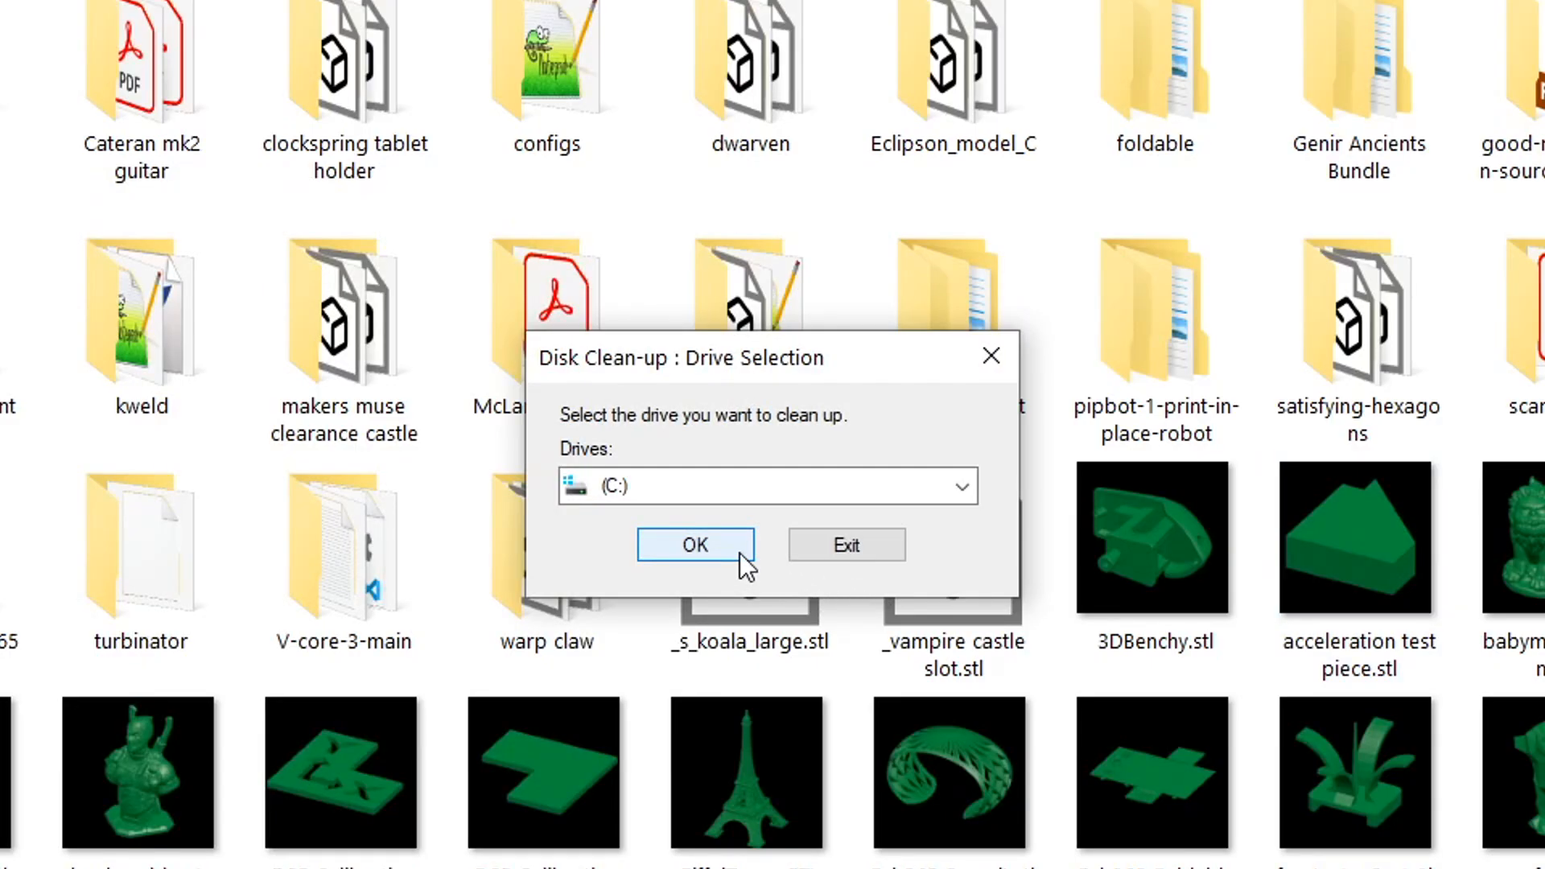
Run Disk Clean-up on drive C: with Thumbnails included and permanently delete the files
click(695, 544)
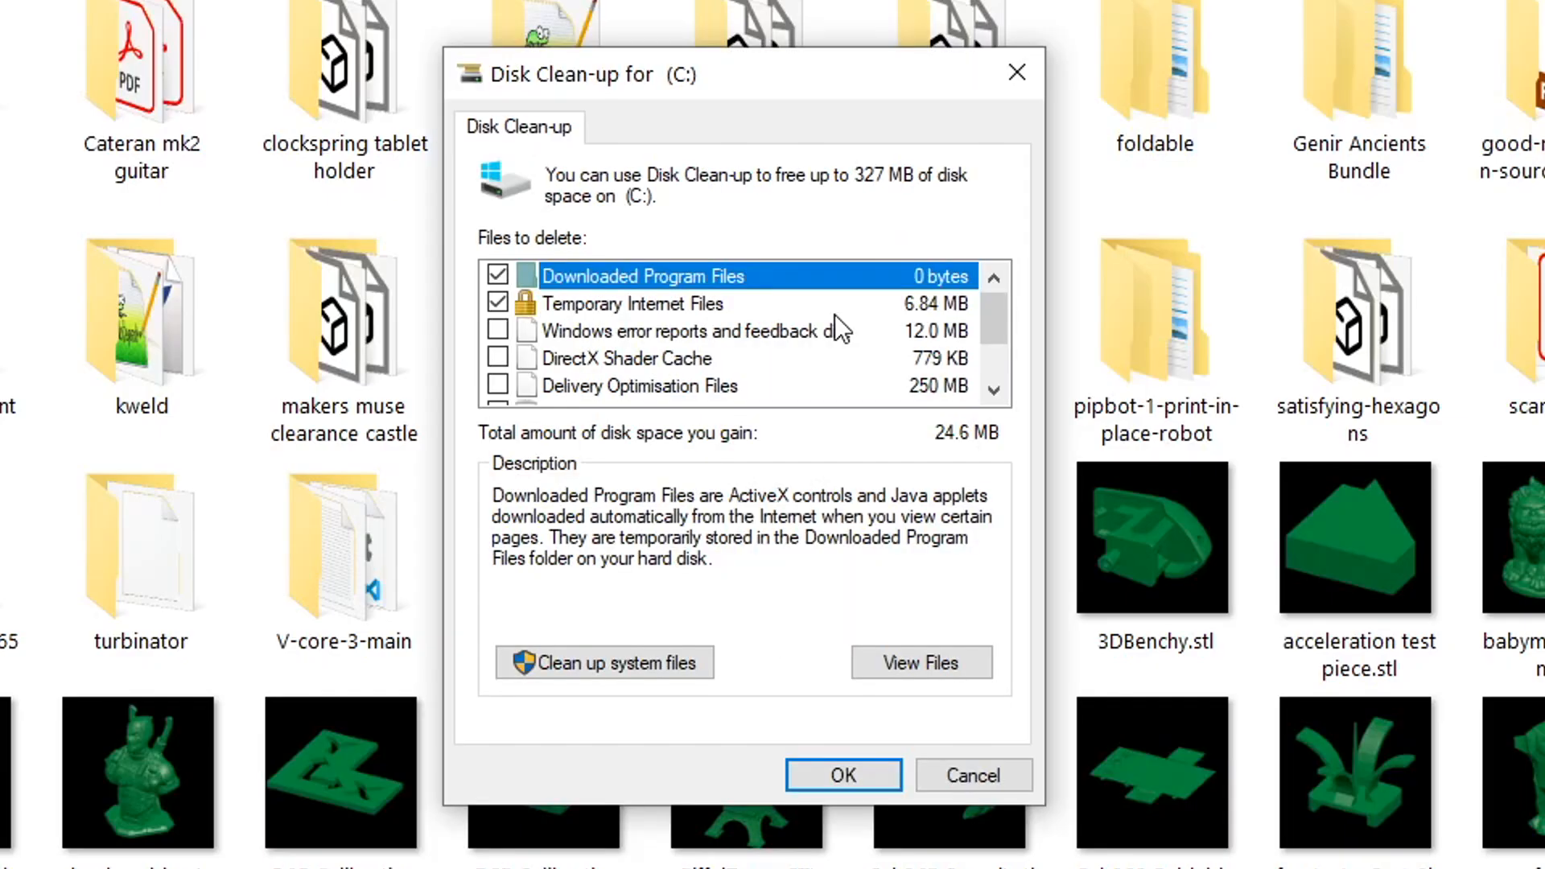
scroll(down, 3)
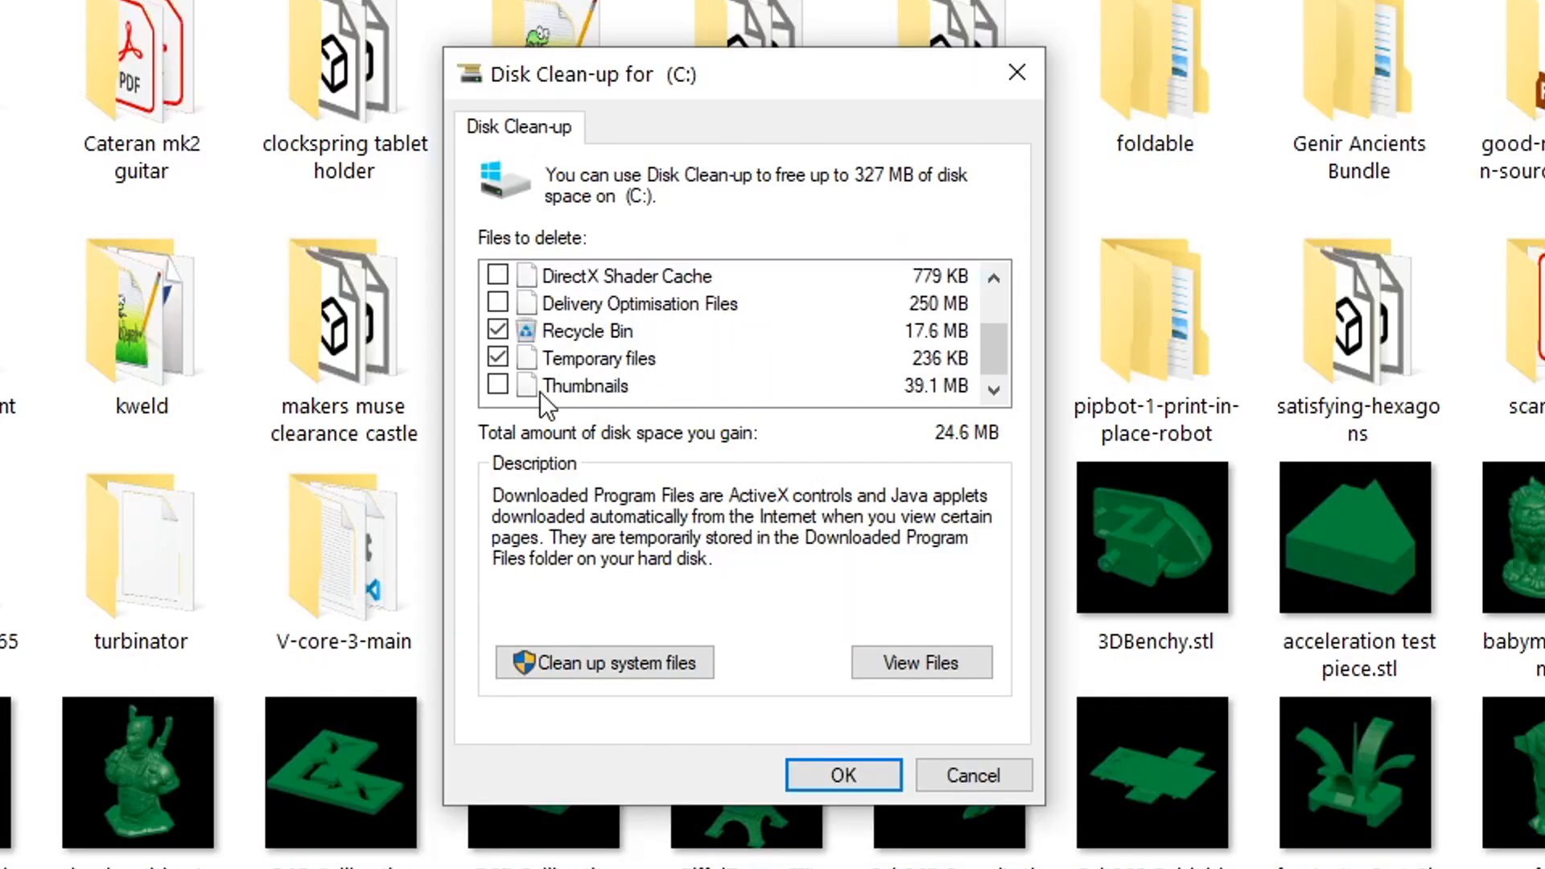
click(497, 385)
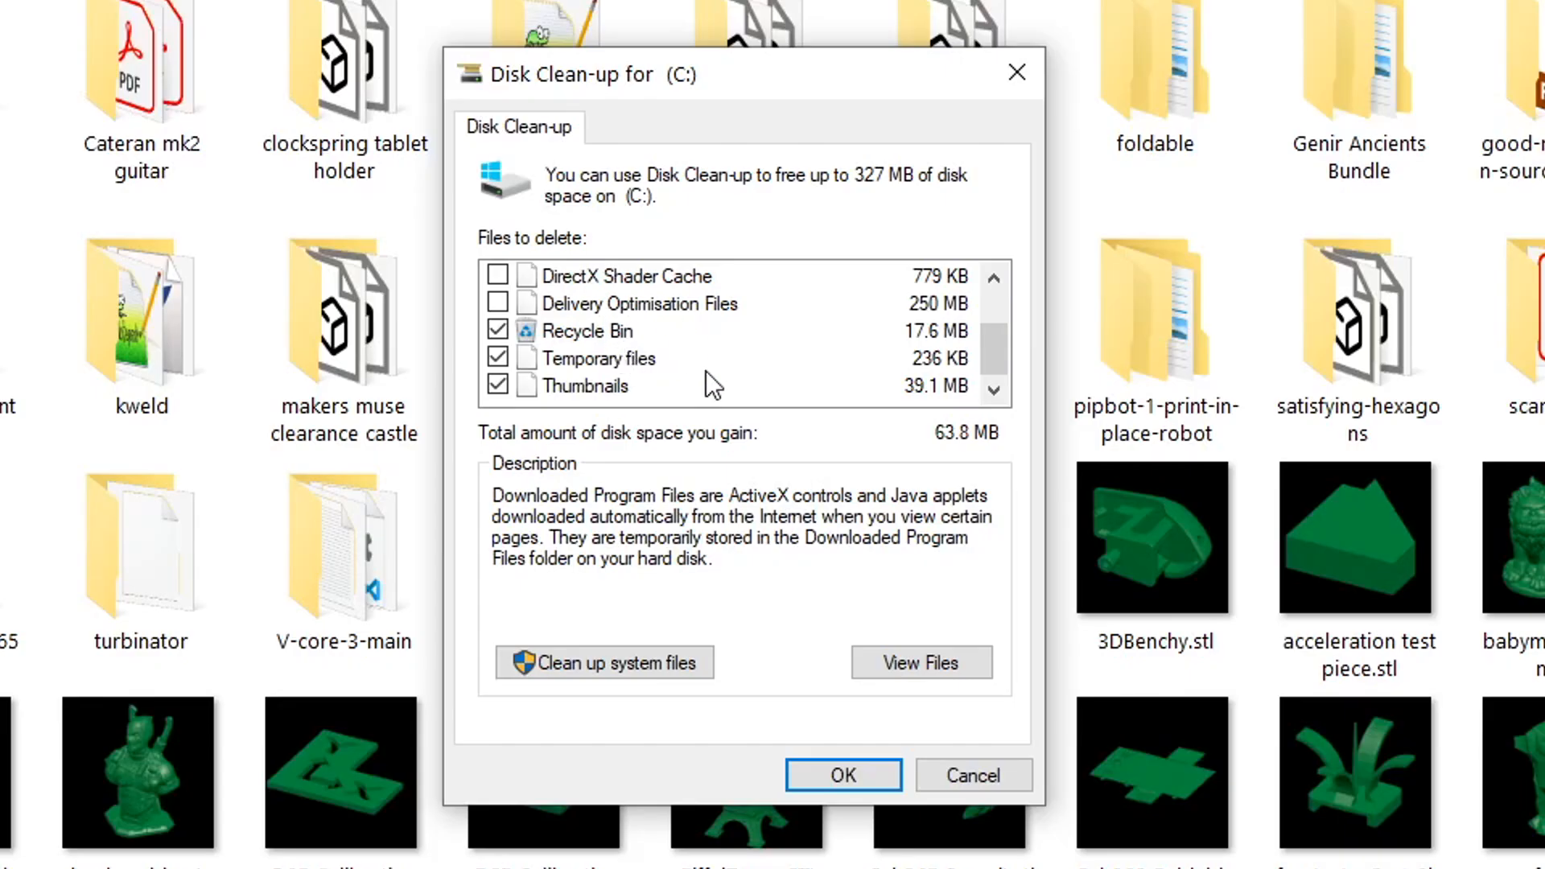
click(843, 775)
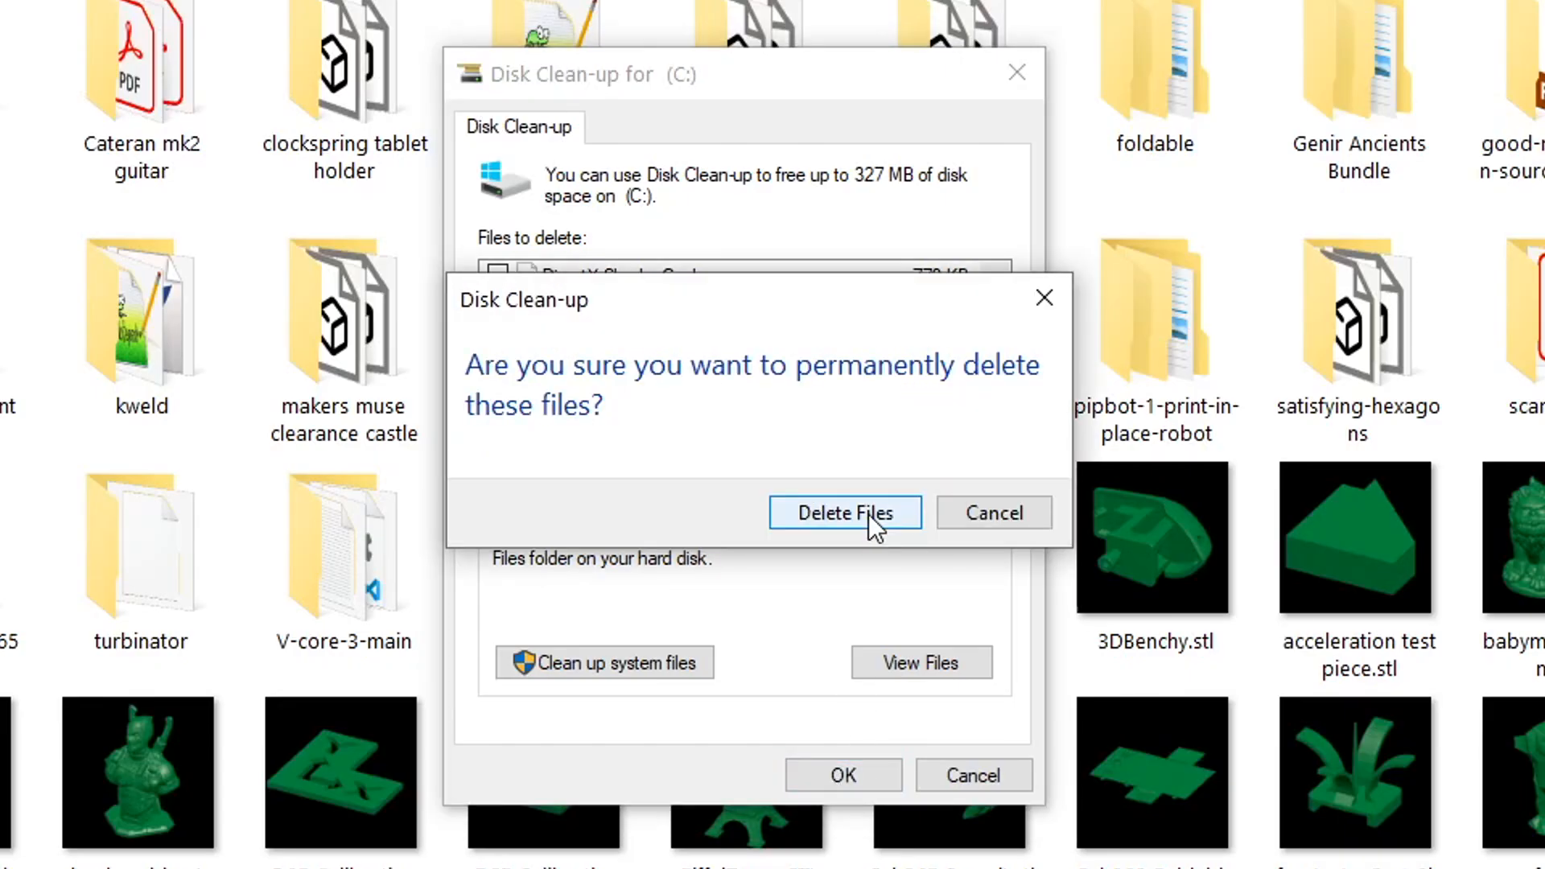
click(846, 512)
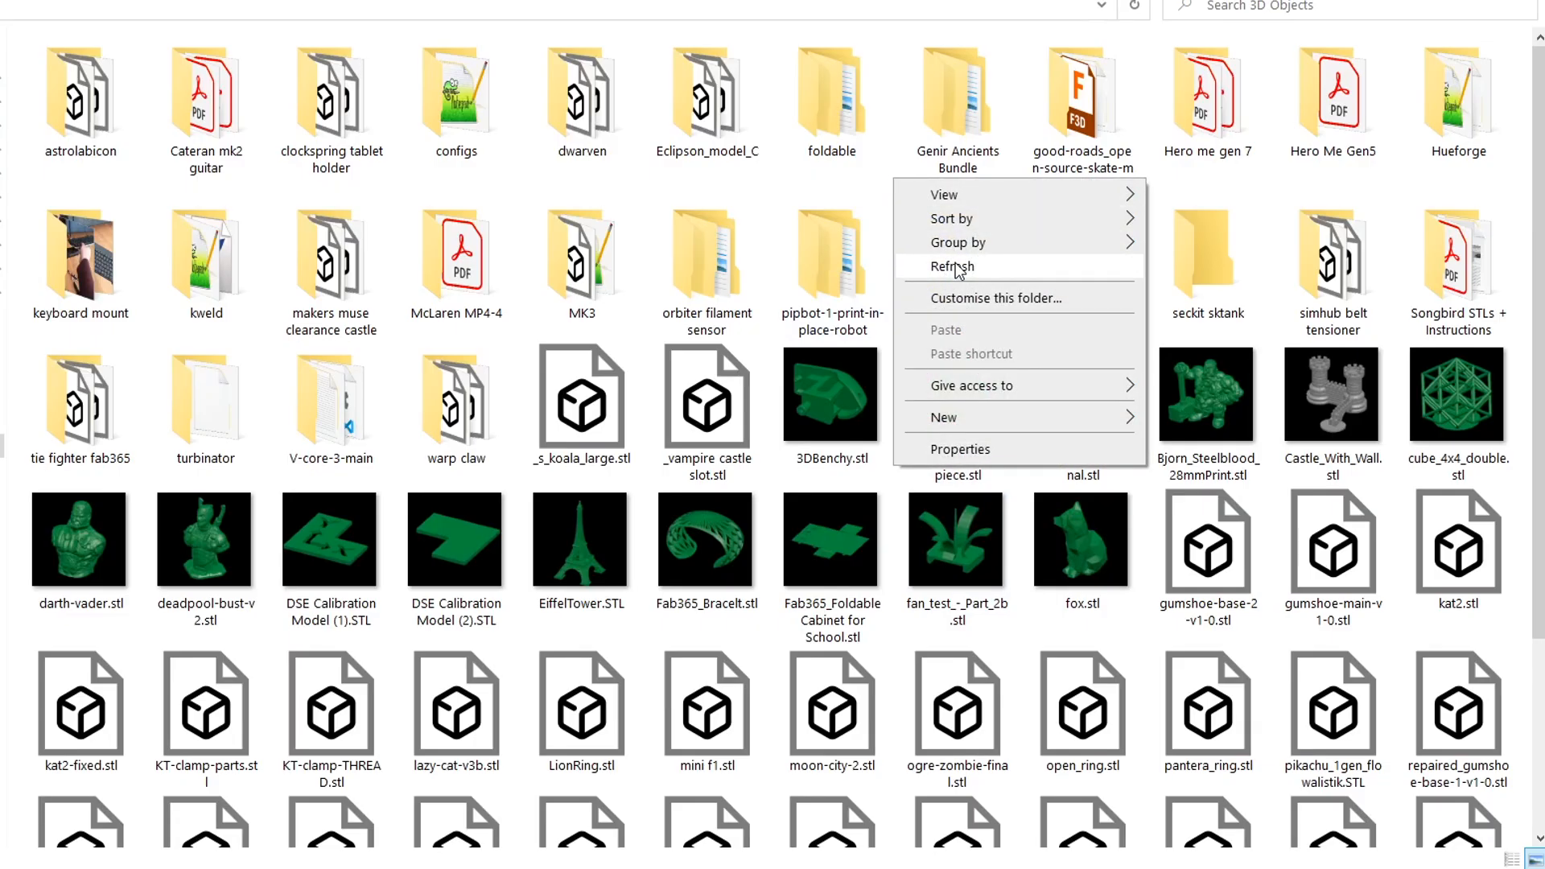
Refresh the 3D Objects folder, scroll the green STL previews, and select the vampire castle file
click(951, 266)
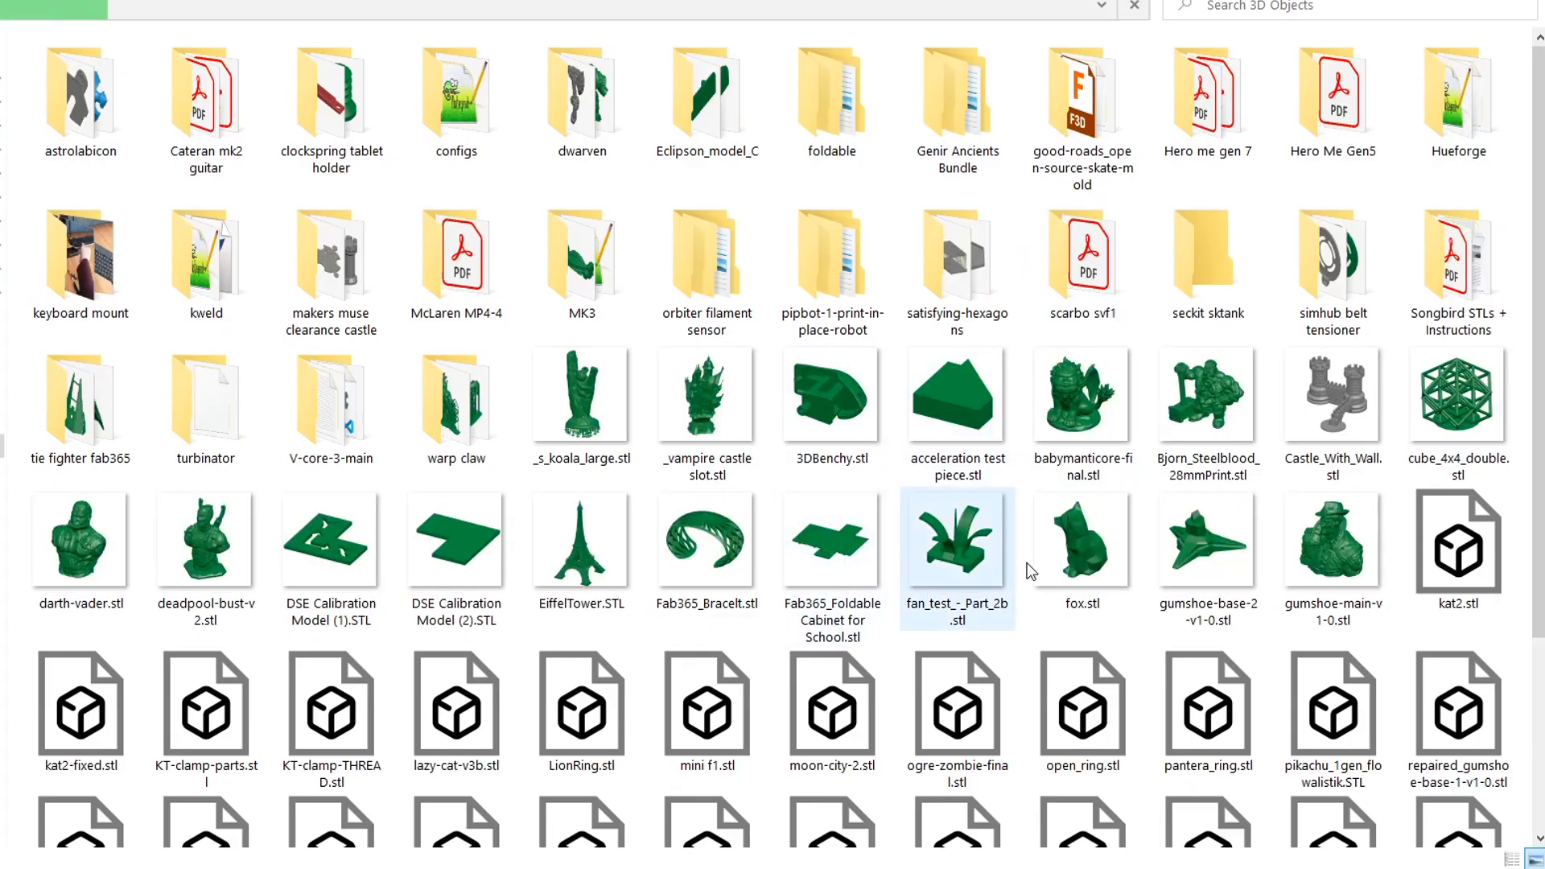
scroll(down, 3)
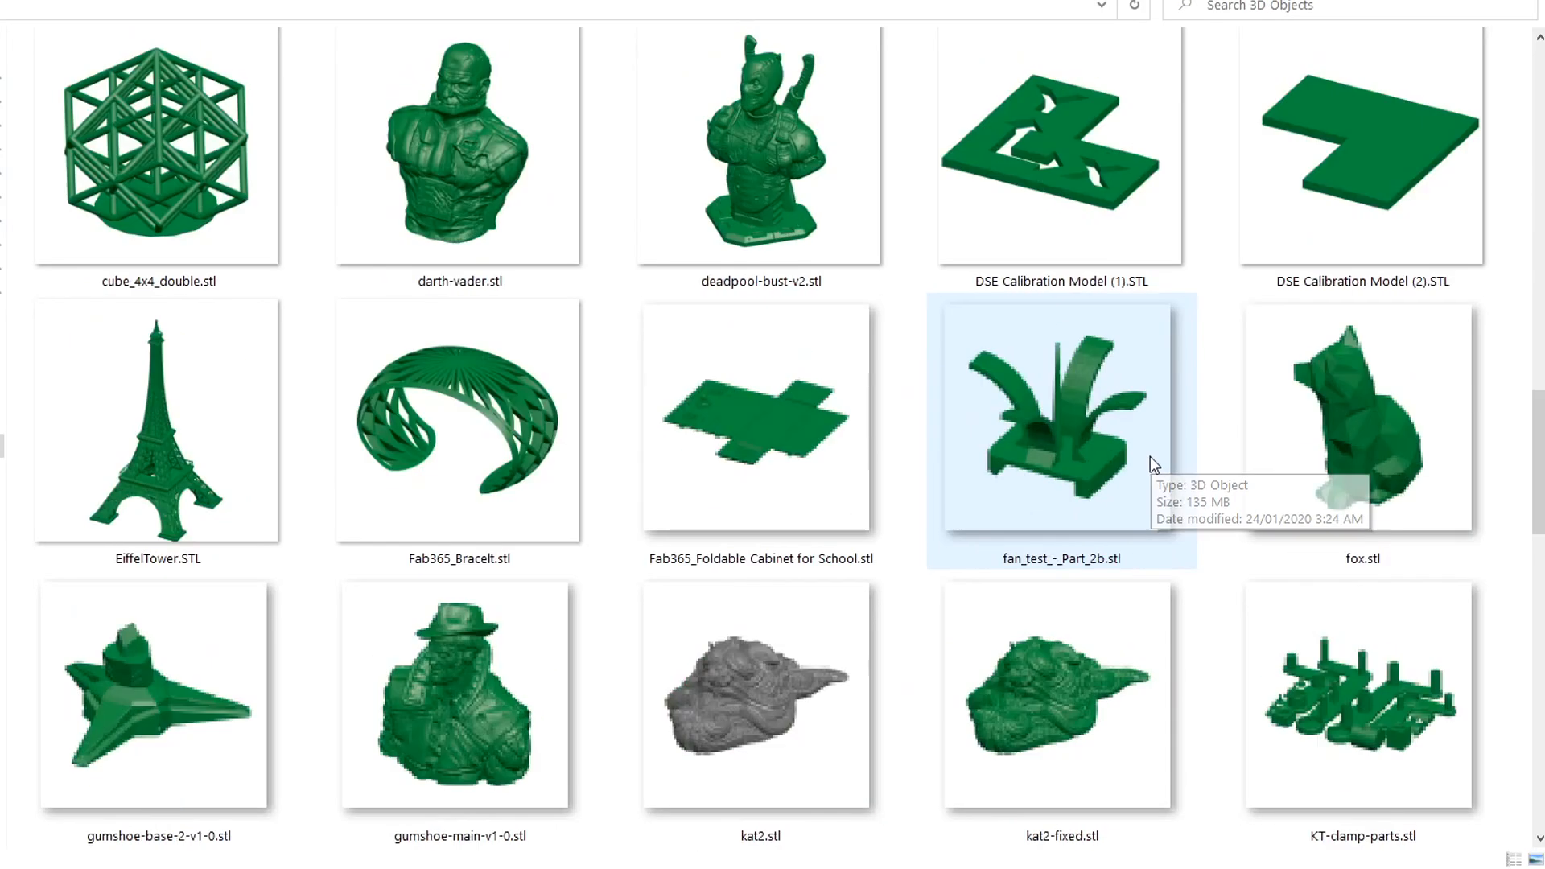
scroll(down, 3)
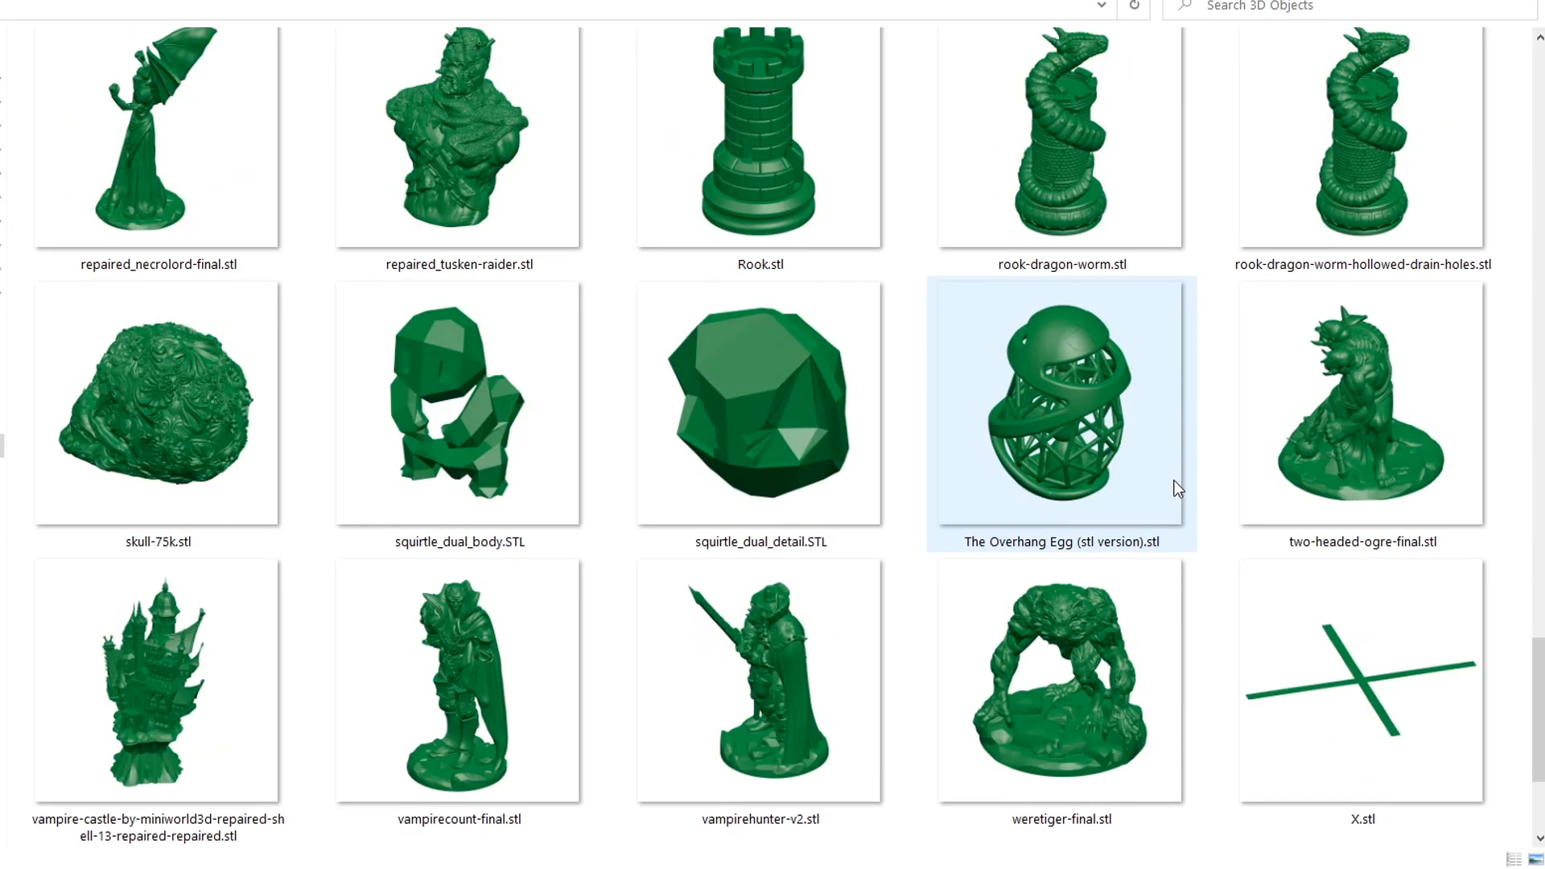
scroll(down, 3)
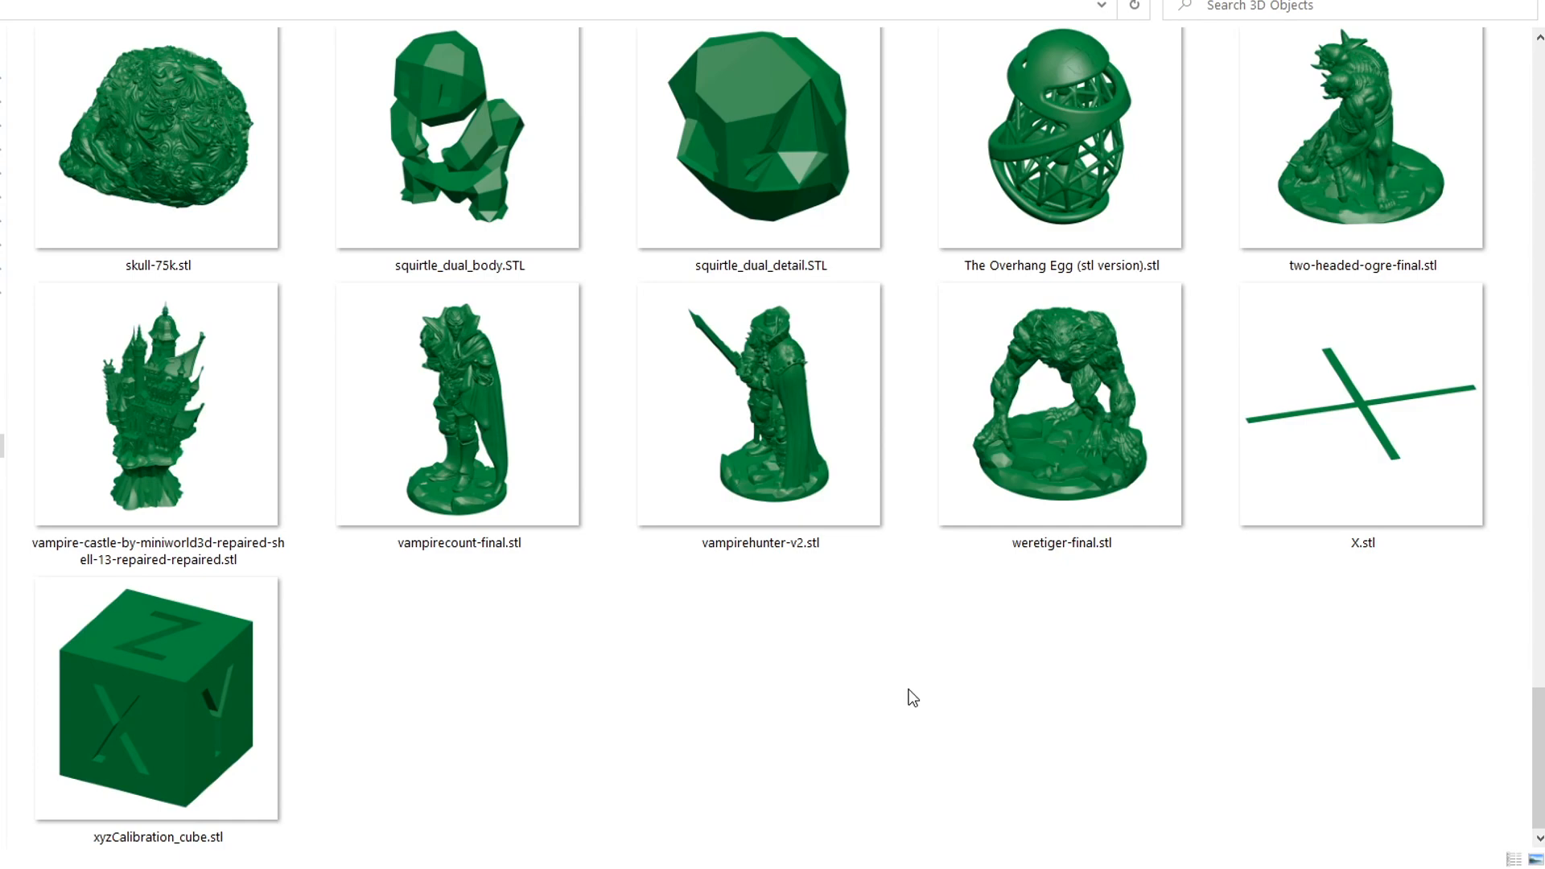
click(157, 404)
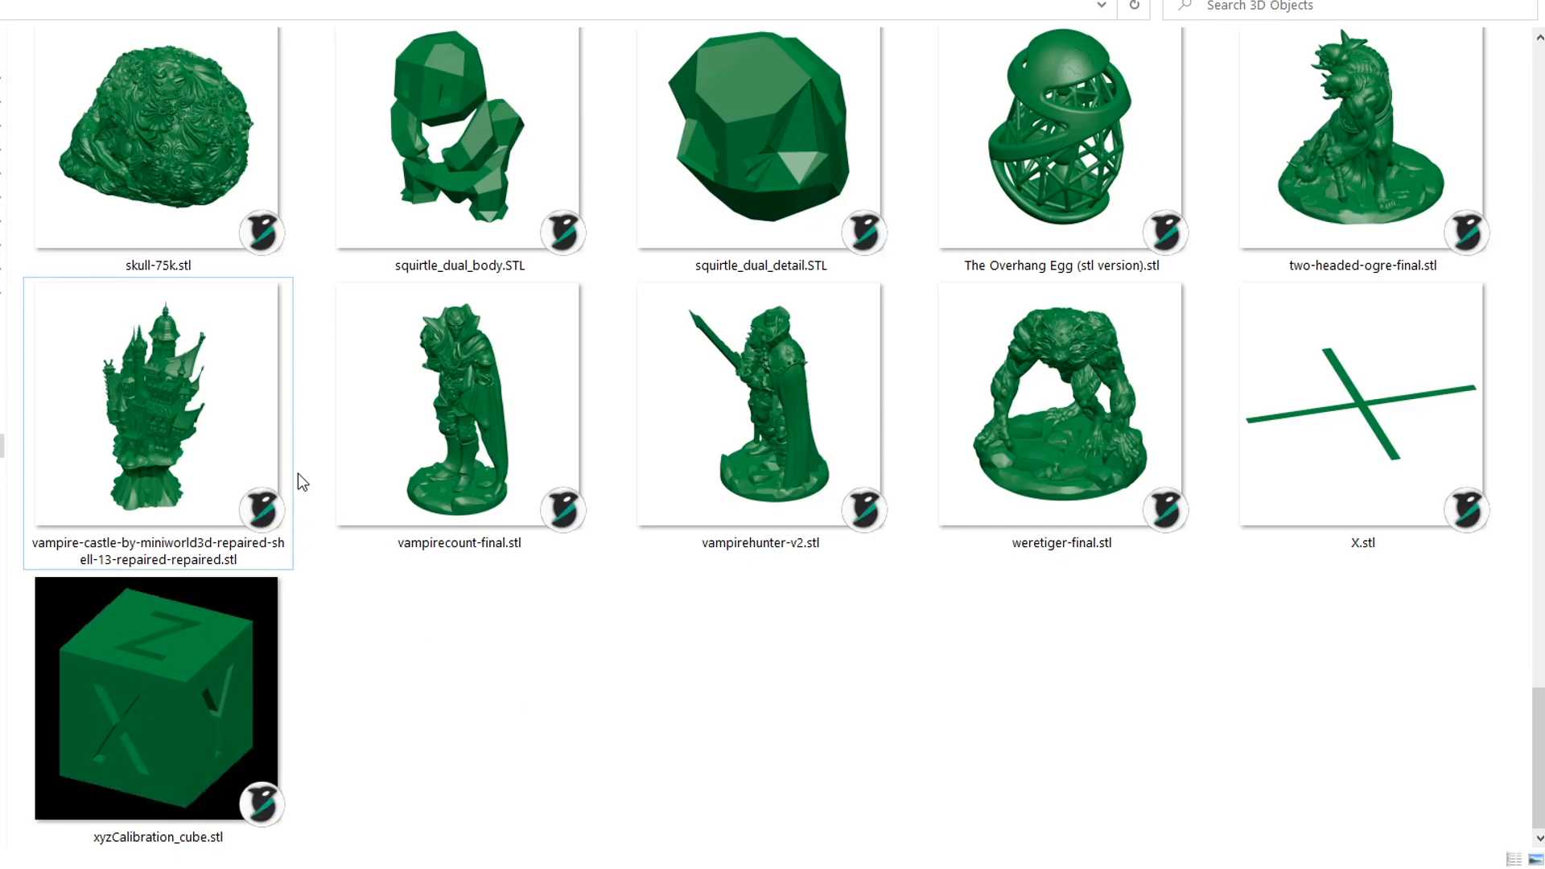
mouse_move(311, 543)
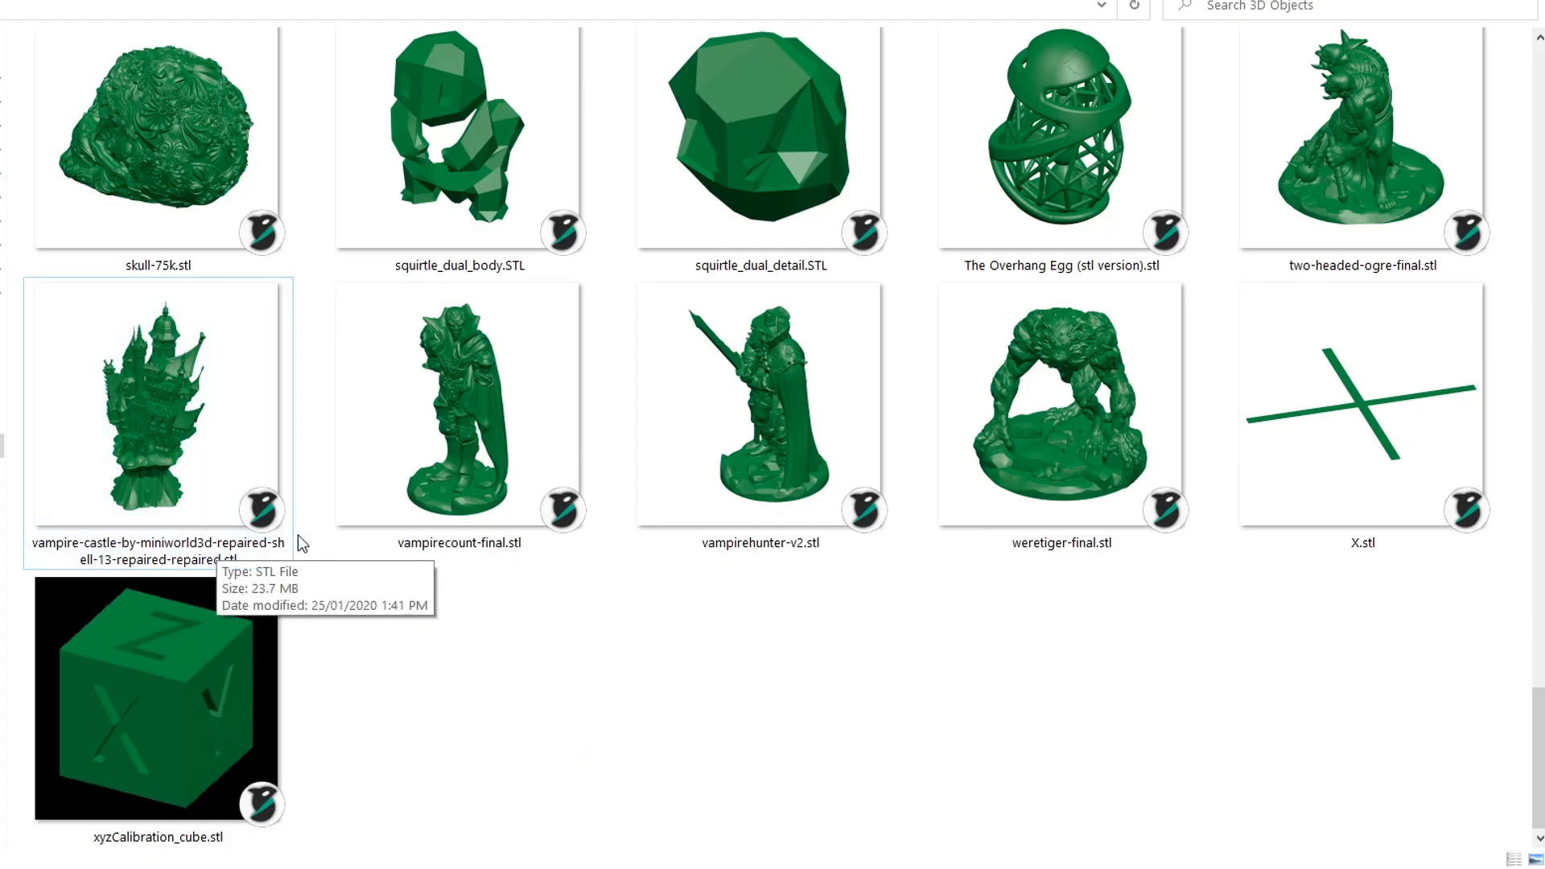
mouse_move(308, 483)
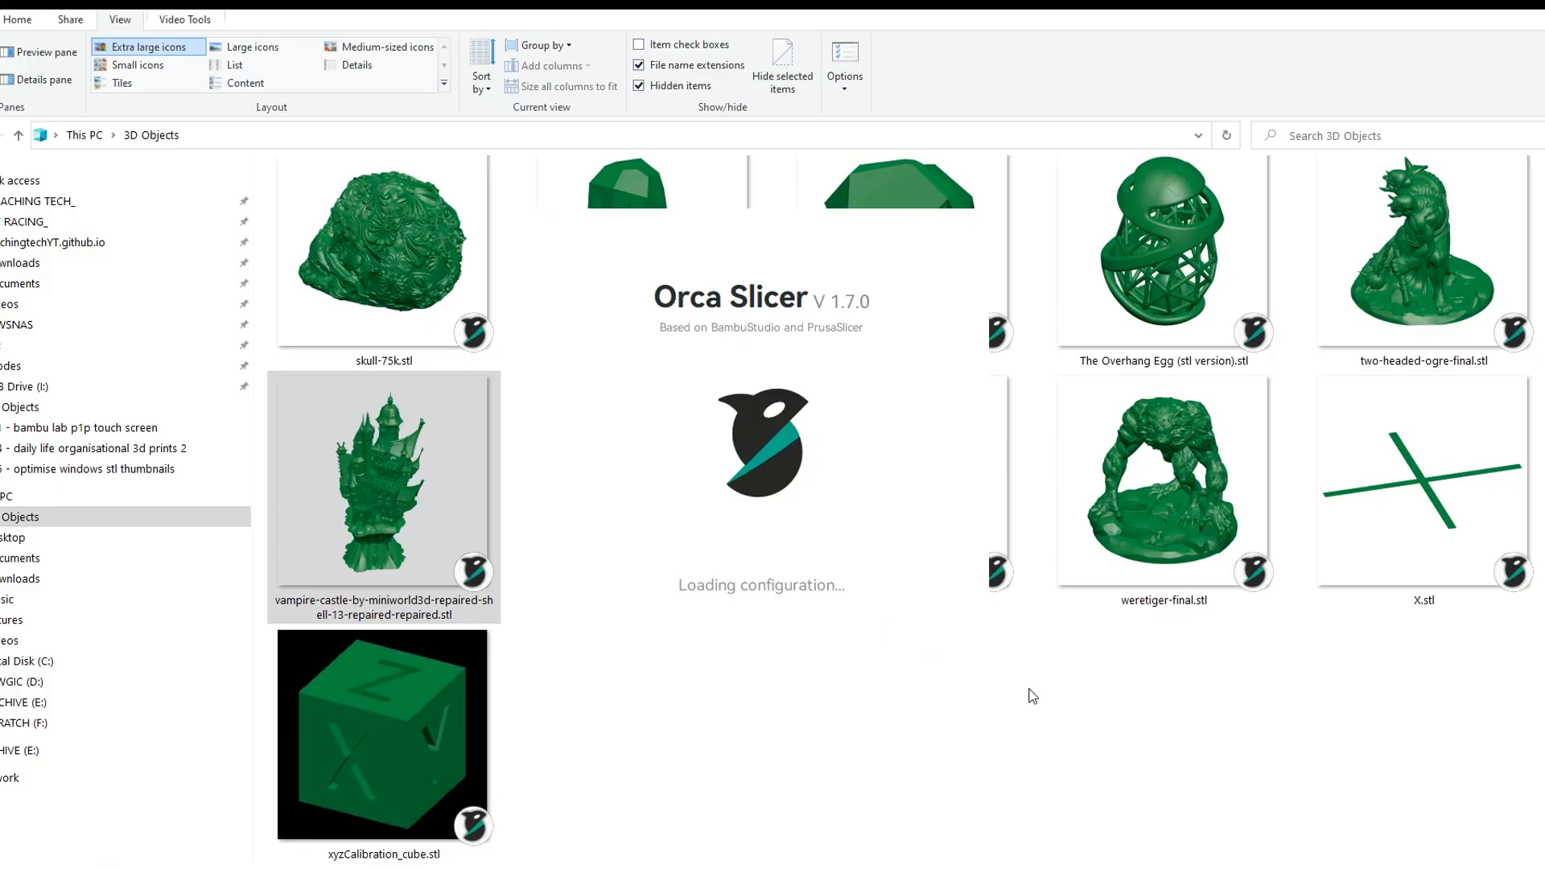
Open the vampire-castle STL file in the default 3D viewer
double_click(384, 491)
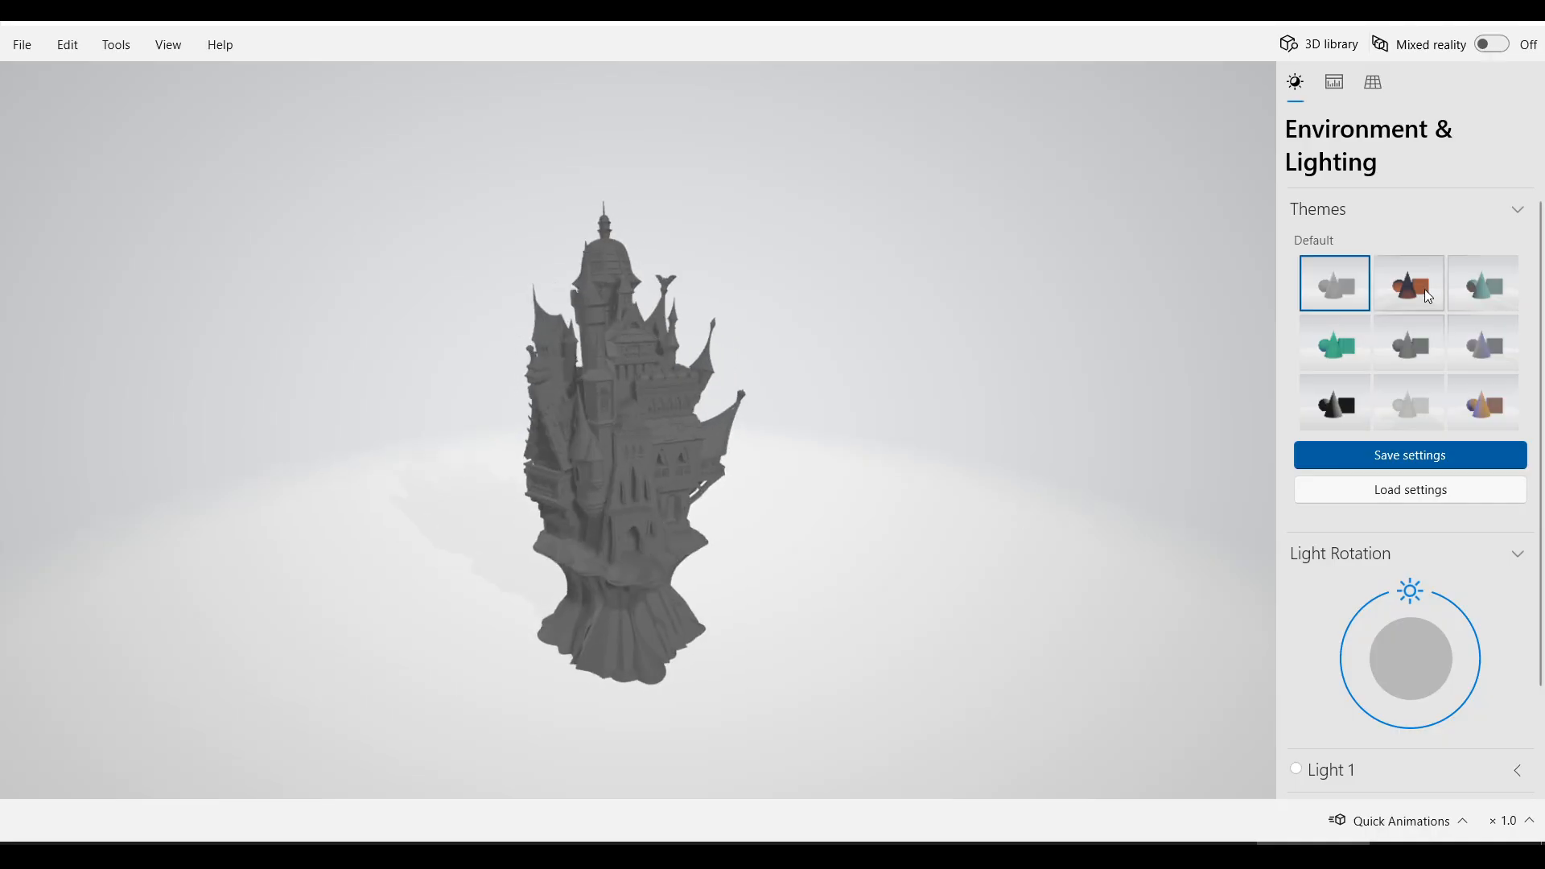
Apply a coloured lighting theme, rotate the light dial, and adjust the animation speed
click(1483, 342)
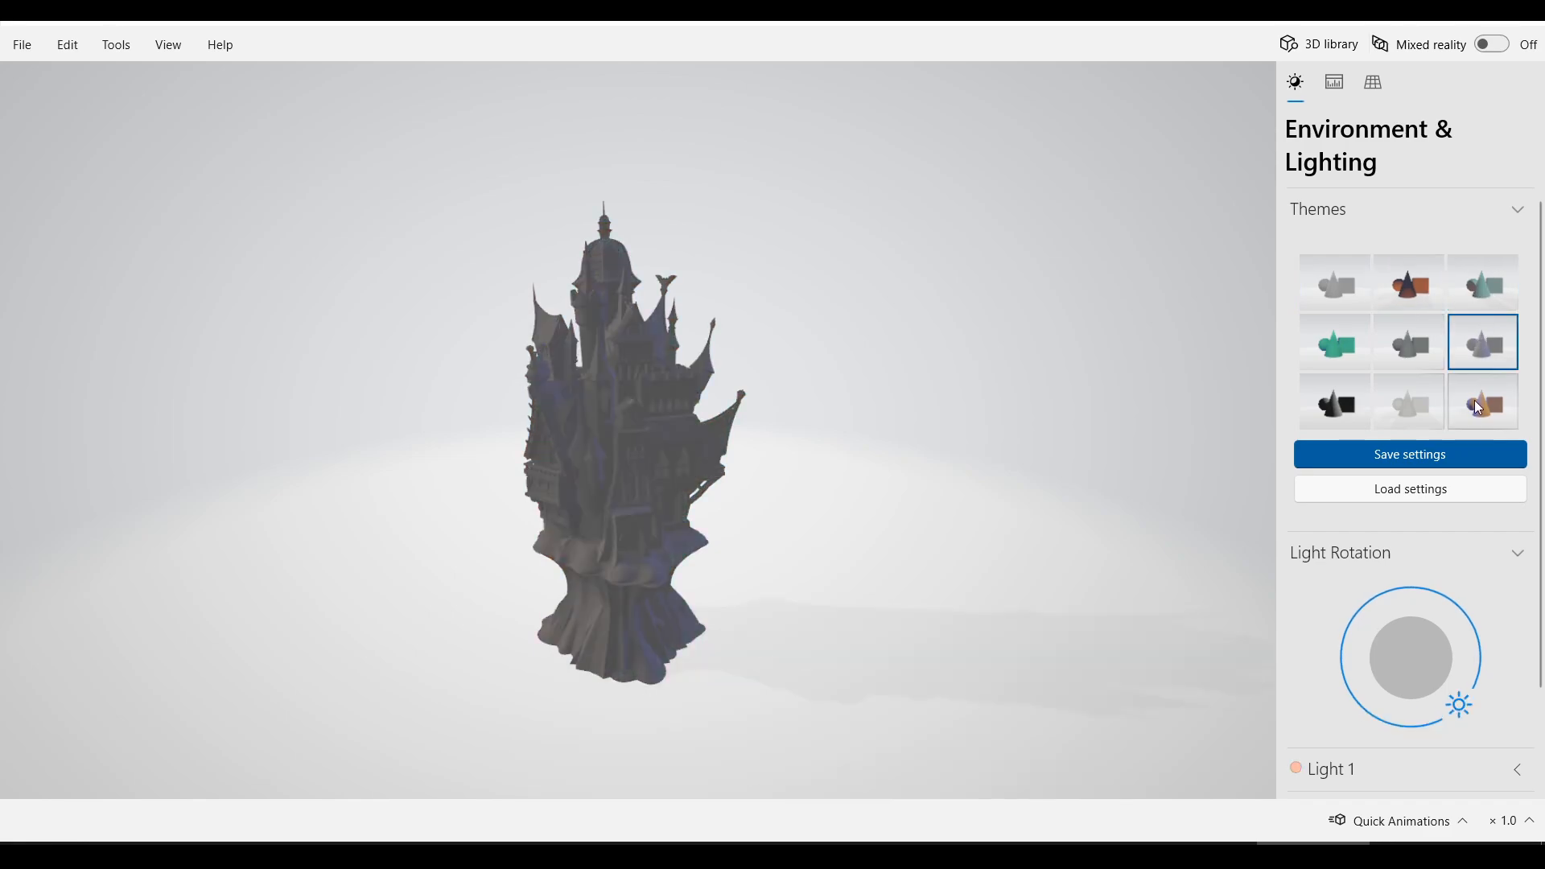
drag(1459, 703, 1344, 636)
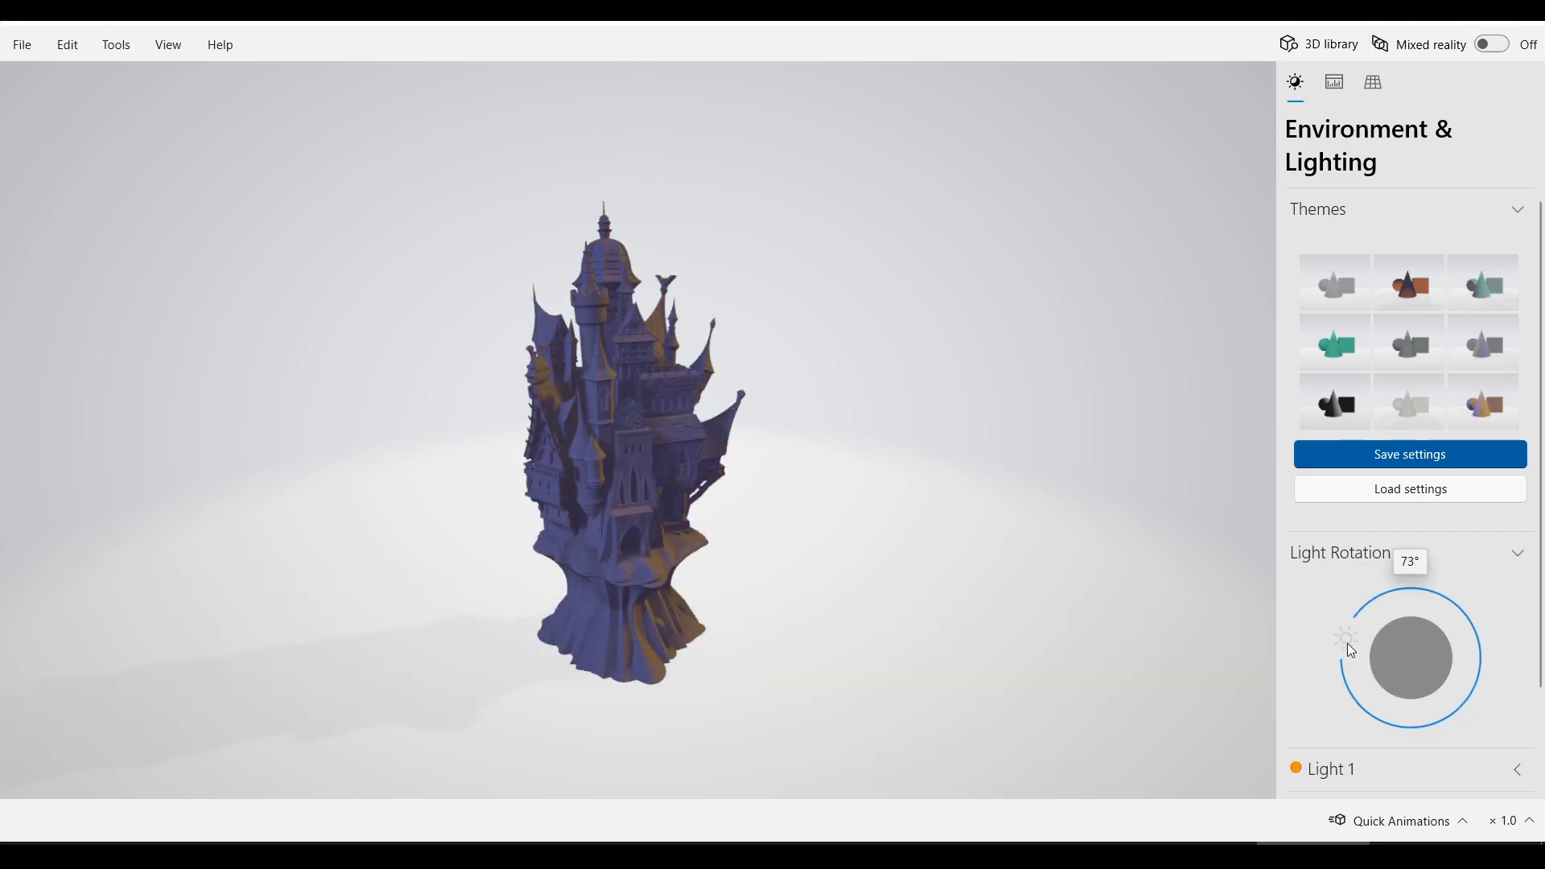
drag(1345, 635, 1449, 599)
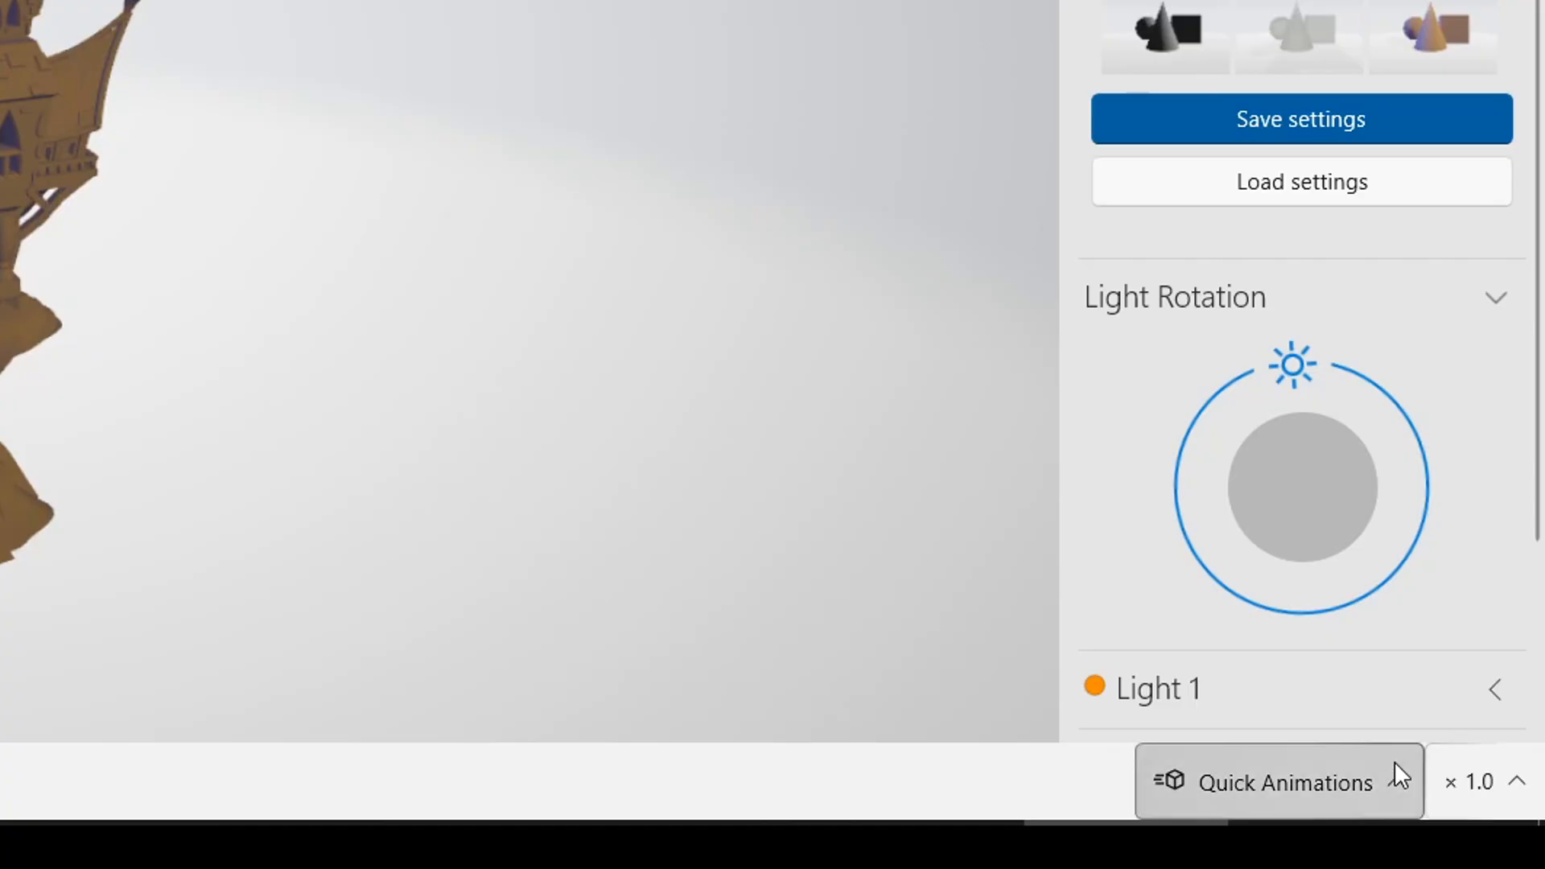
click(1284, 782)
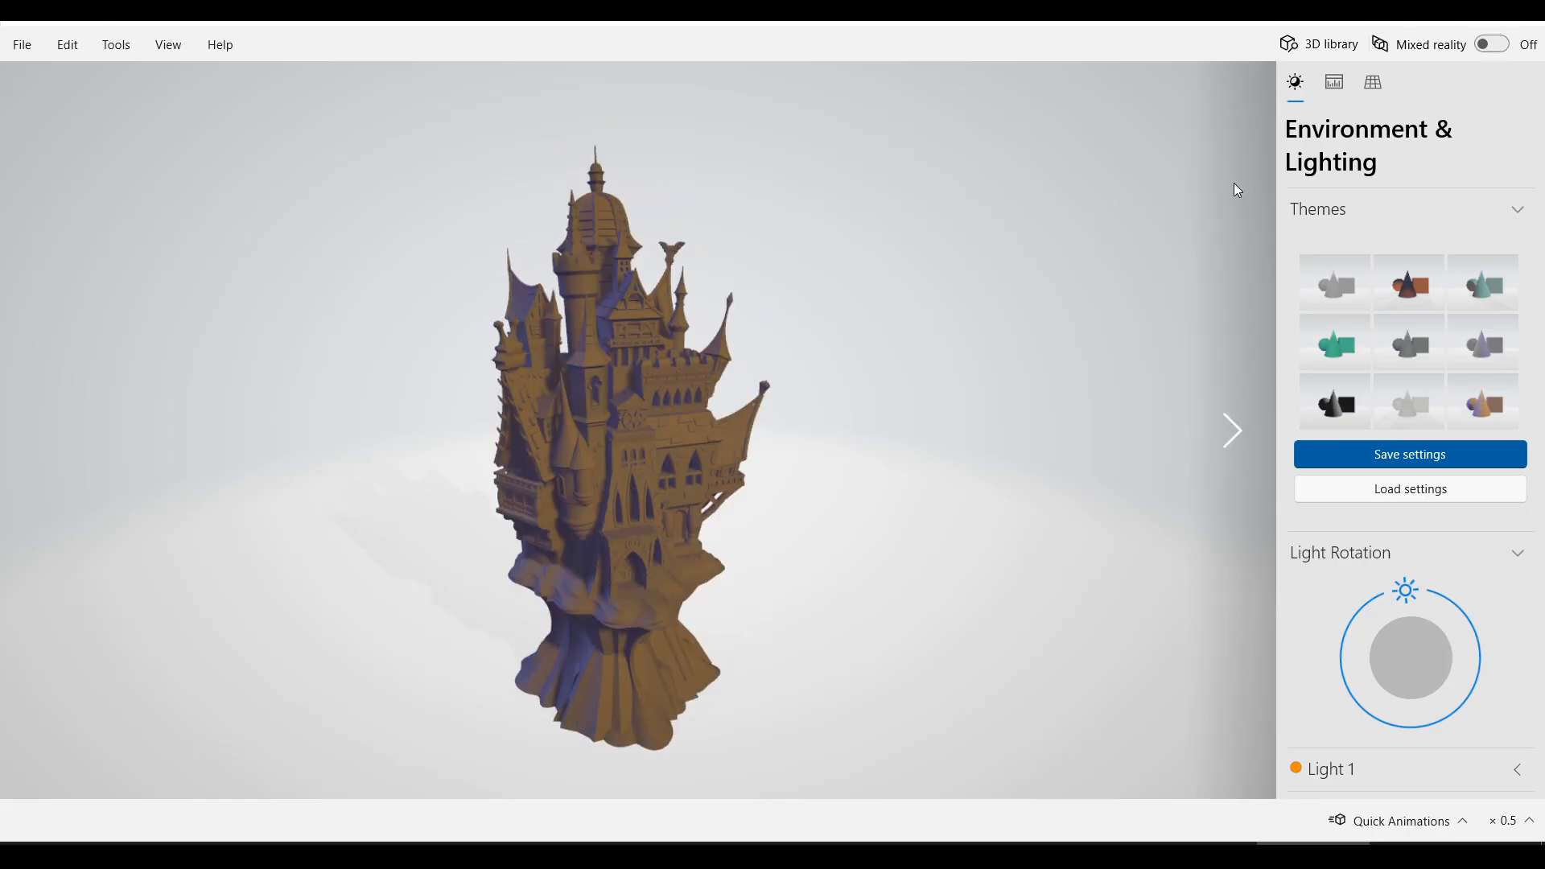
Inspect mesh stats (497,126 triangles, 1,491,378 vertices), toggle shading overlays, and view Grid & Views
click(1333, 81)
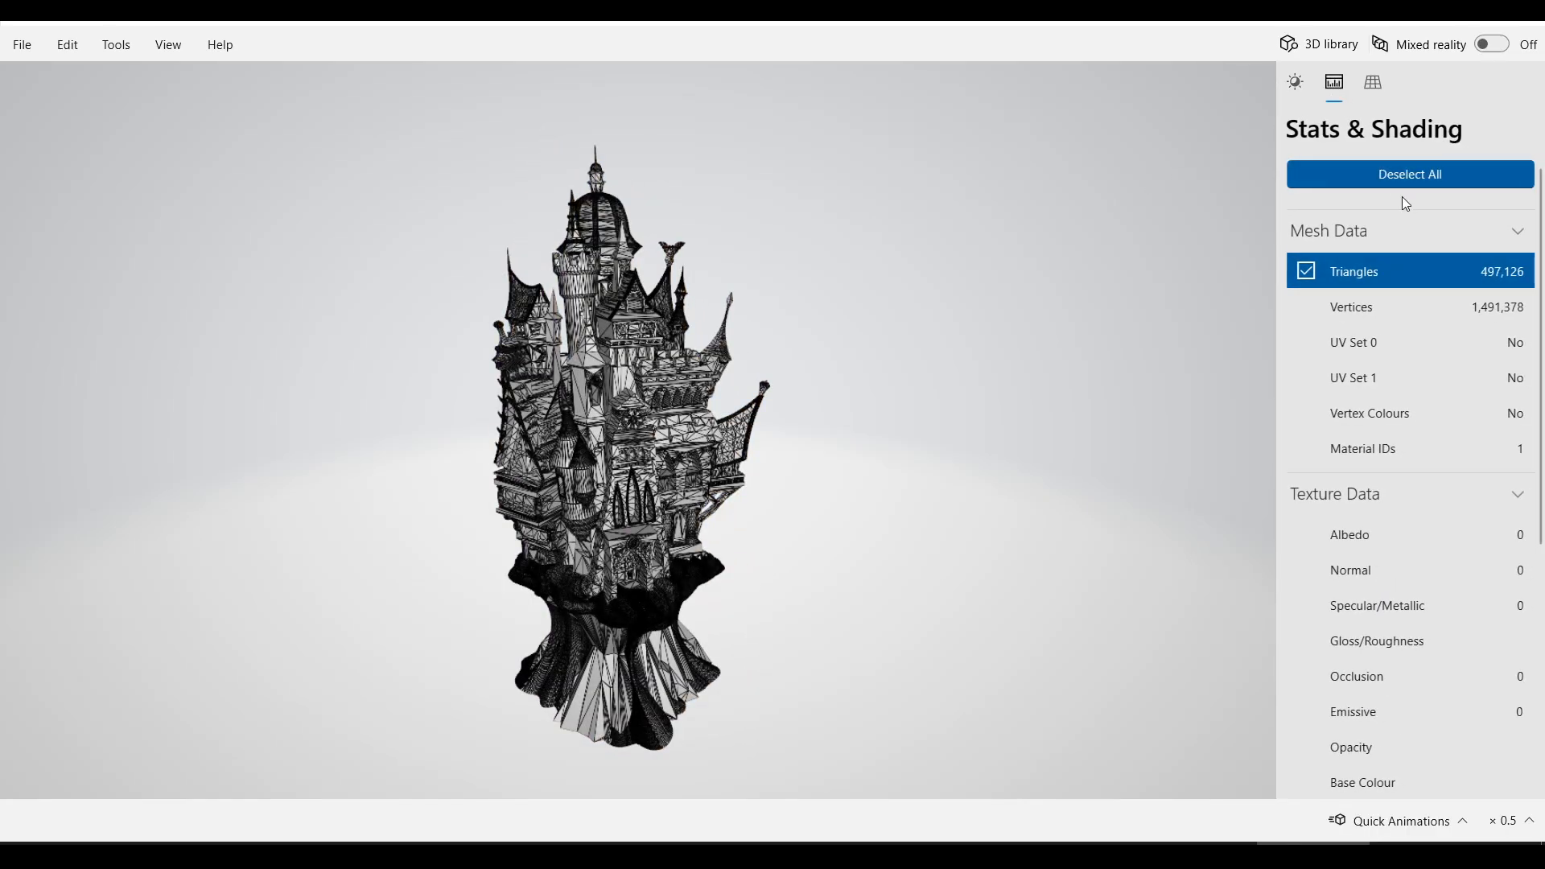
click(1307, 307)
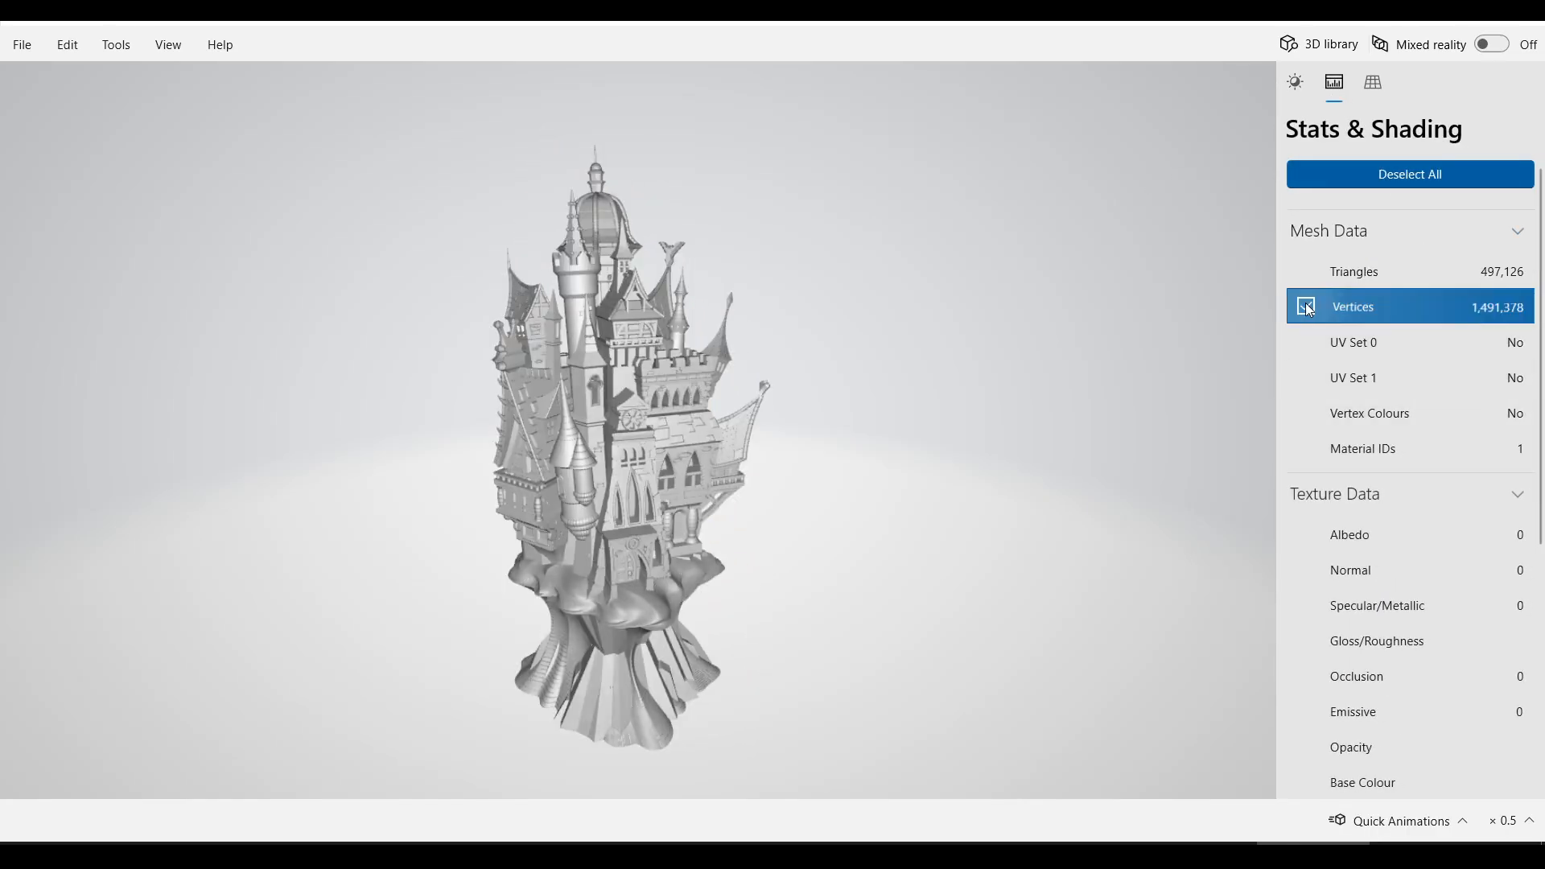
click(1352, 342)
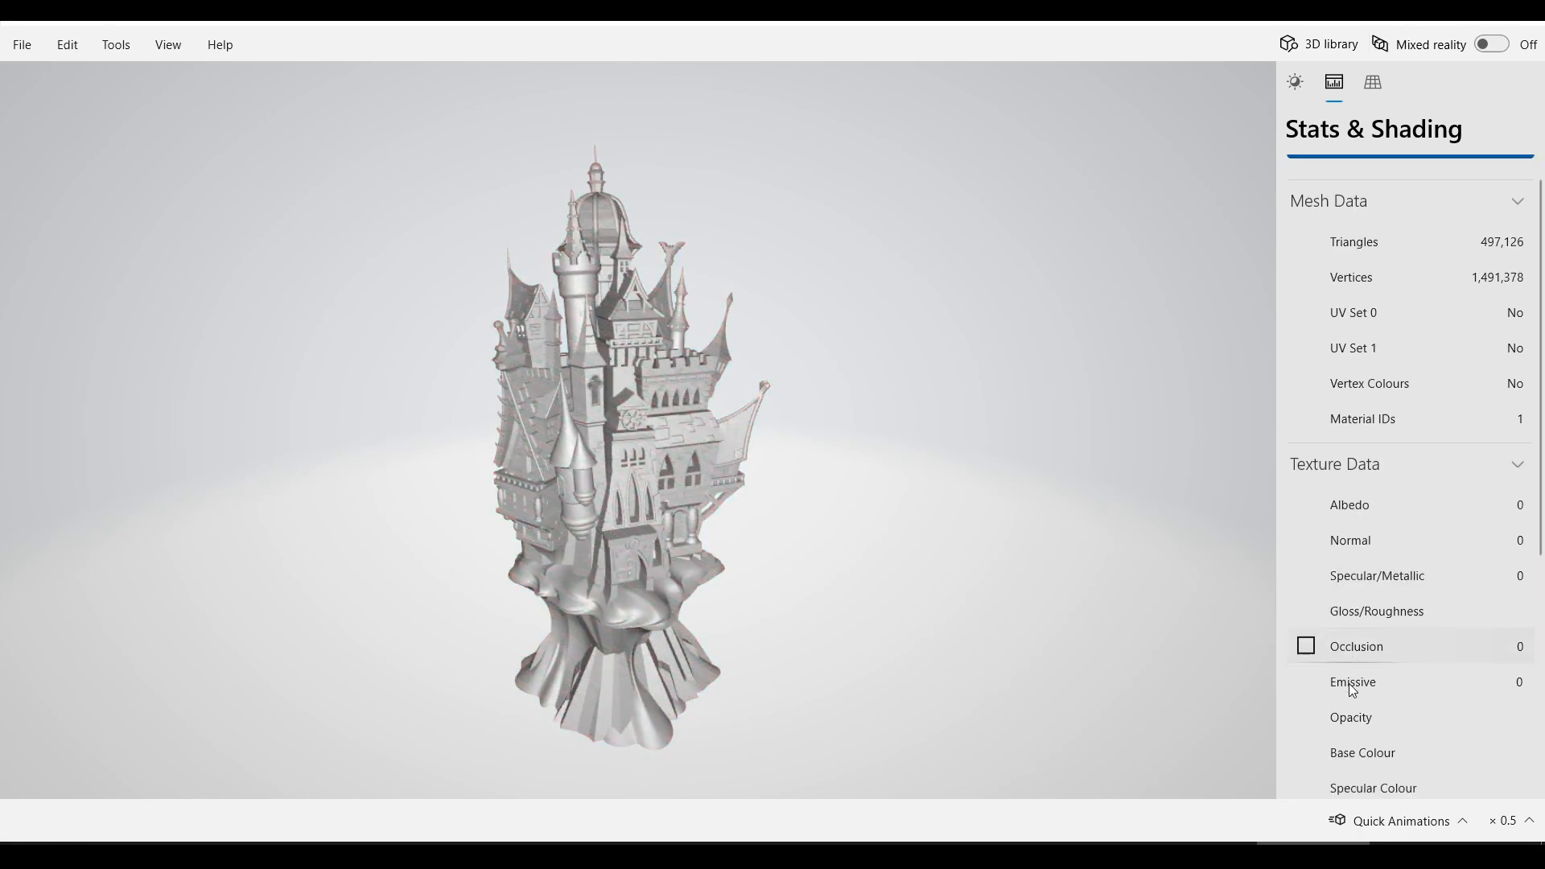
click(1372, 82)
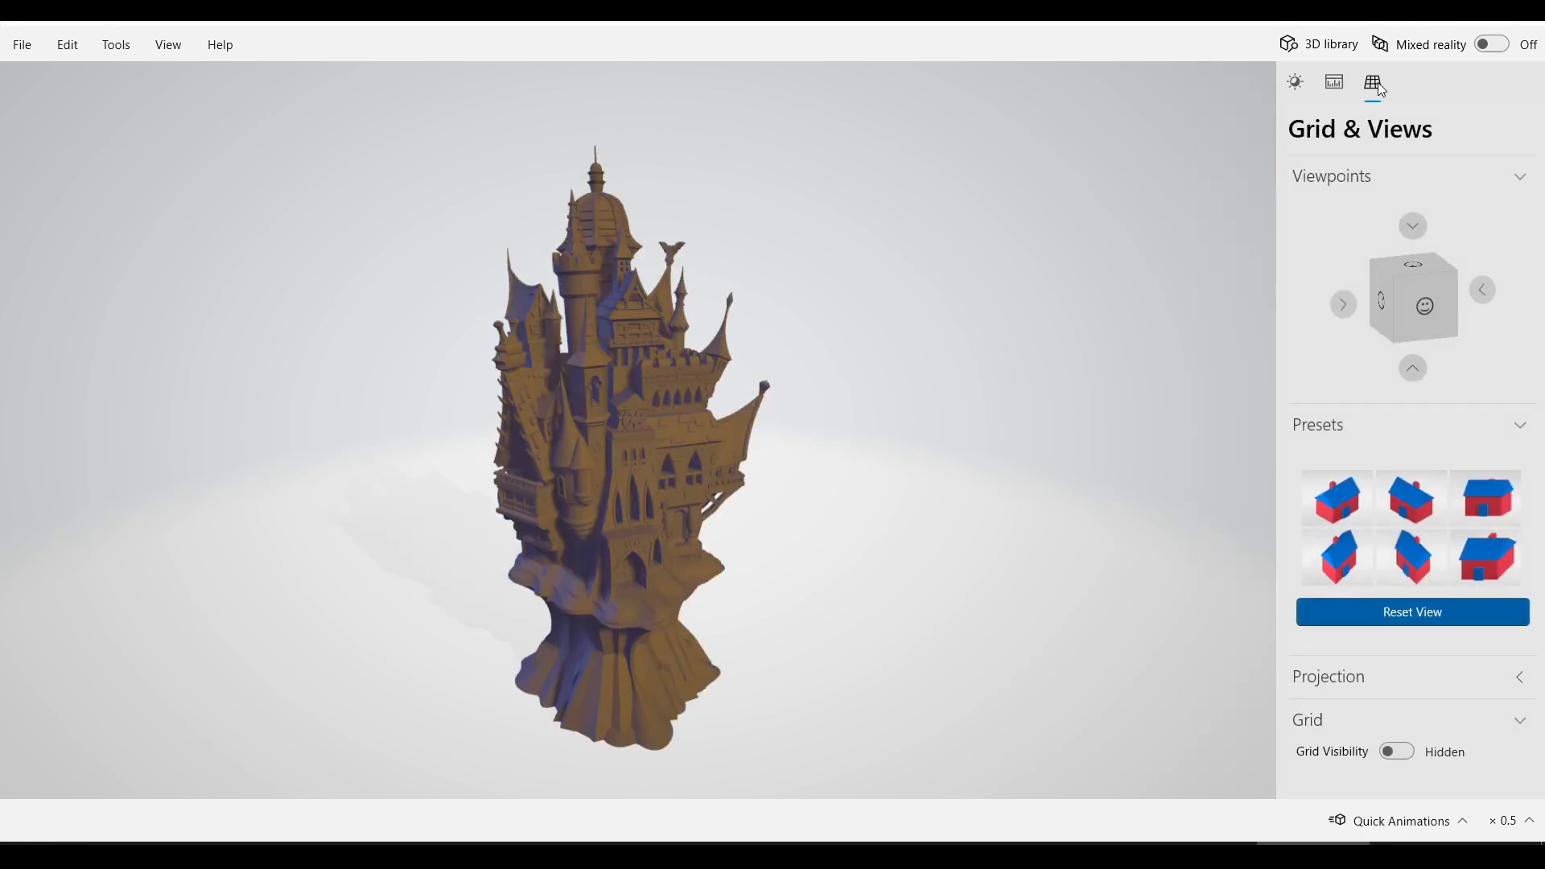
click(1334, 81)
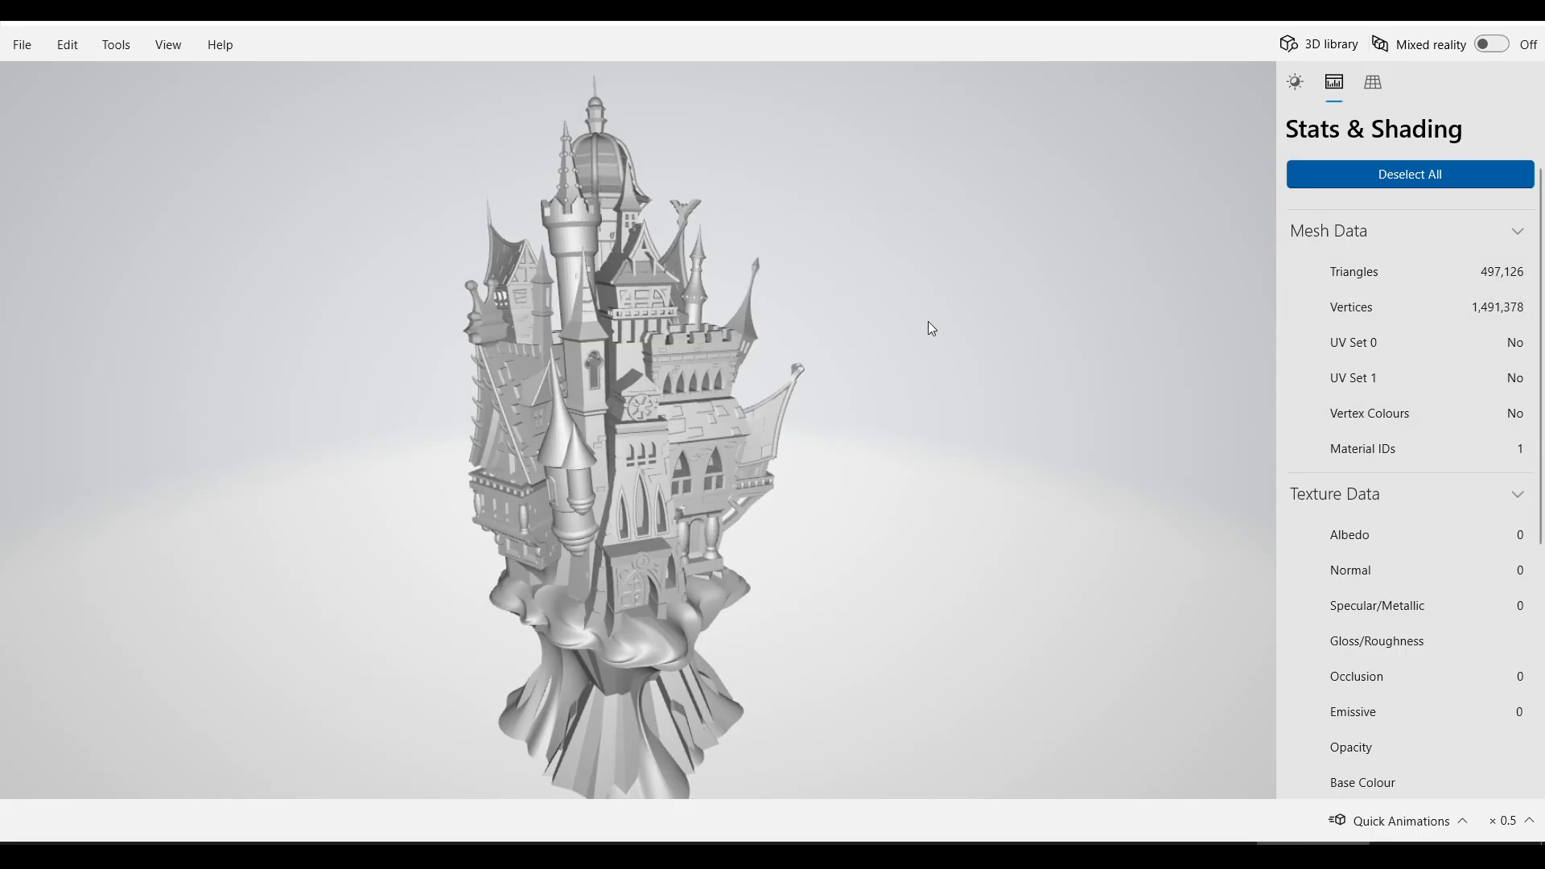
mouse_move(958, 298)
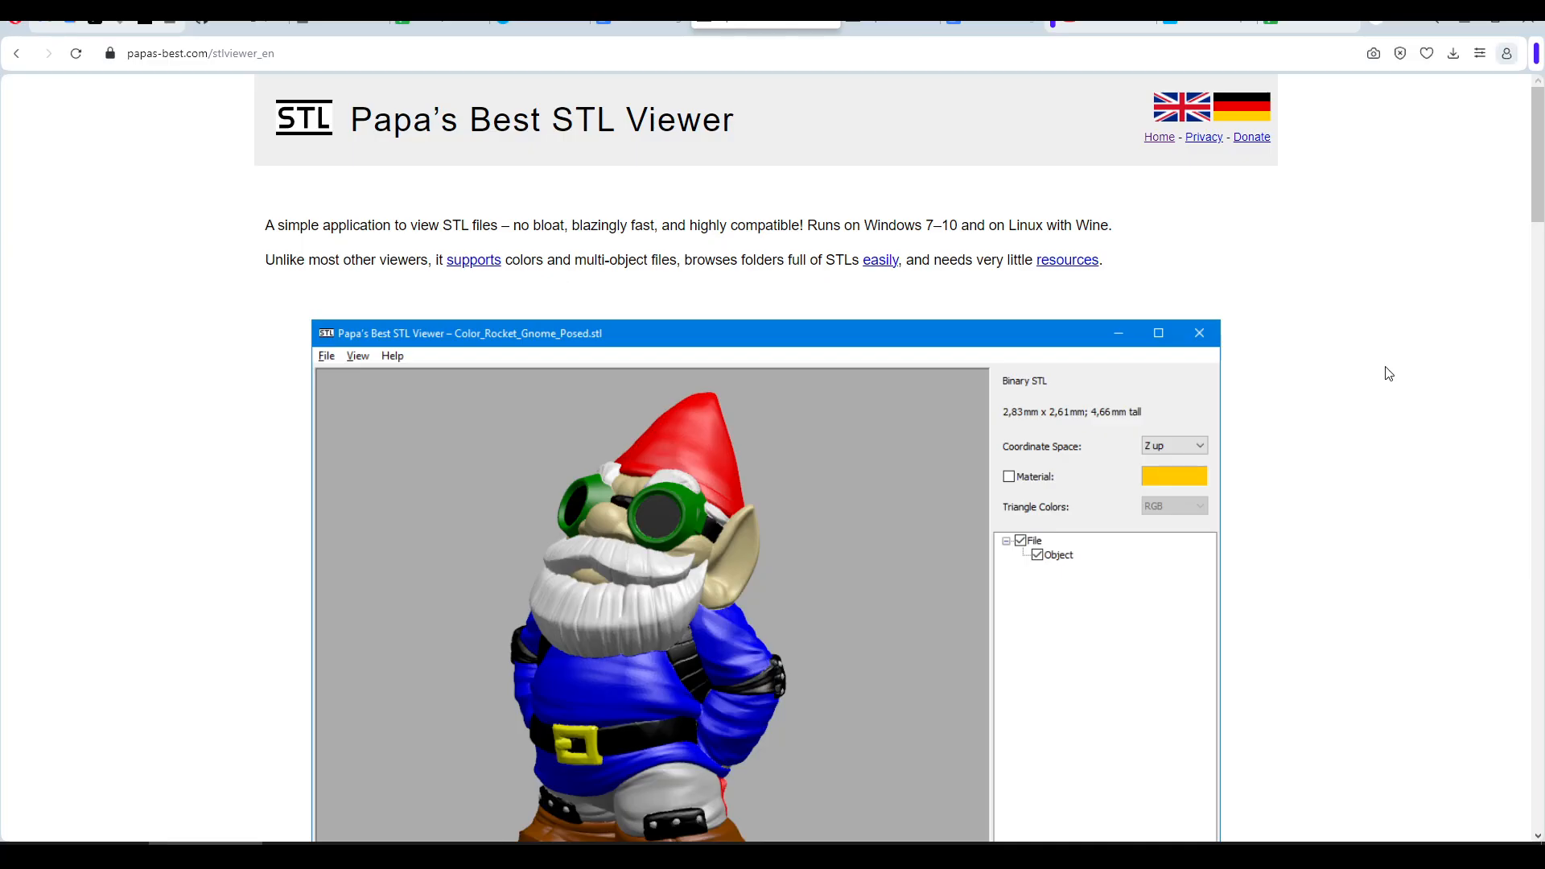
mouse_move(1403, 377)
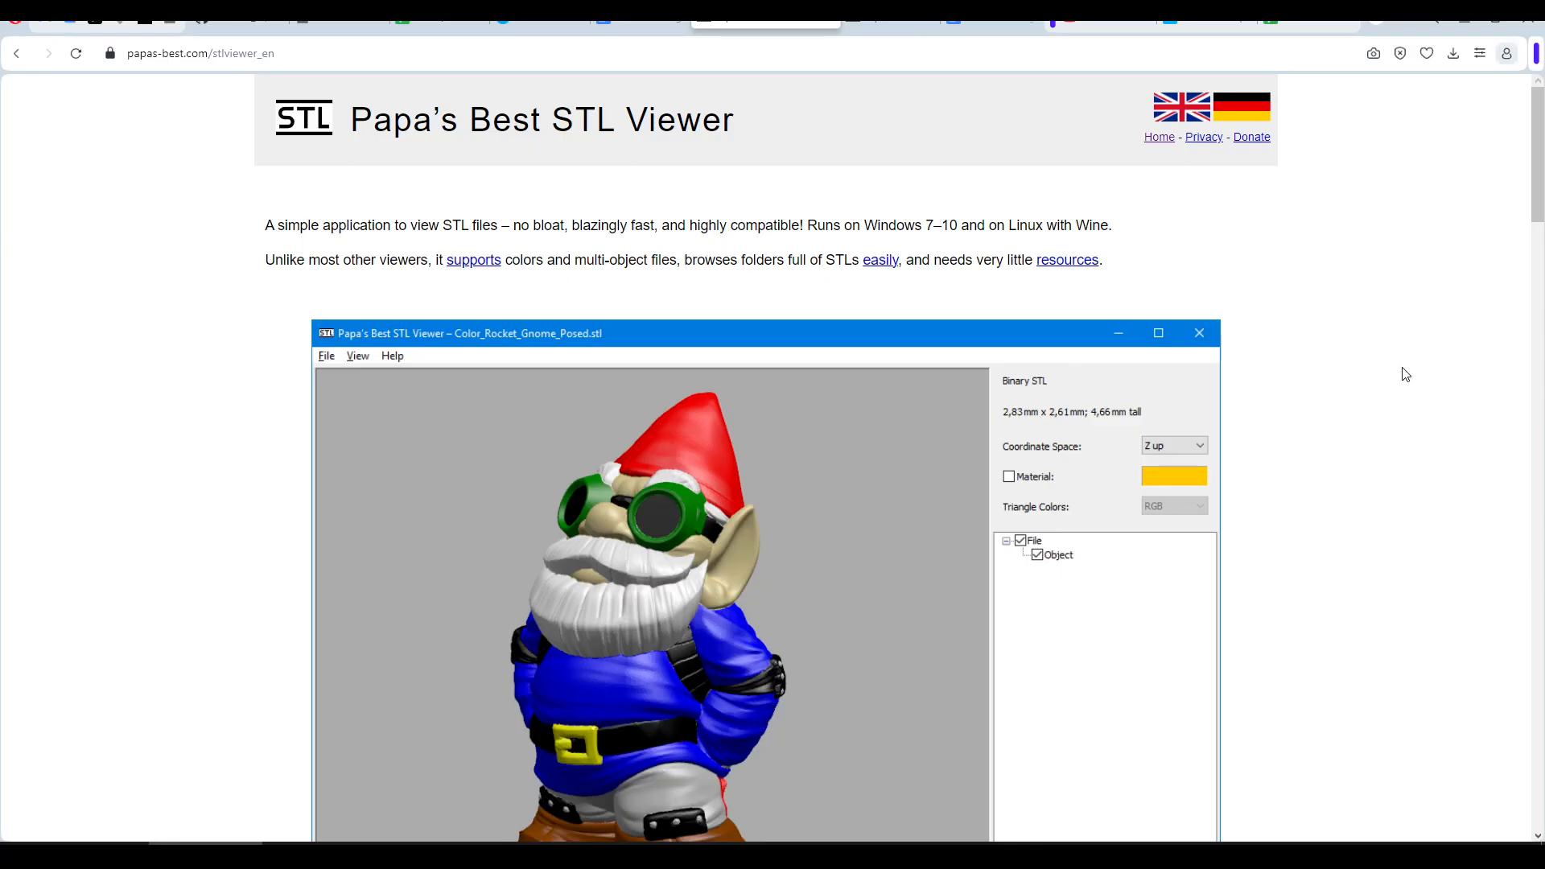
Scroll to the STL Viewer downloads and complete the STL Thumbnails setup via Accept & Install and Finish
scroll(down, 3)
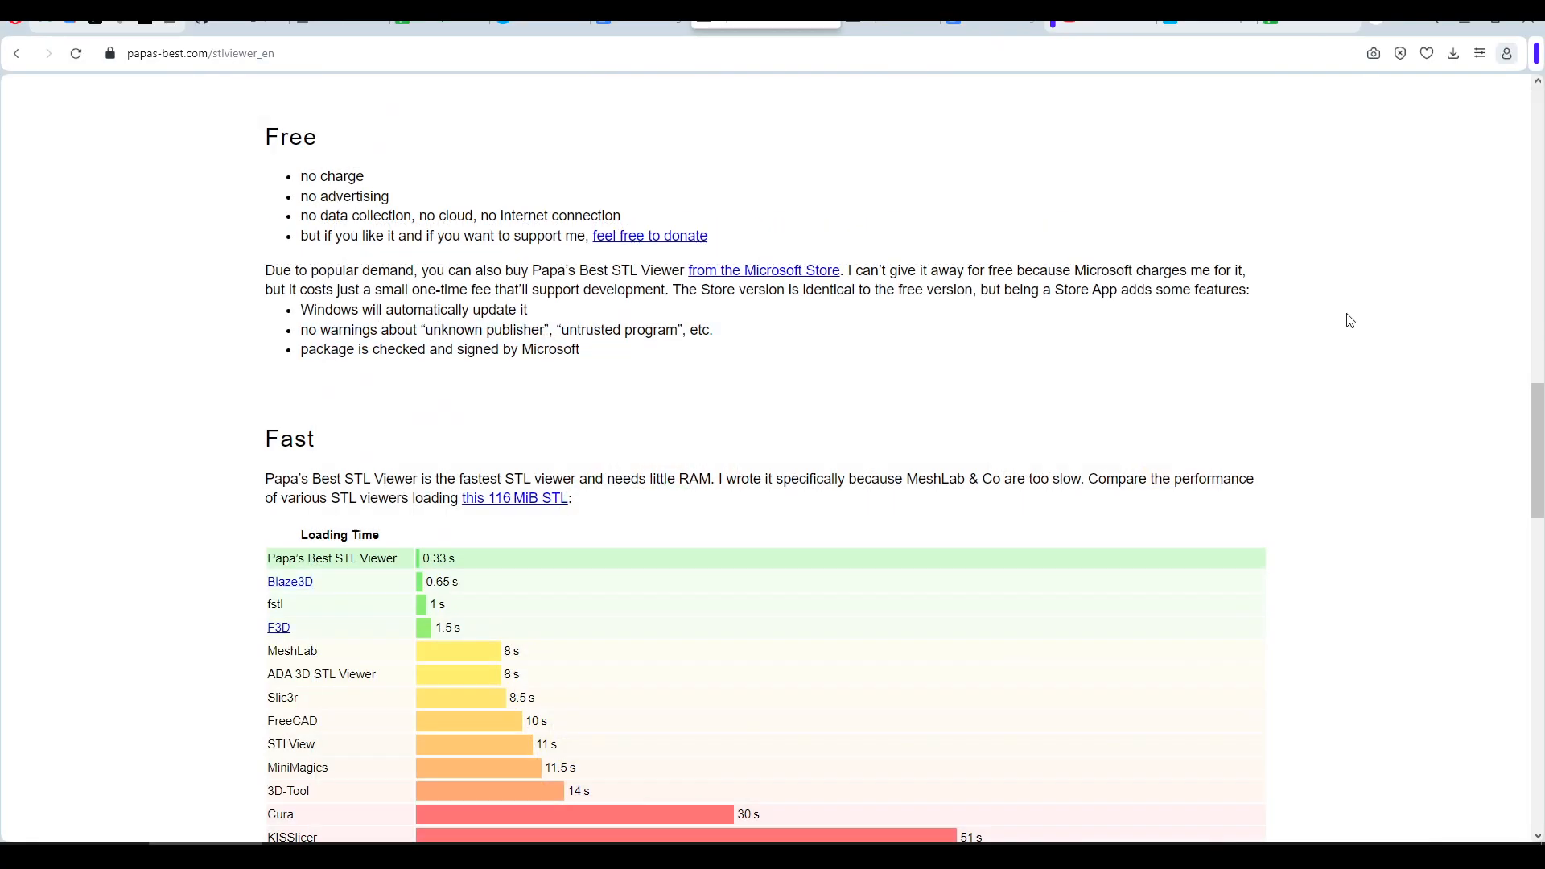
mouse_move(755, 164)
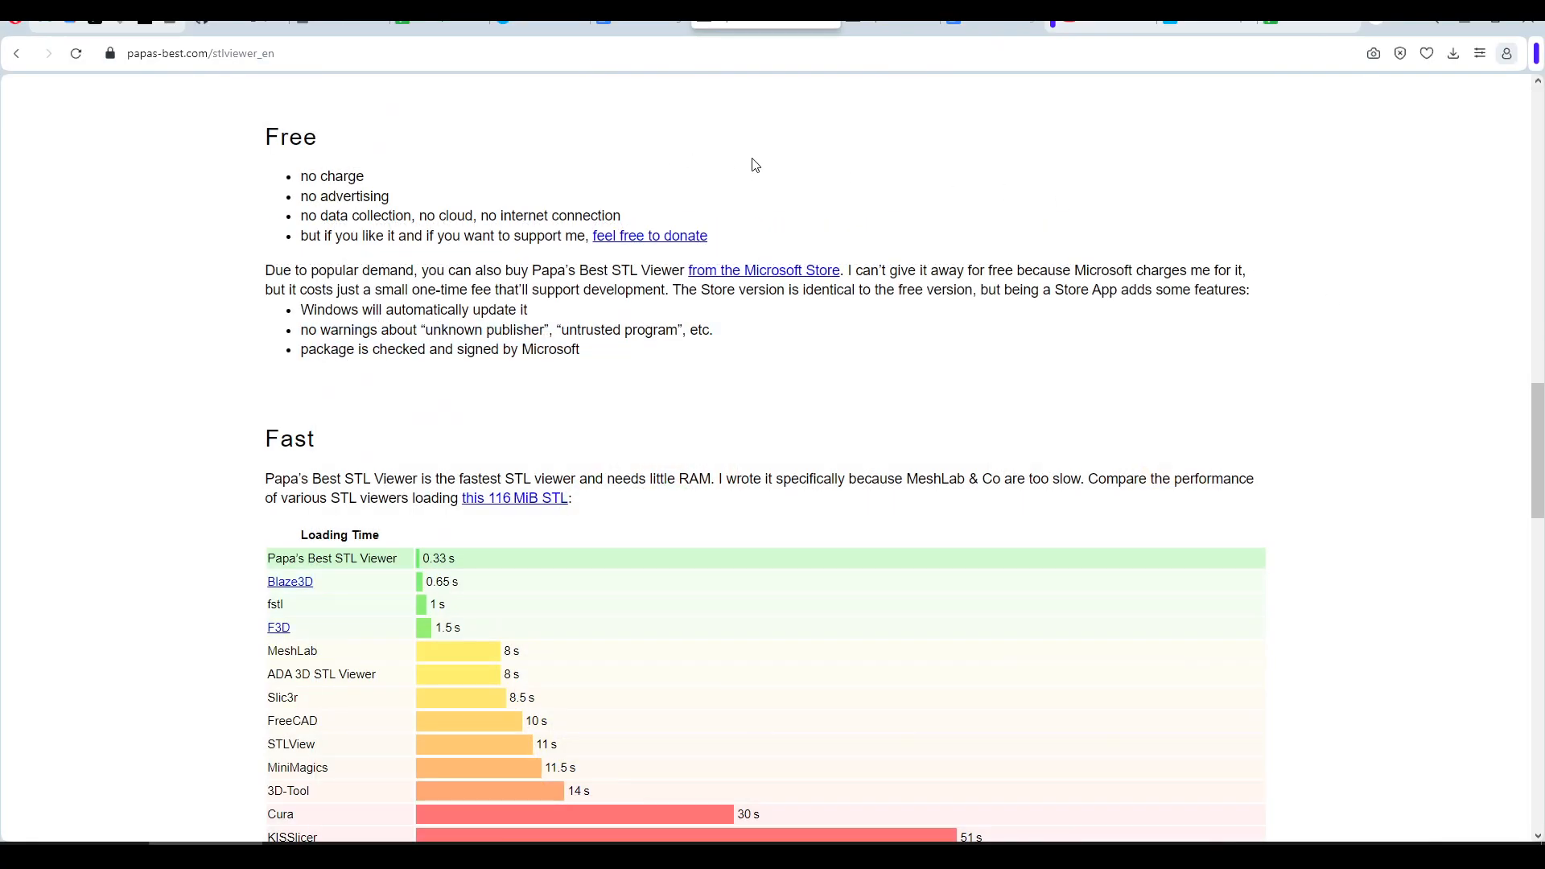
mouse_move(914, 223)
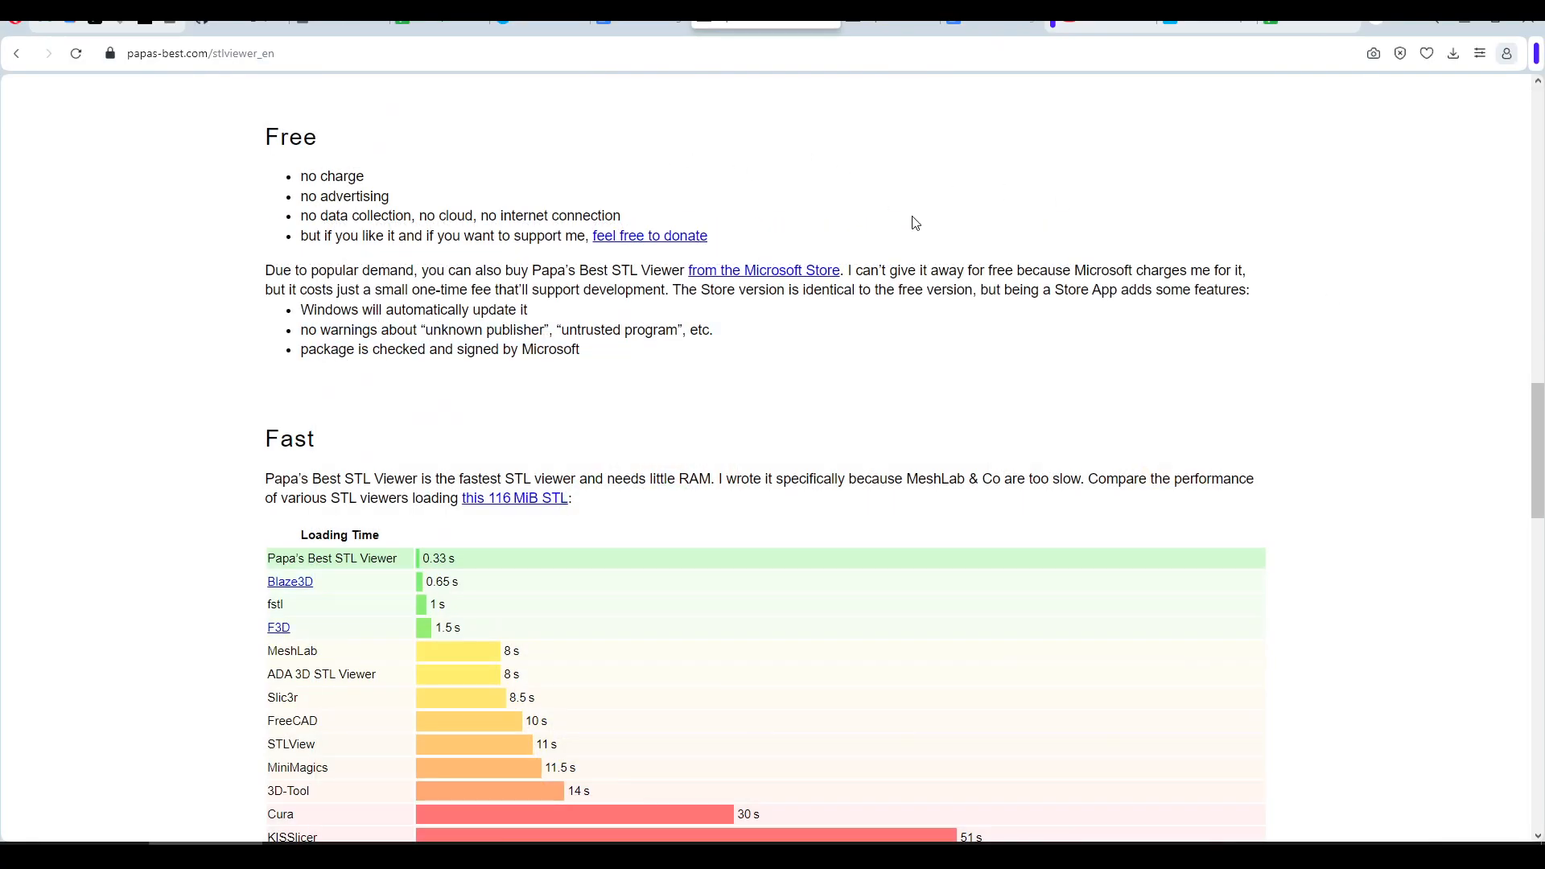
scroll(down, 3)
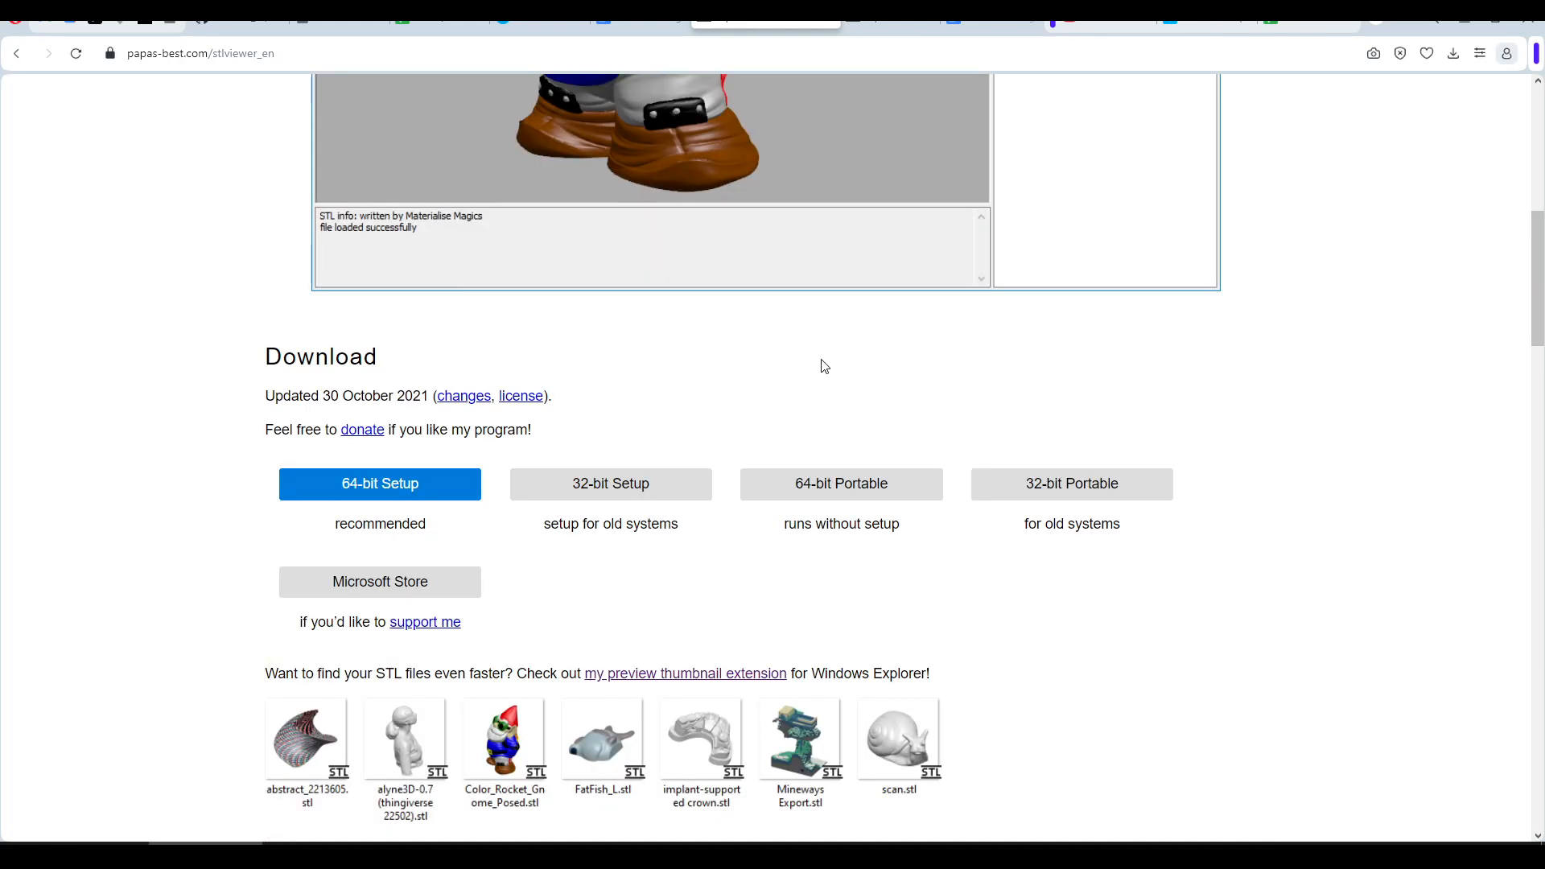
mouse_move(428, 486)
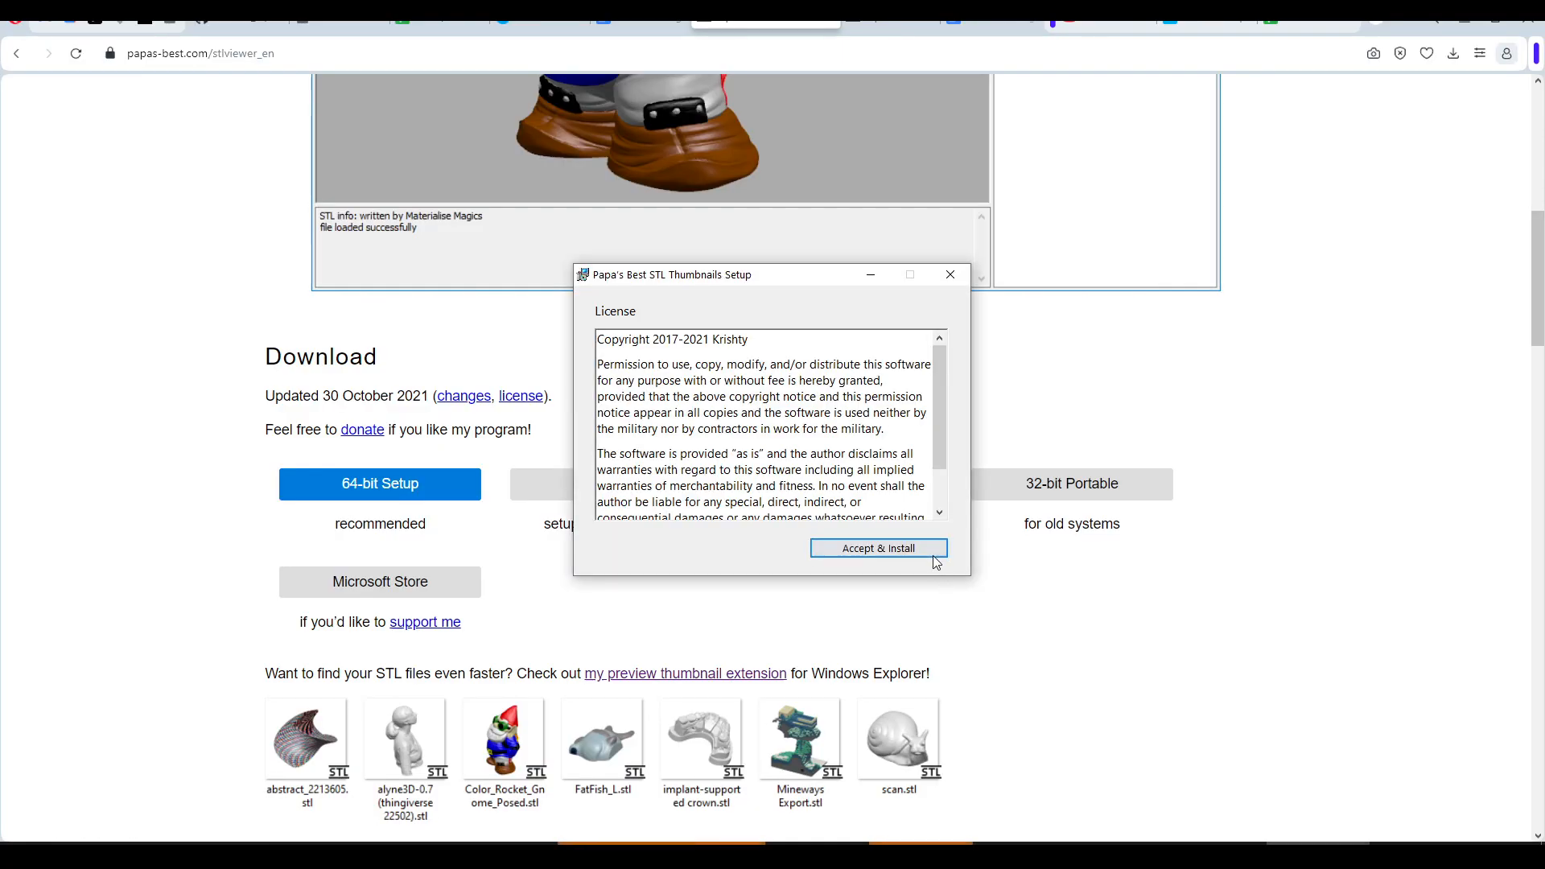
click(879, 548)
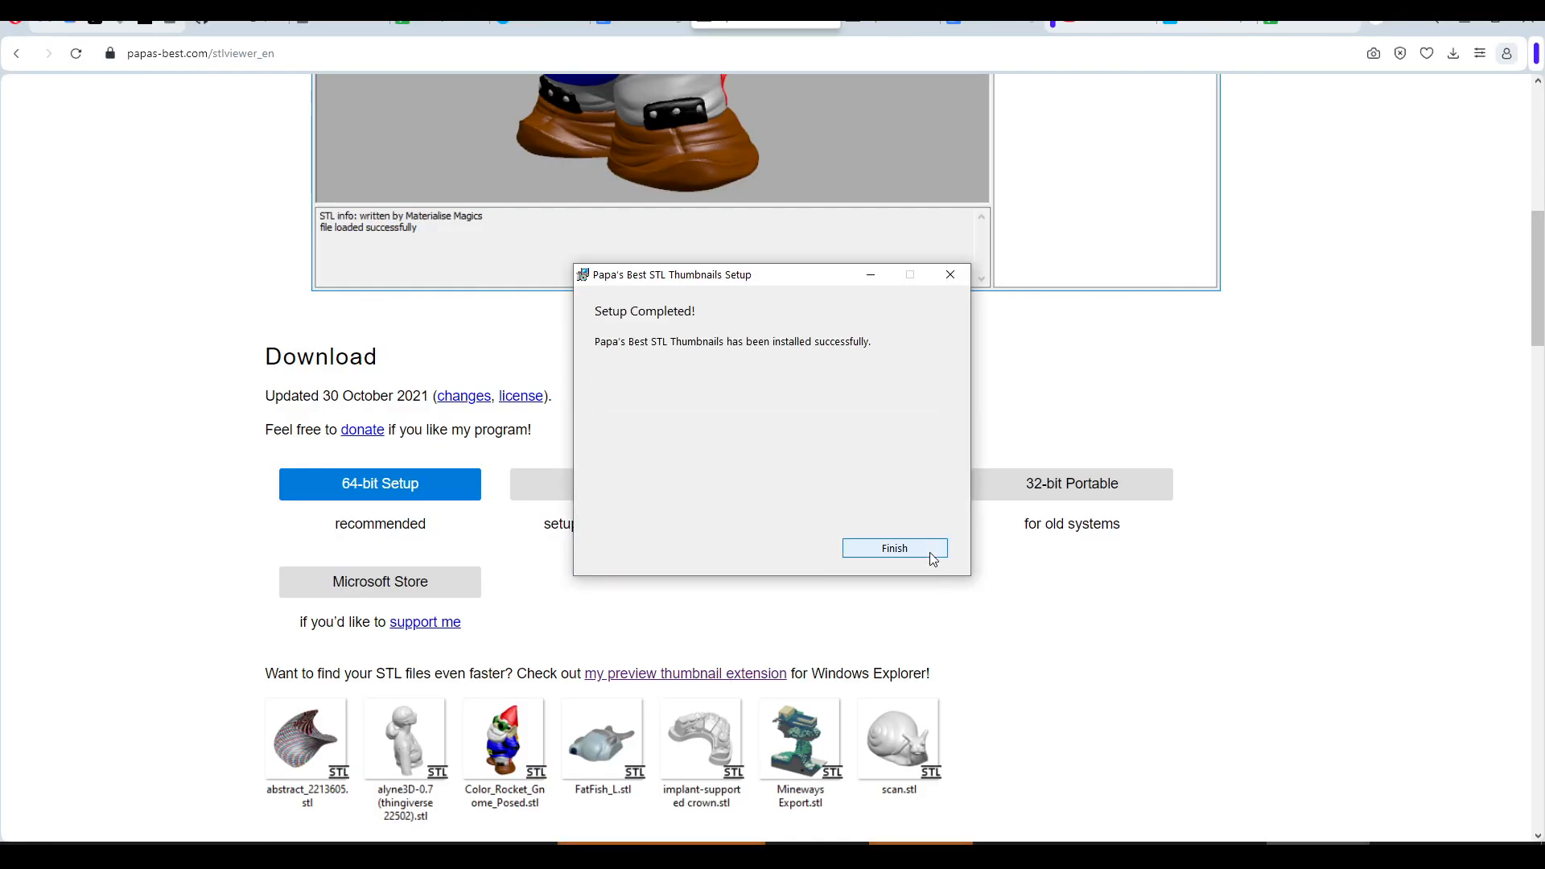
click(895, 548)
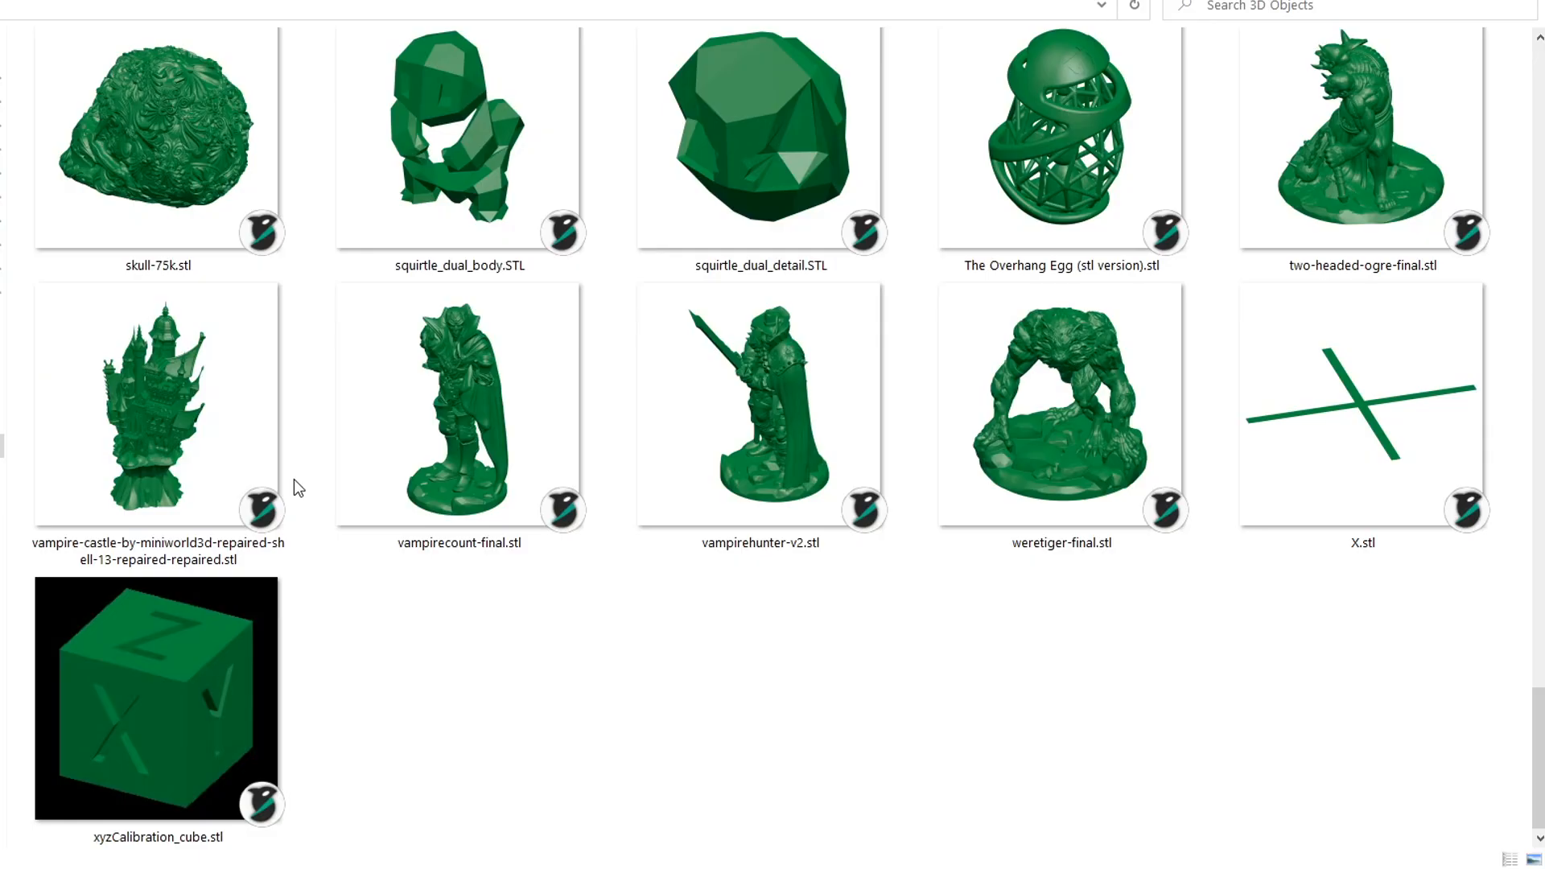
Open the vampire castle STL with Papa's Best STL Viewer, ticking Always use this app
right_click(145, 404)
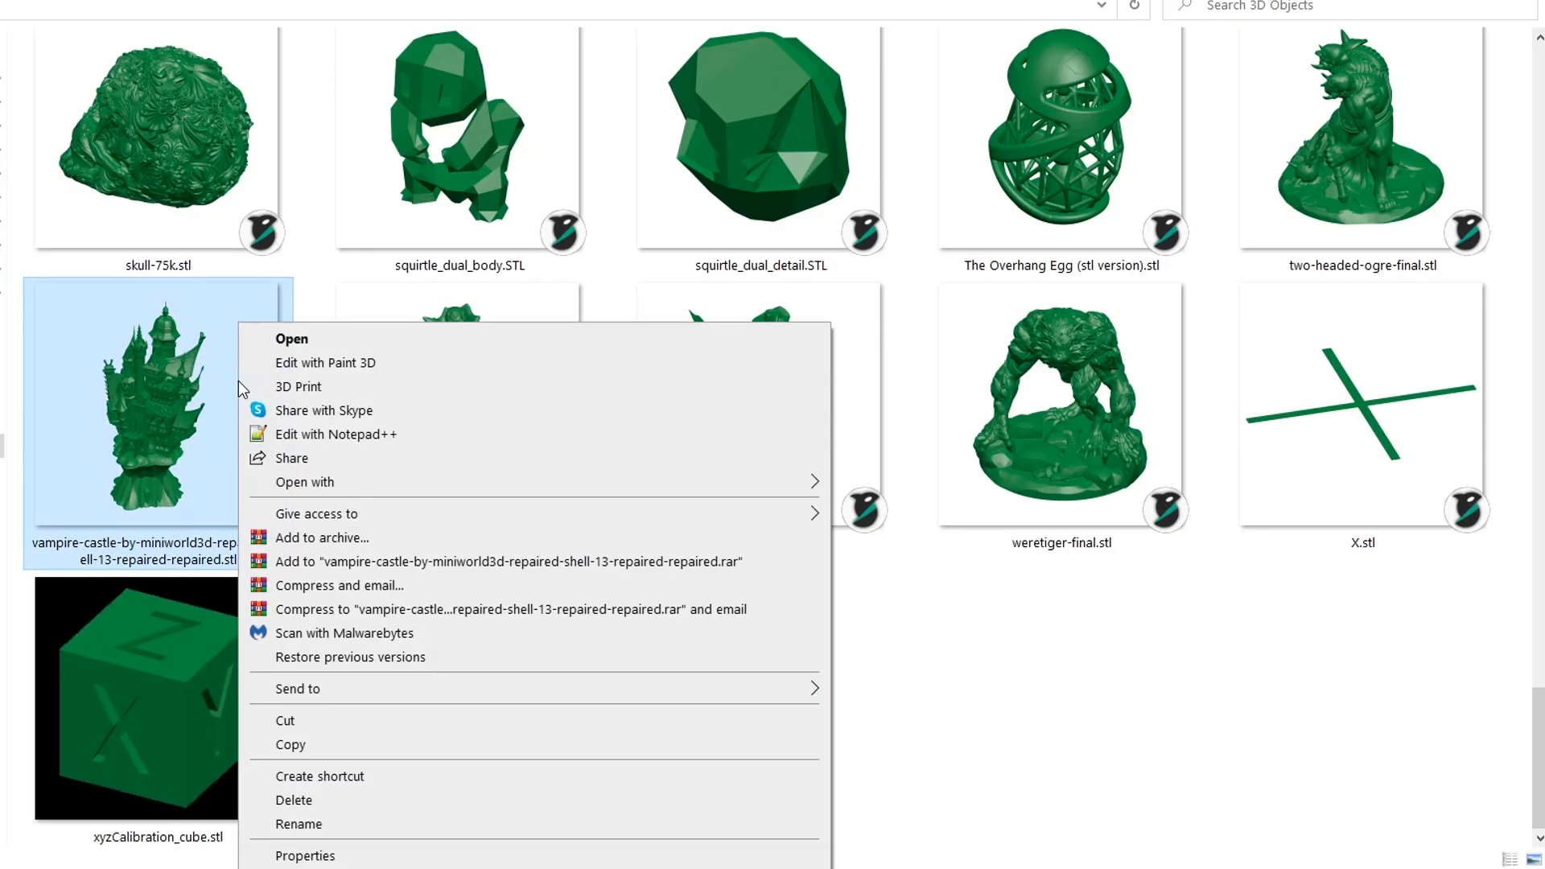
click(305, 482)
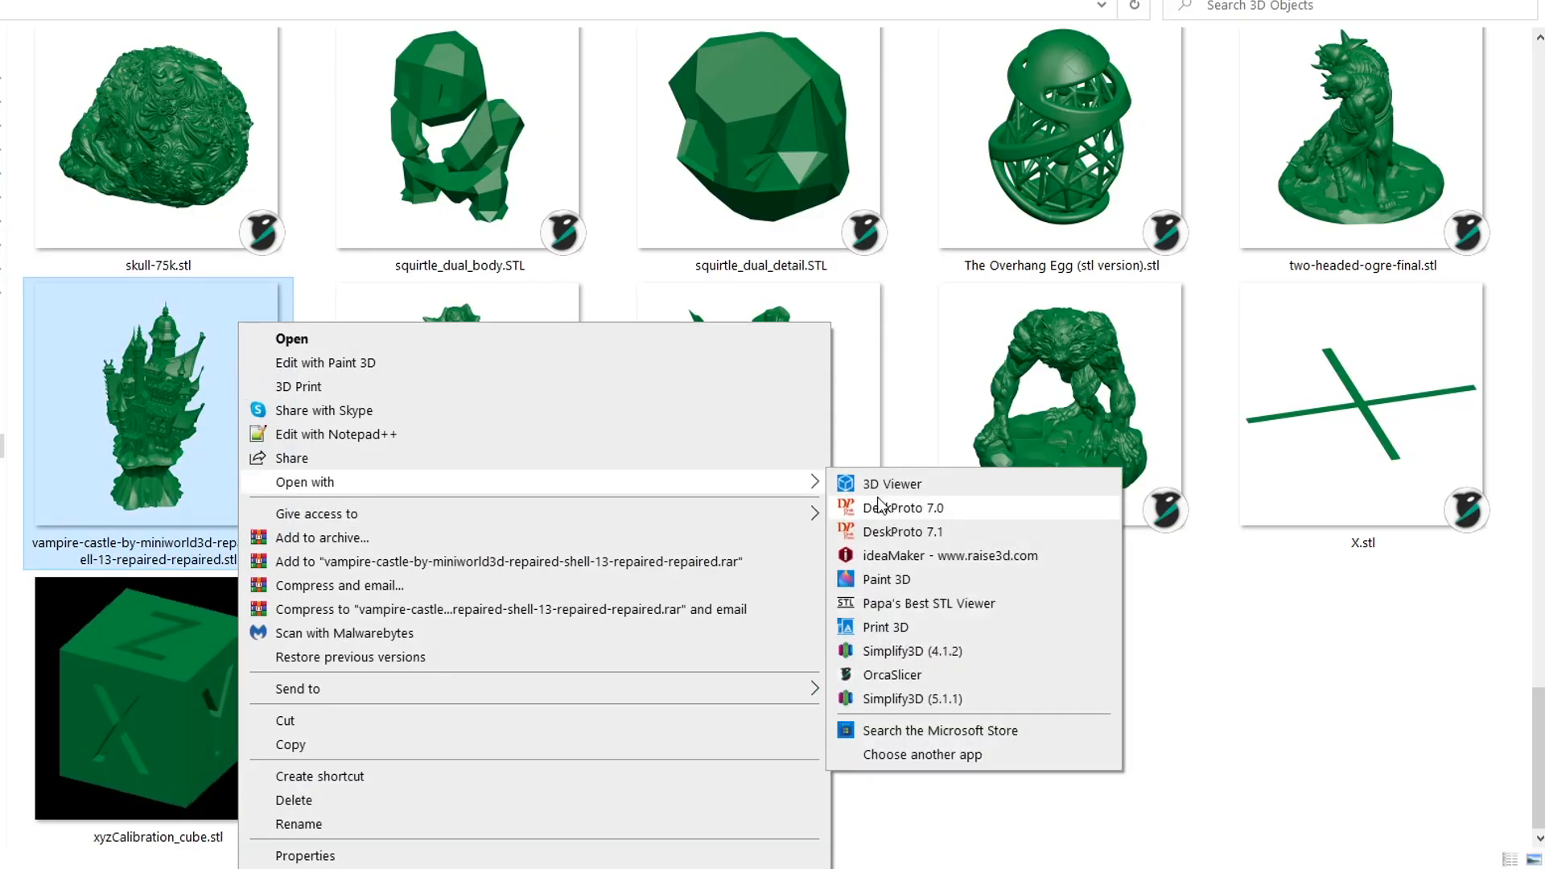
mouse_move(949, 764)
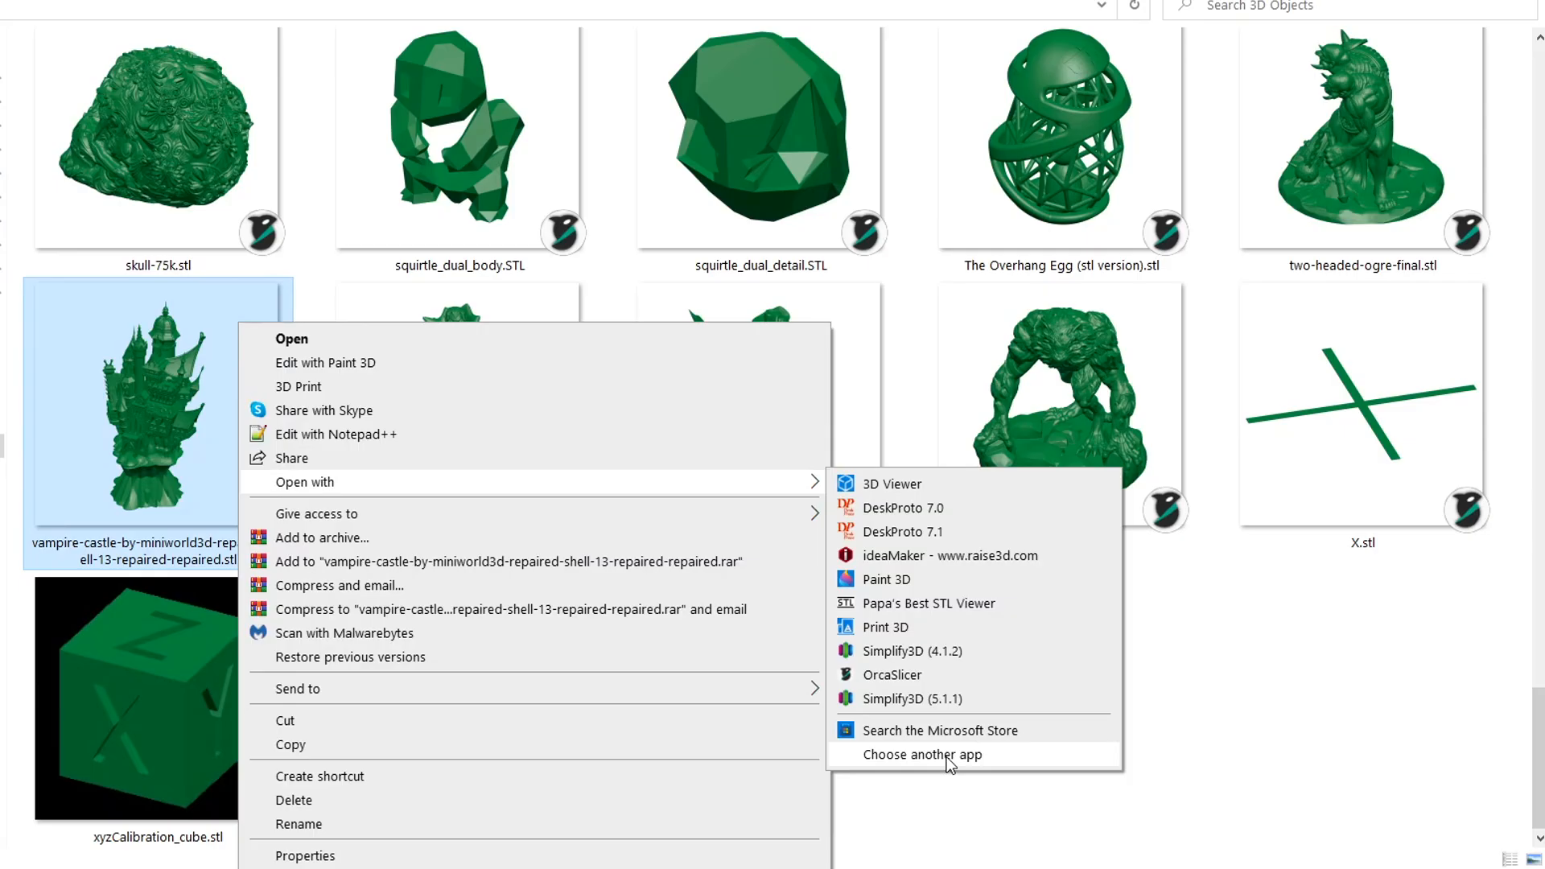
click(927, 754)
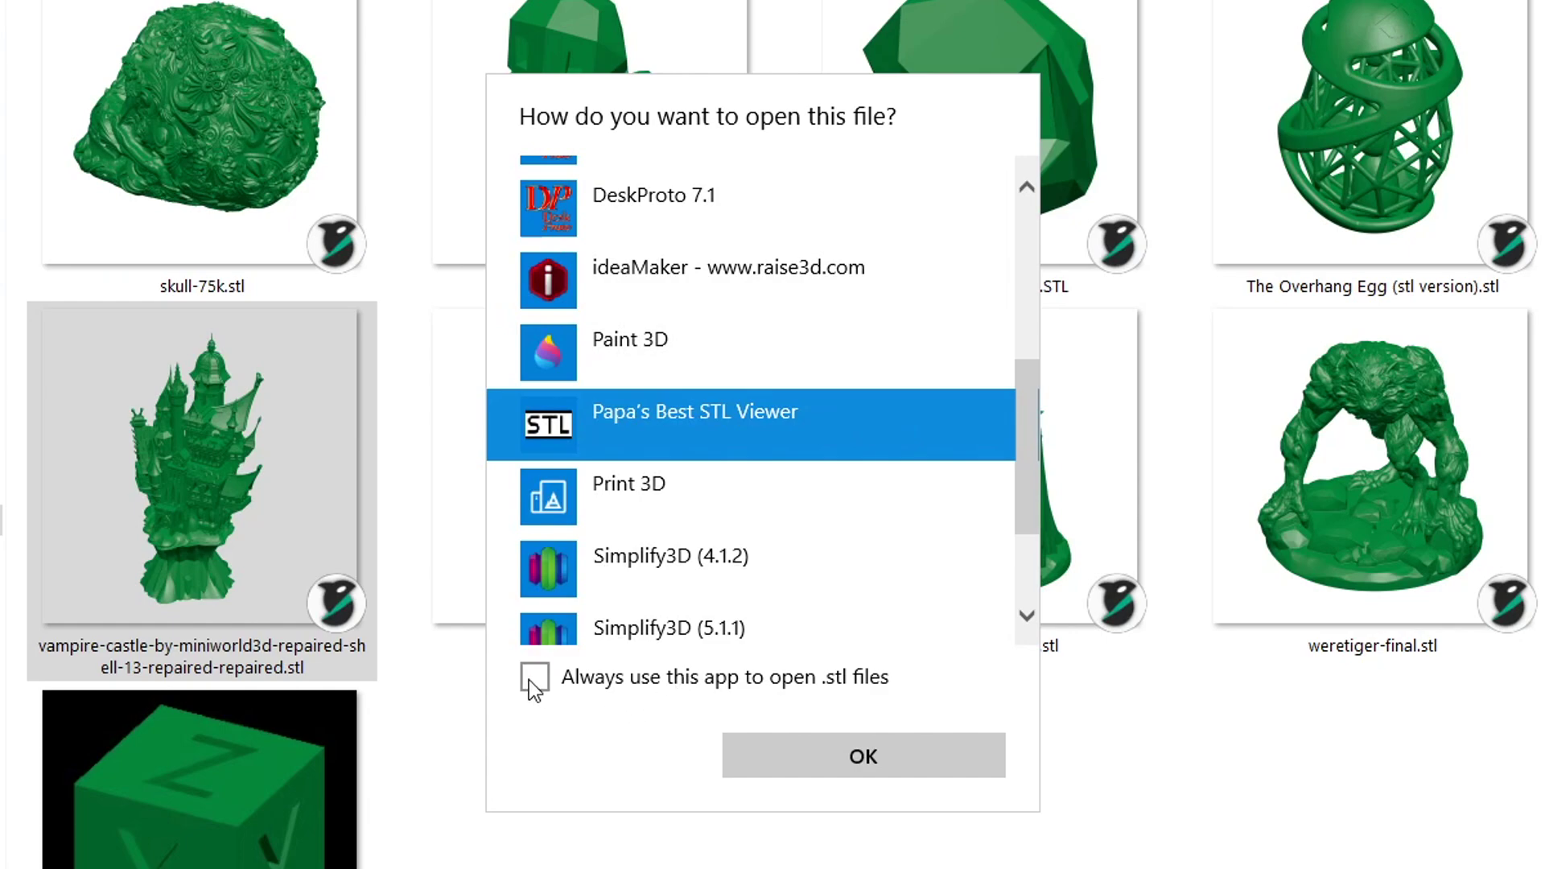
click(533, 678)
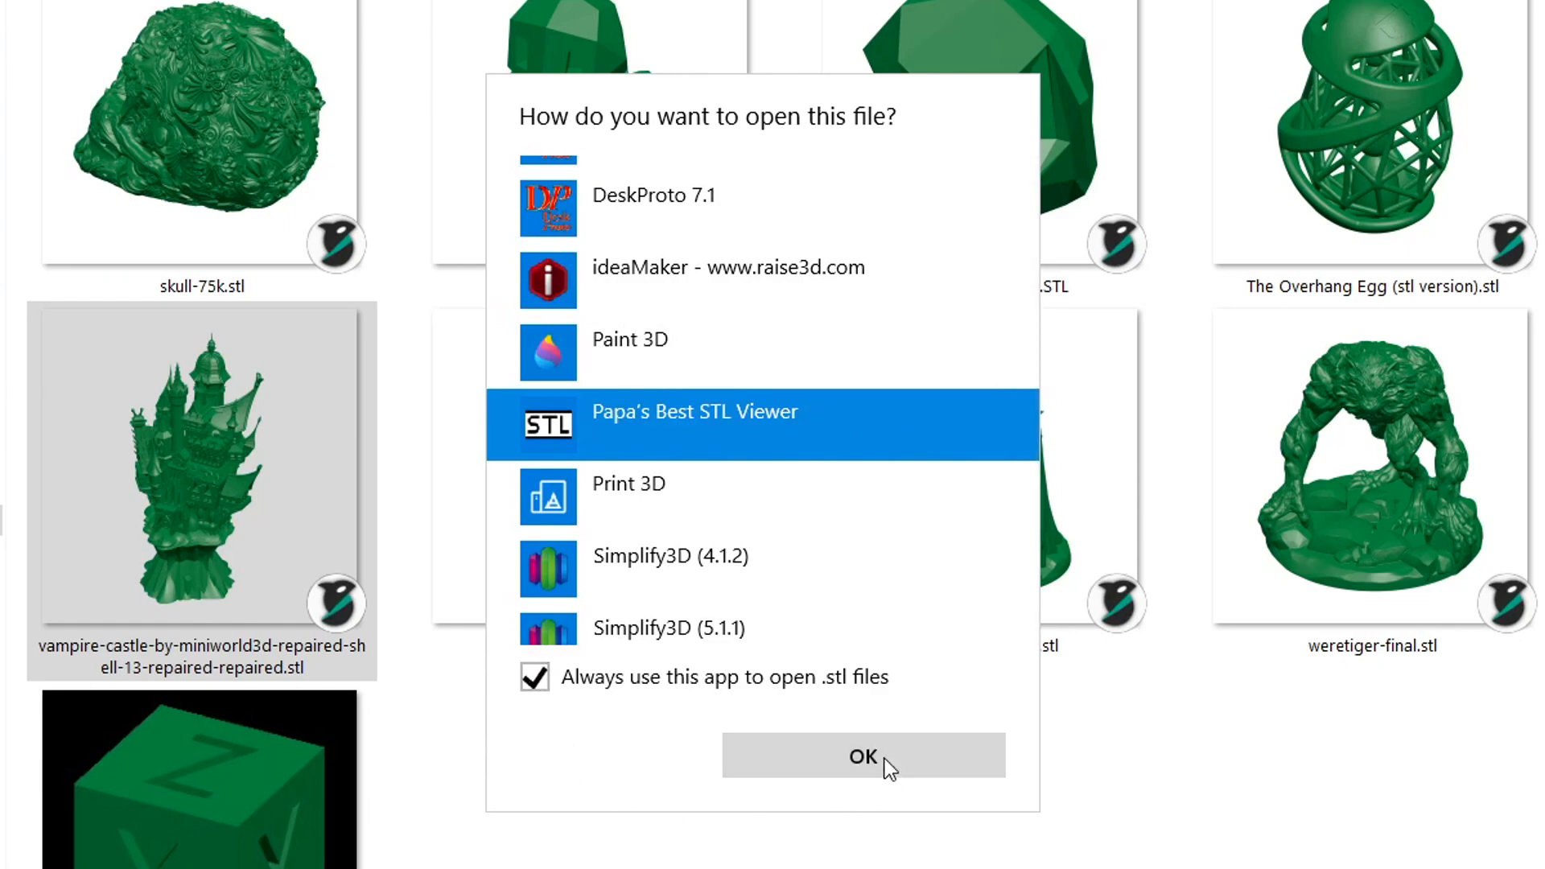
click(863, 755)
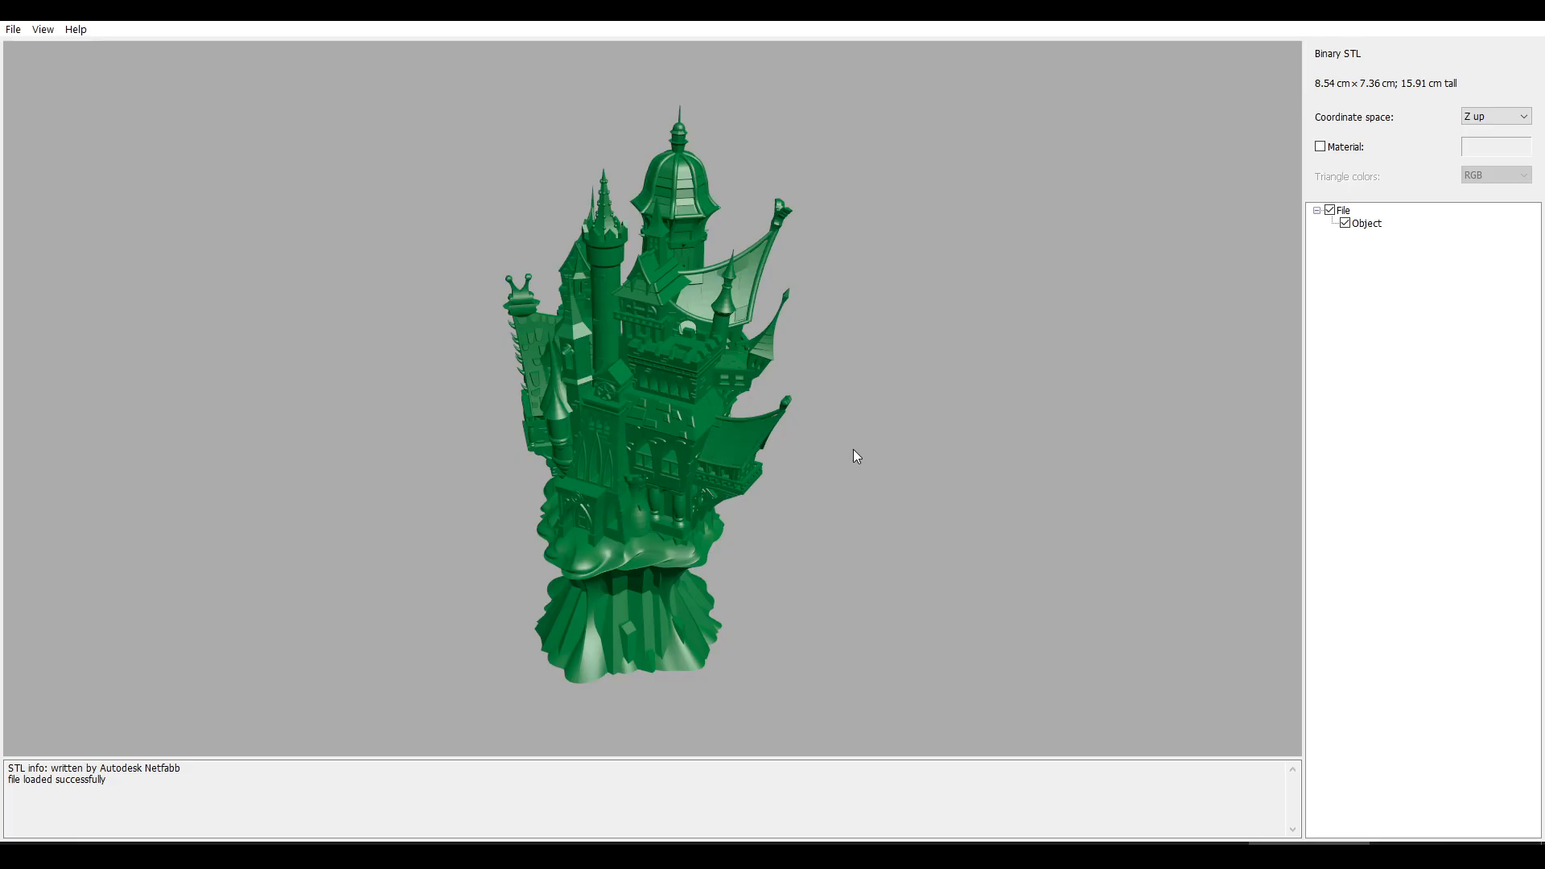
Rotate the castle, enable Material and apply a blue colour from the Colour dialog
drag(854, 455, 760, 449)
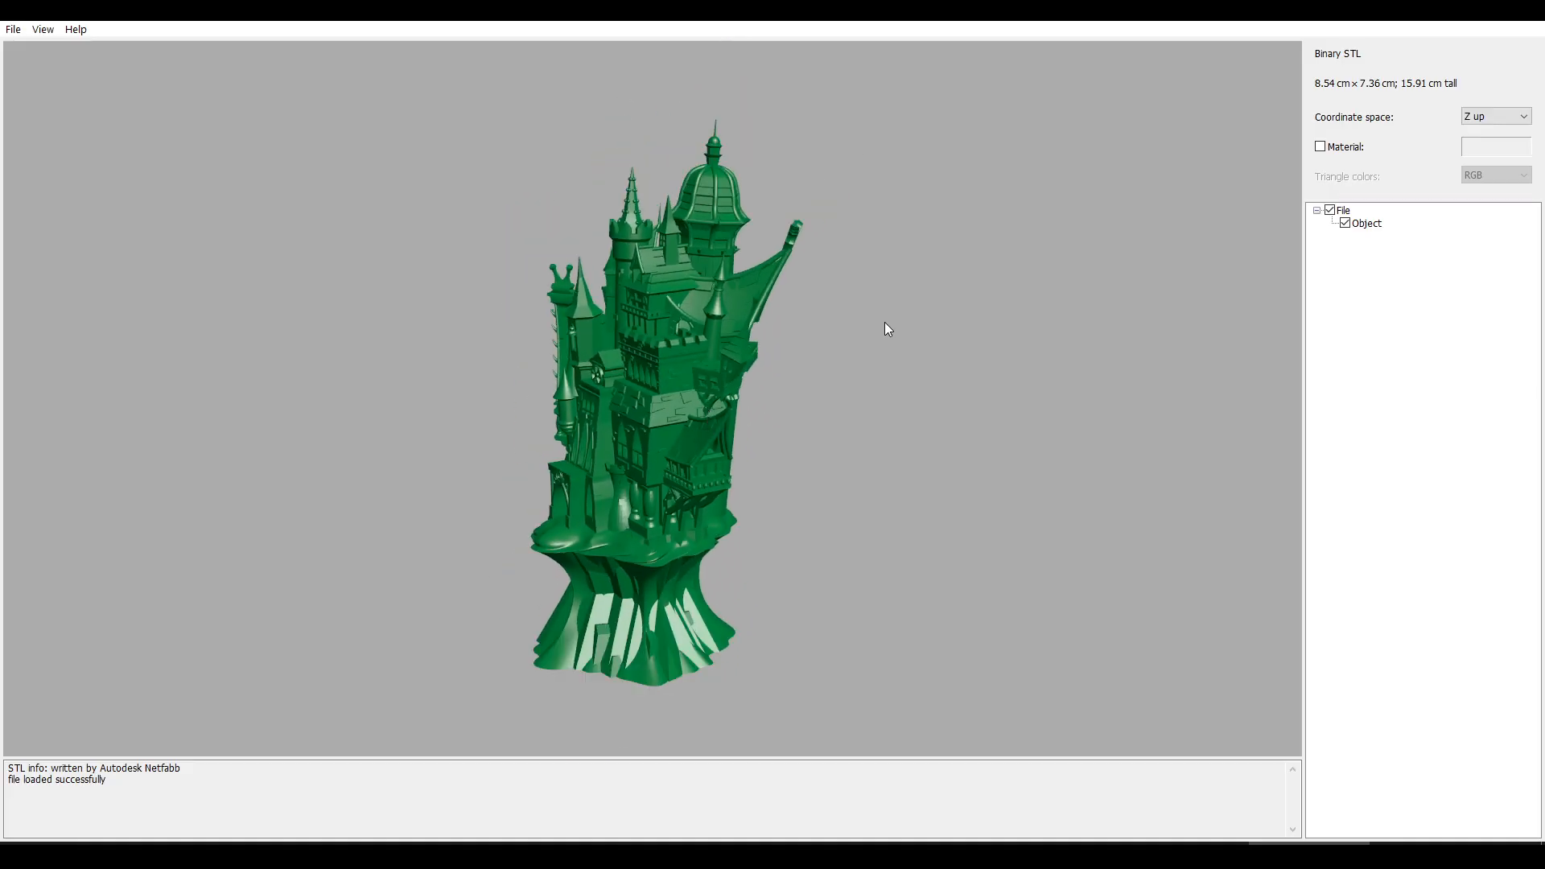
mouse_move(457, 485)
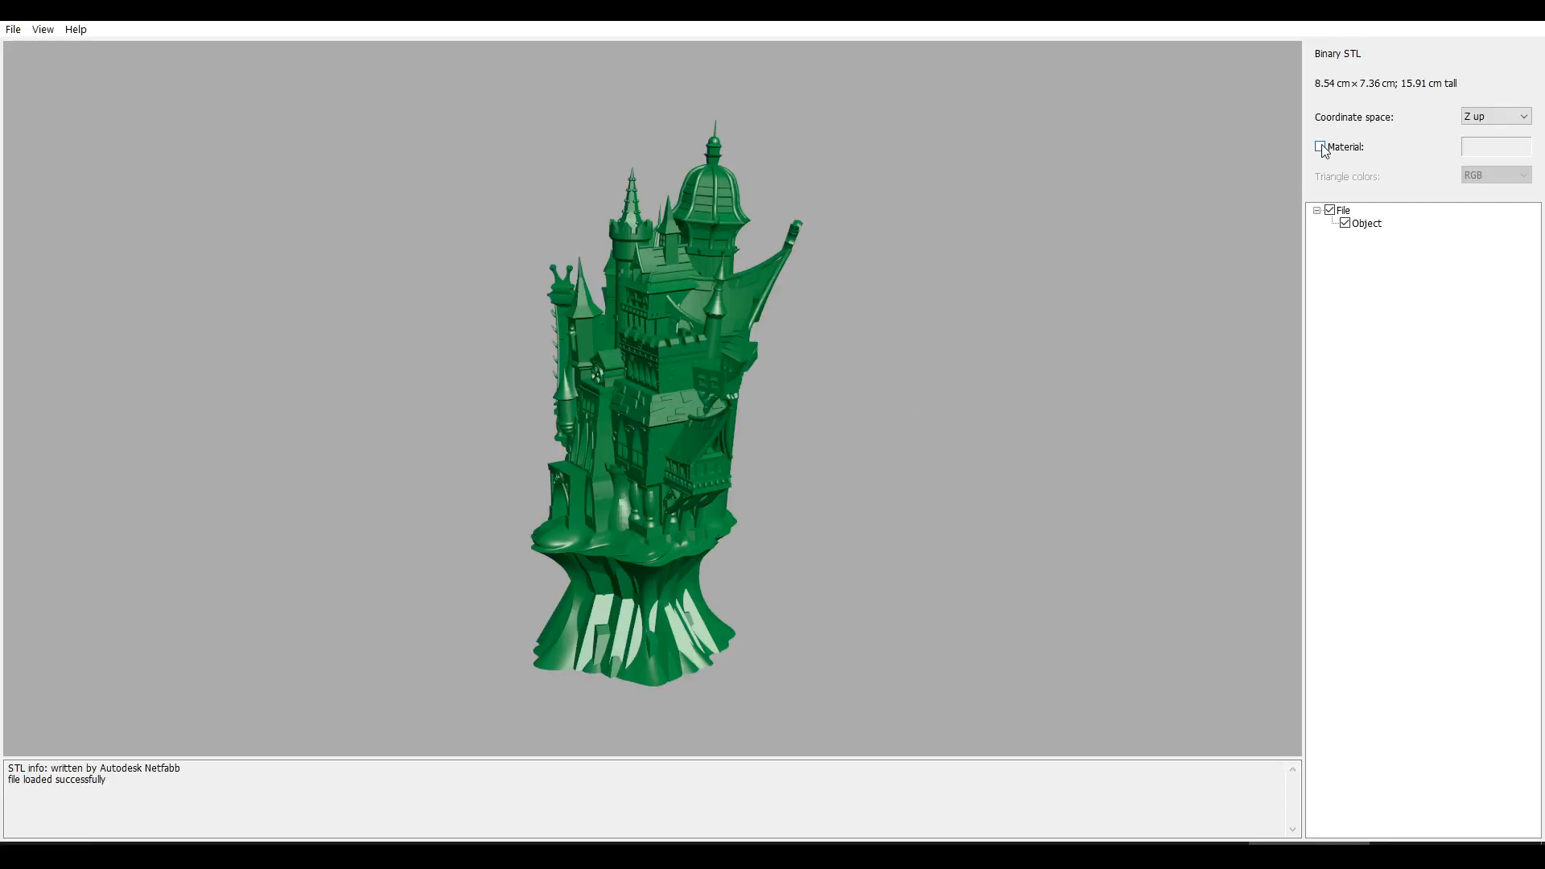
click(1321, 147)
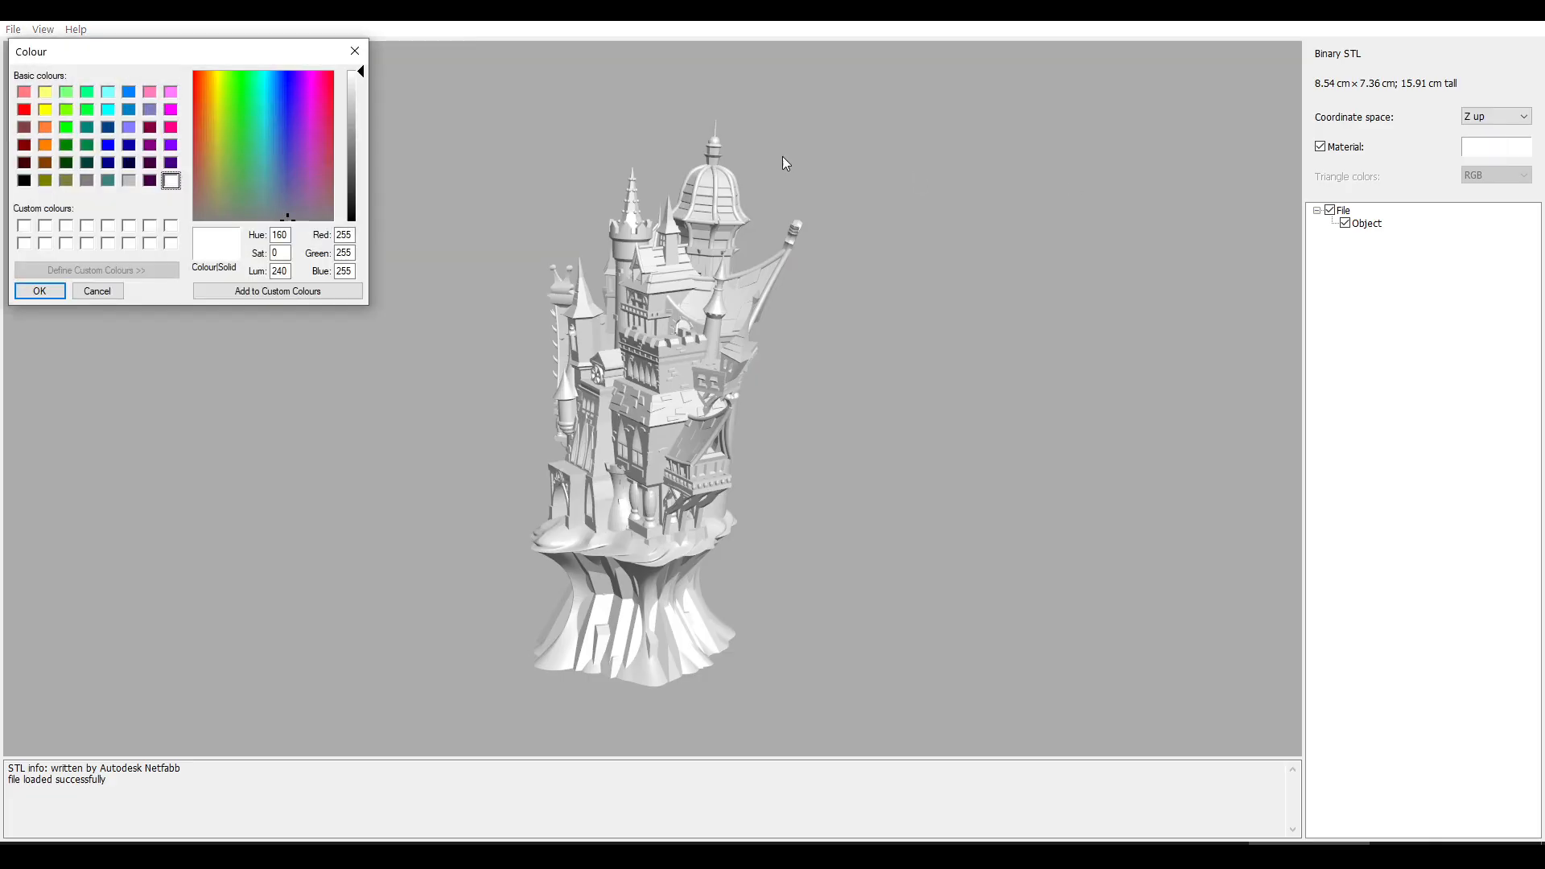
click(109, 145)
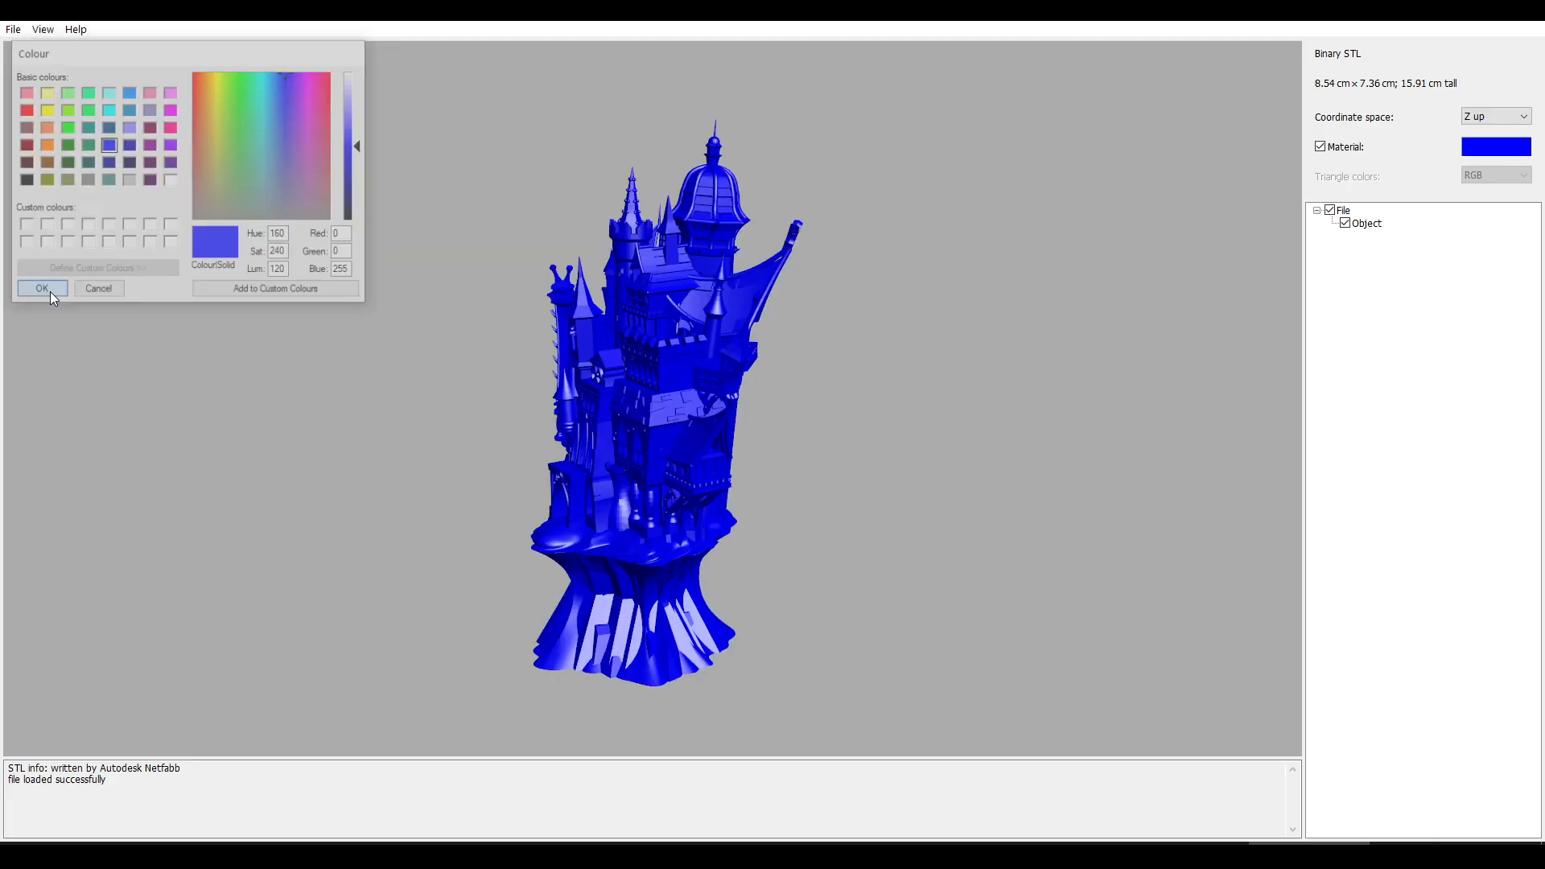
click(41, 288)
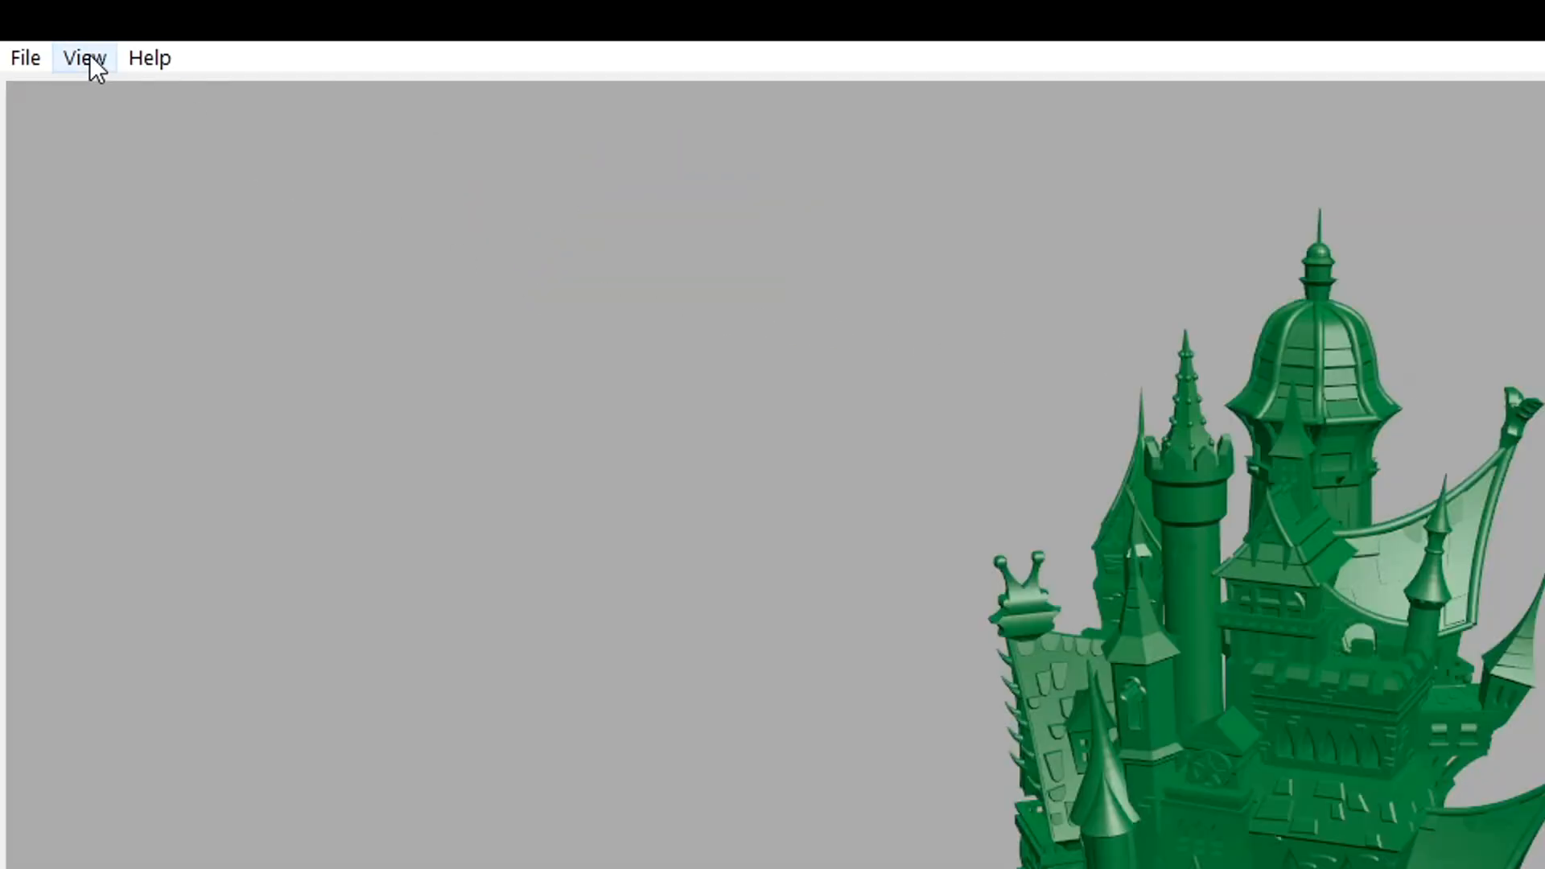
Pick a light blue swatch under View > Select default material as the default colour
click(79, 58)
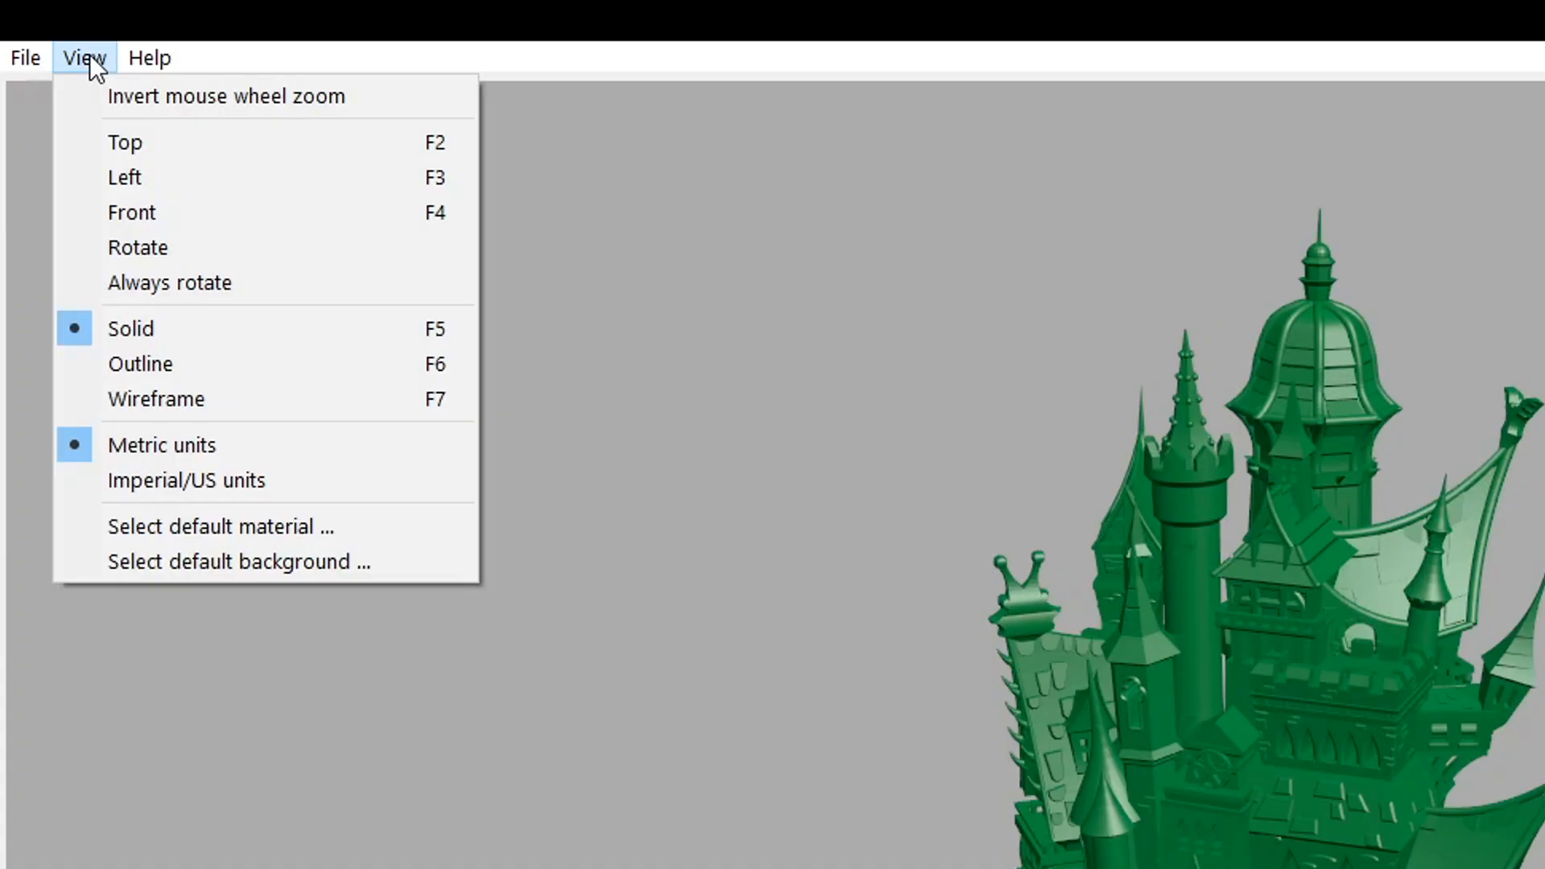
click(157, 400)
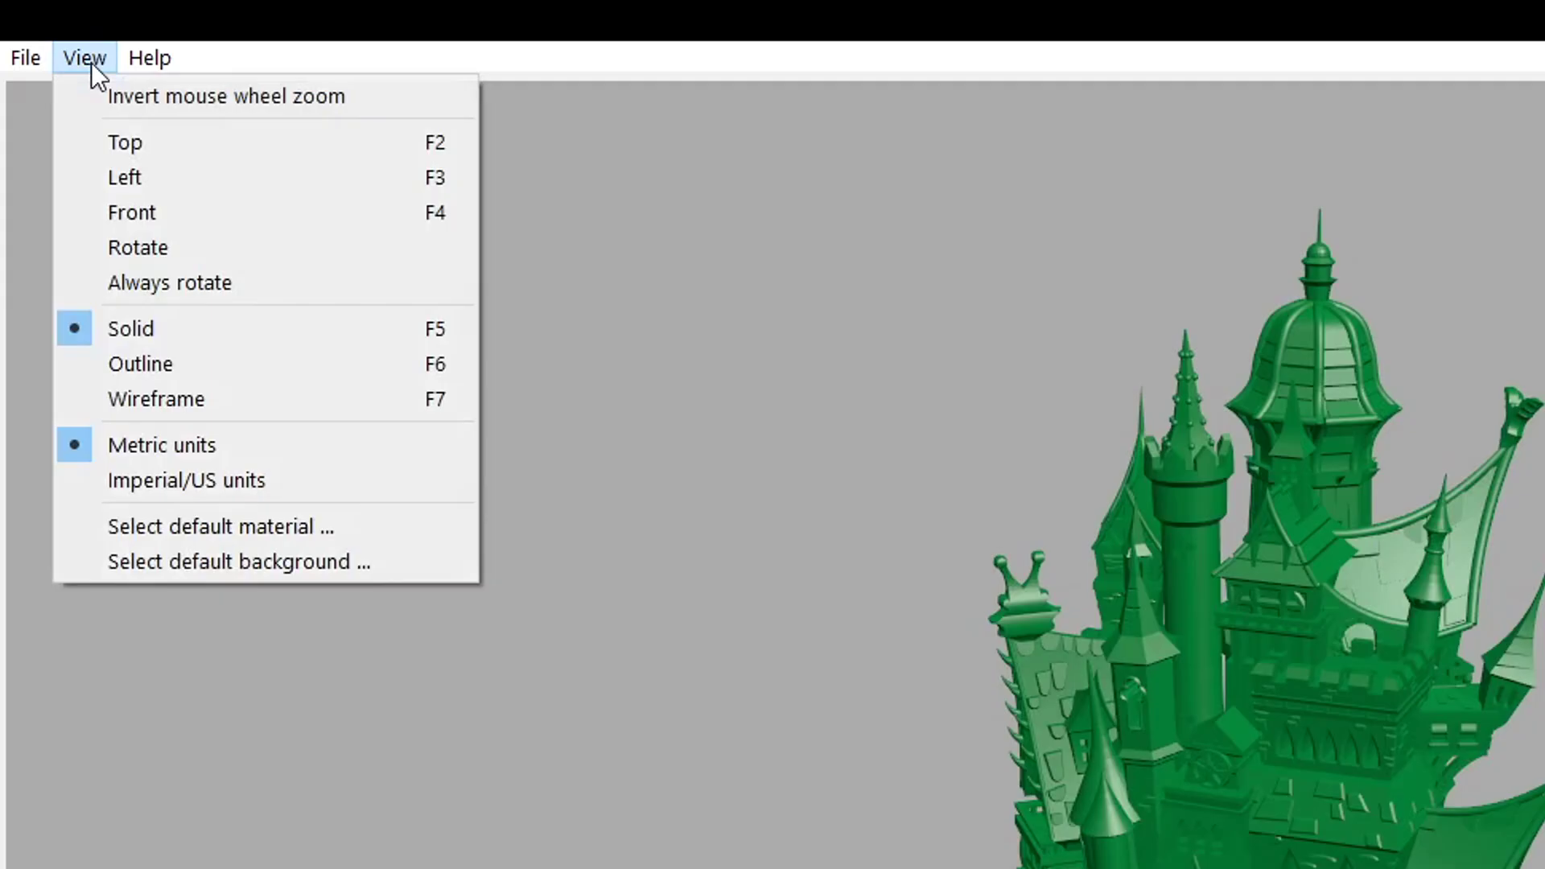
mouse_move(349, 466)
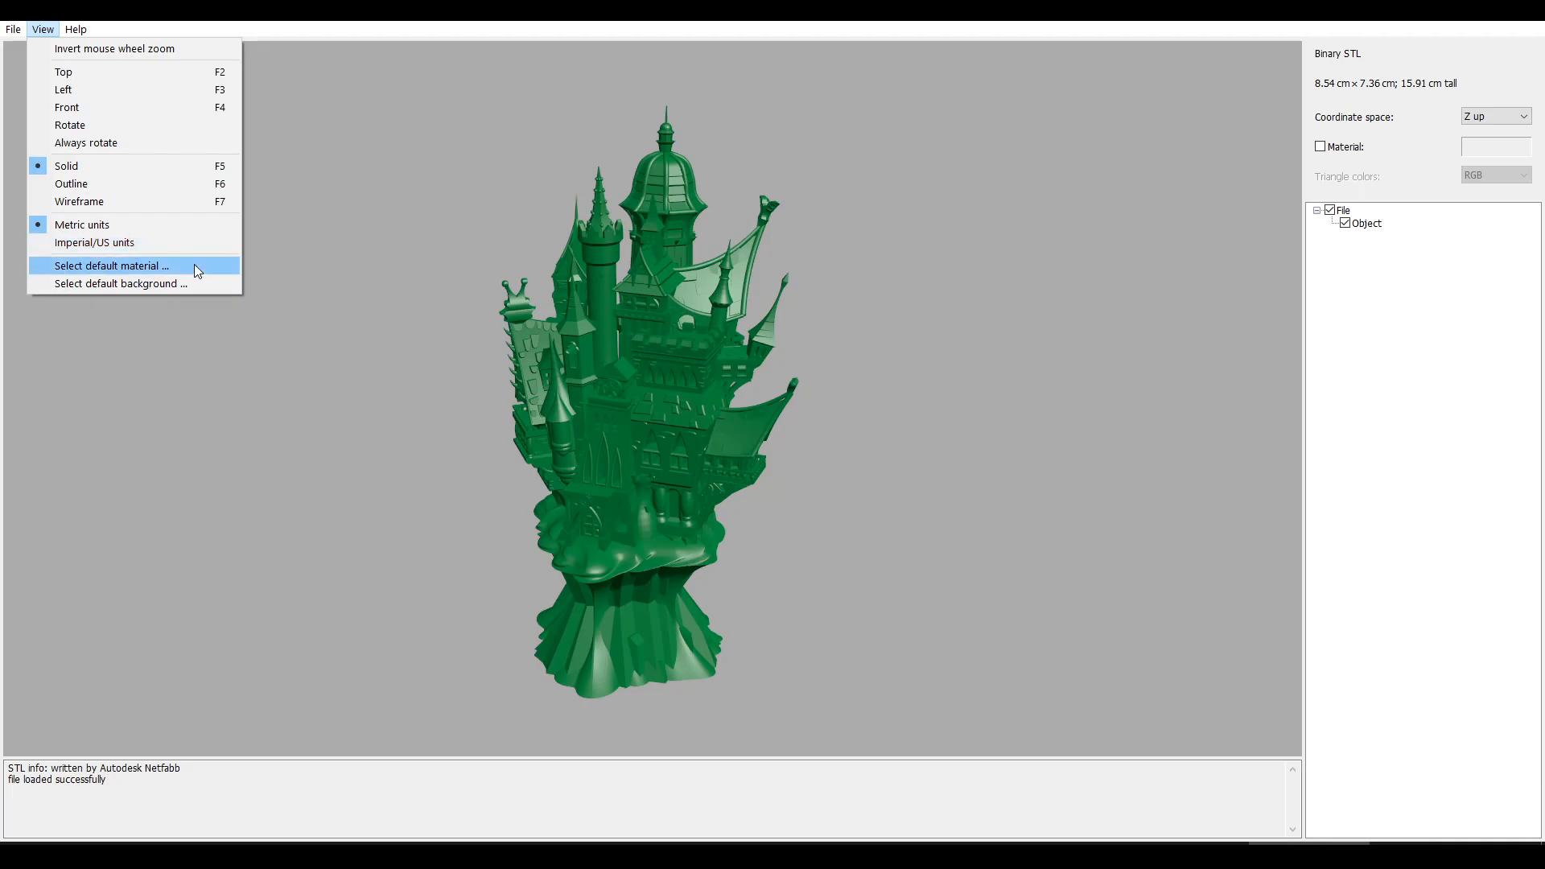
click(111, 266)
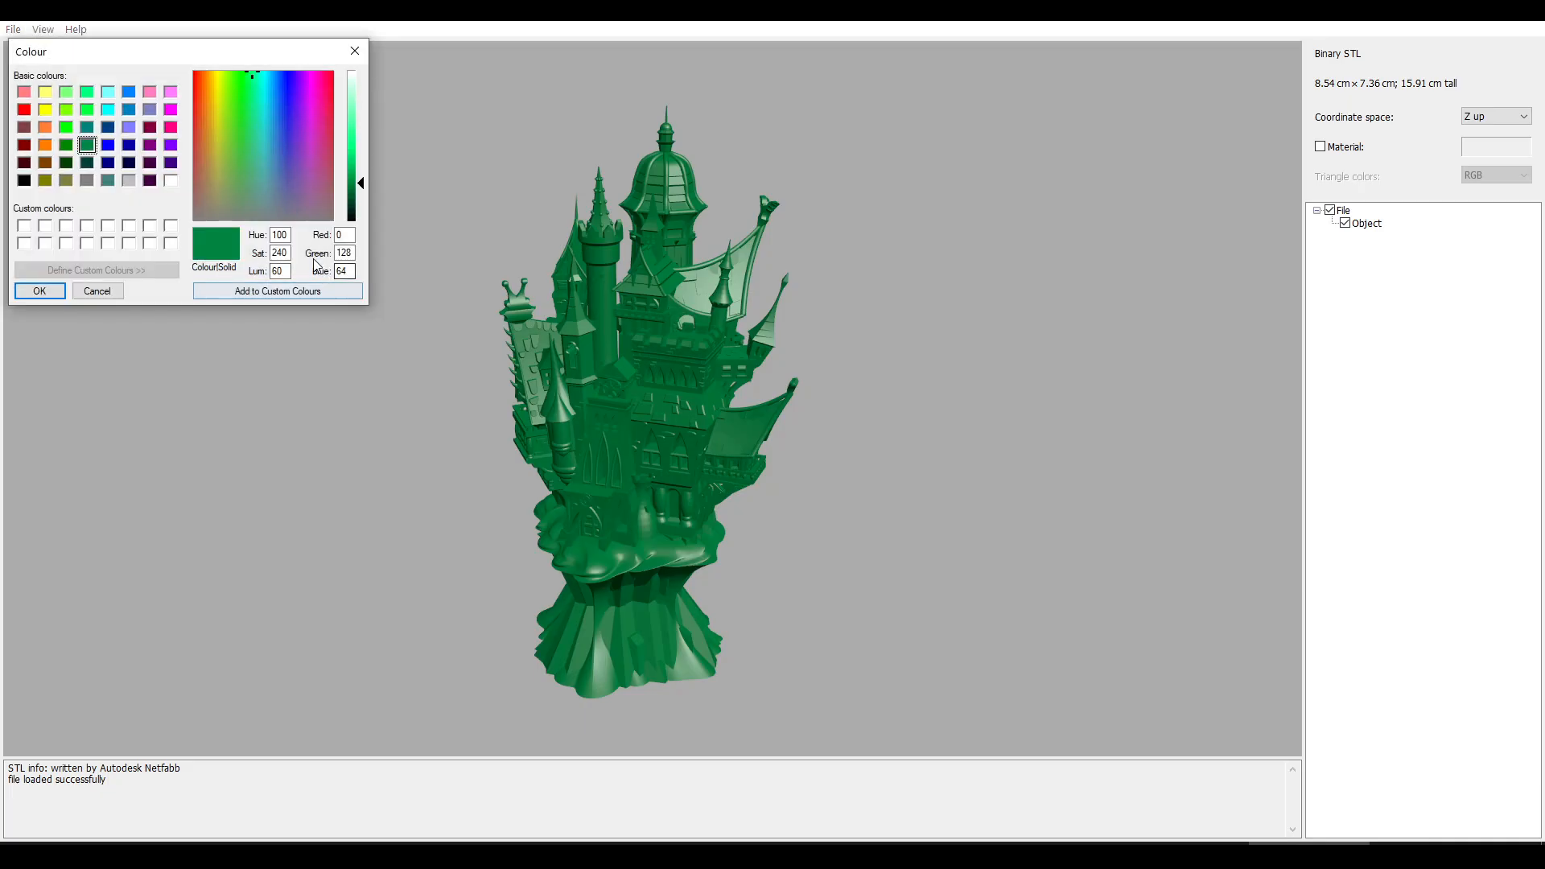
click(126, 92)
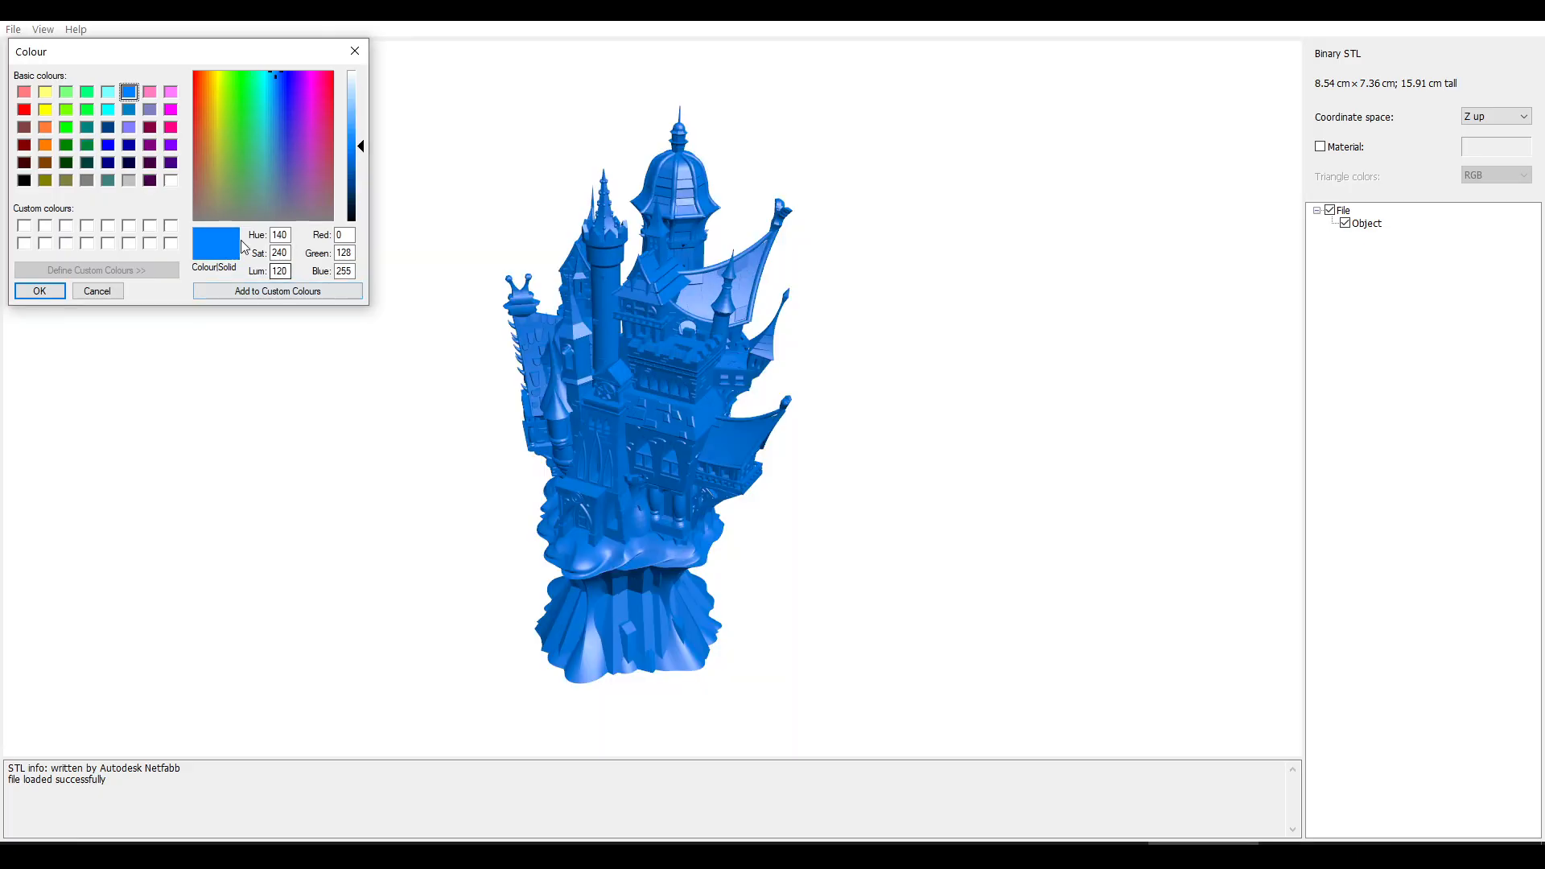
mouse_move(813, 631)
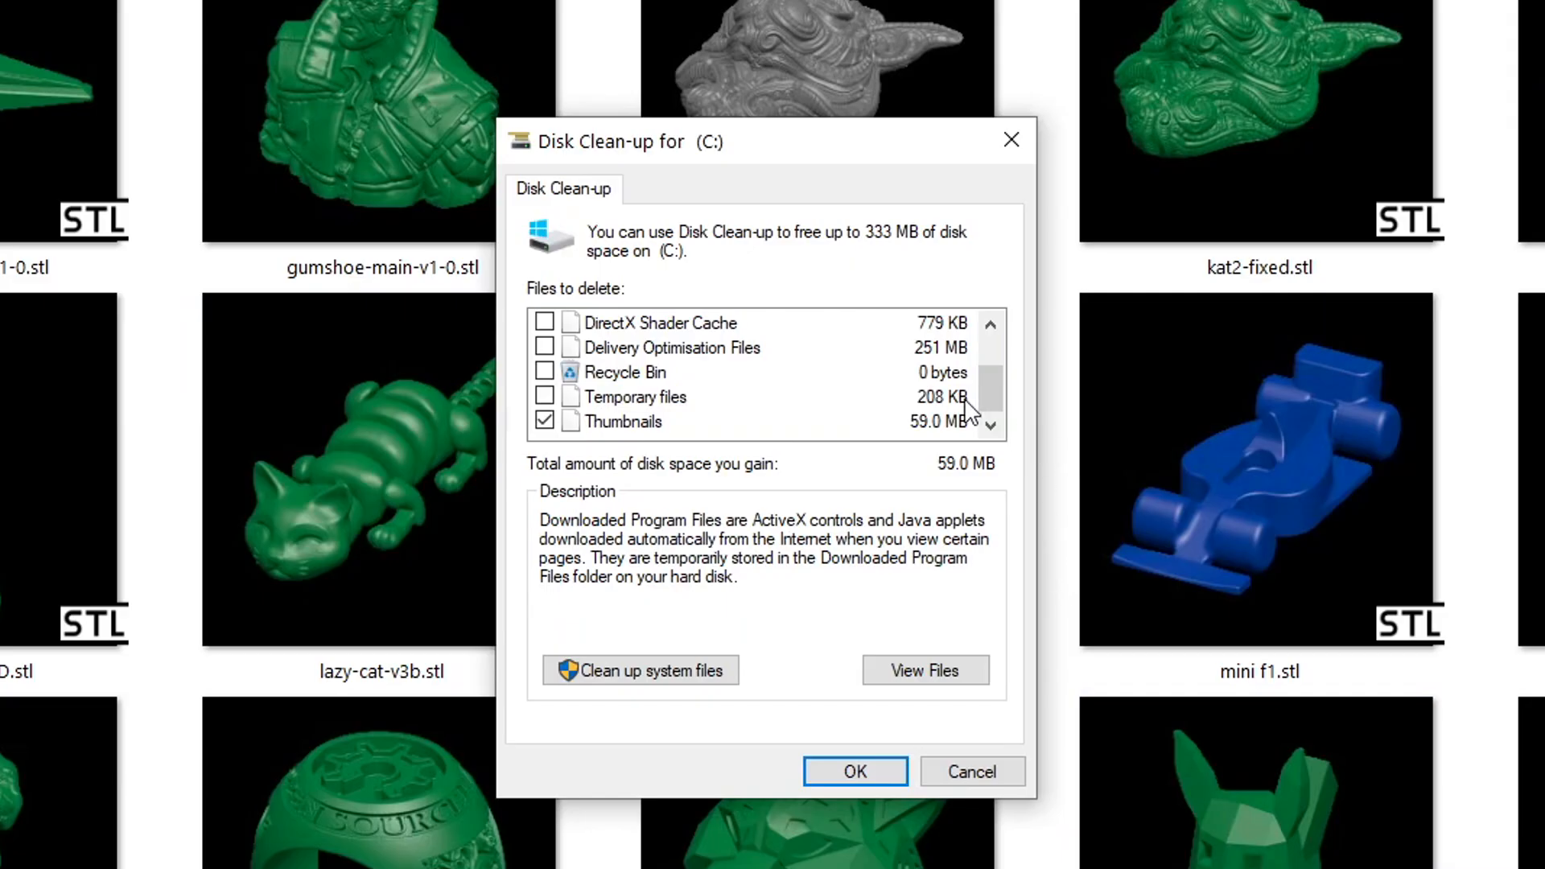
mouse_move(769, 436)
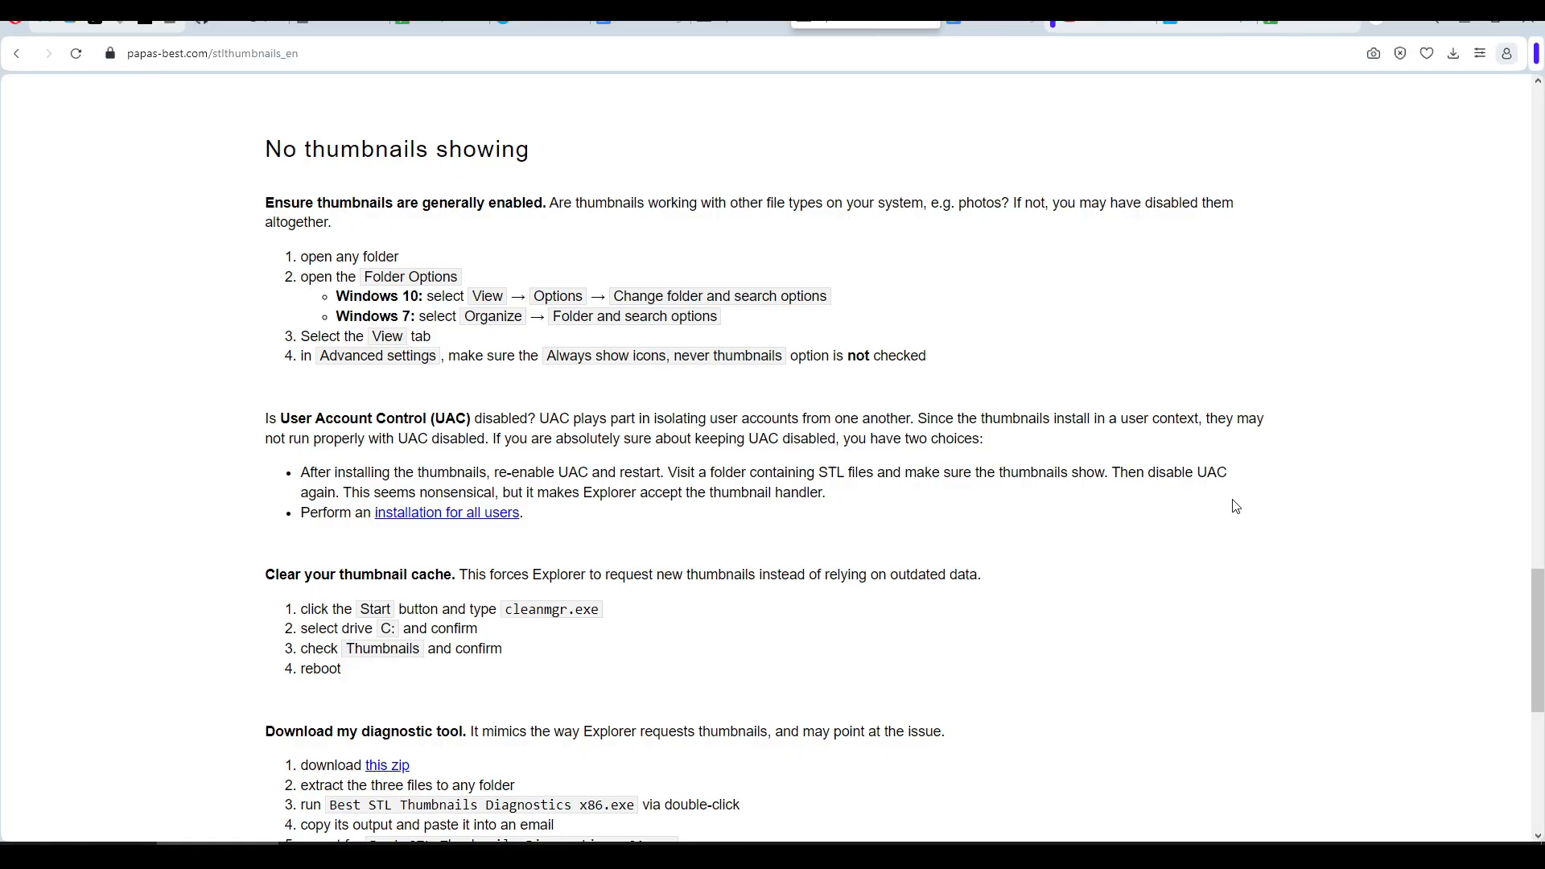
Scroll past the diagnostic tool steps to 'Dark background on some thumbnails'
scroll(down, 3)
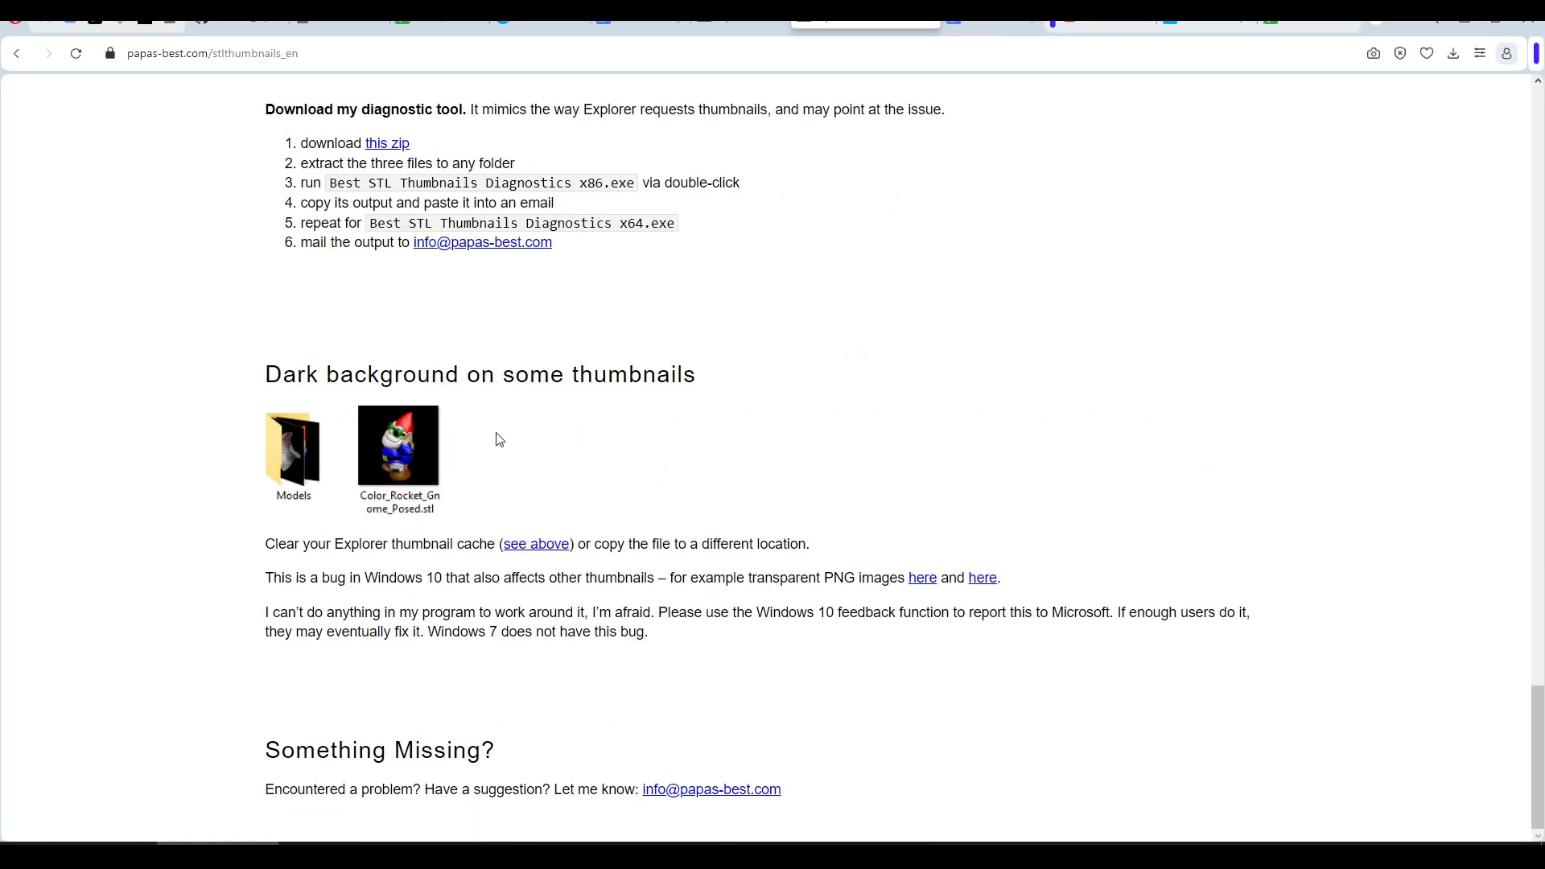
mouse_move(427, 416)
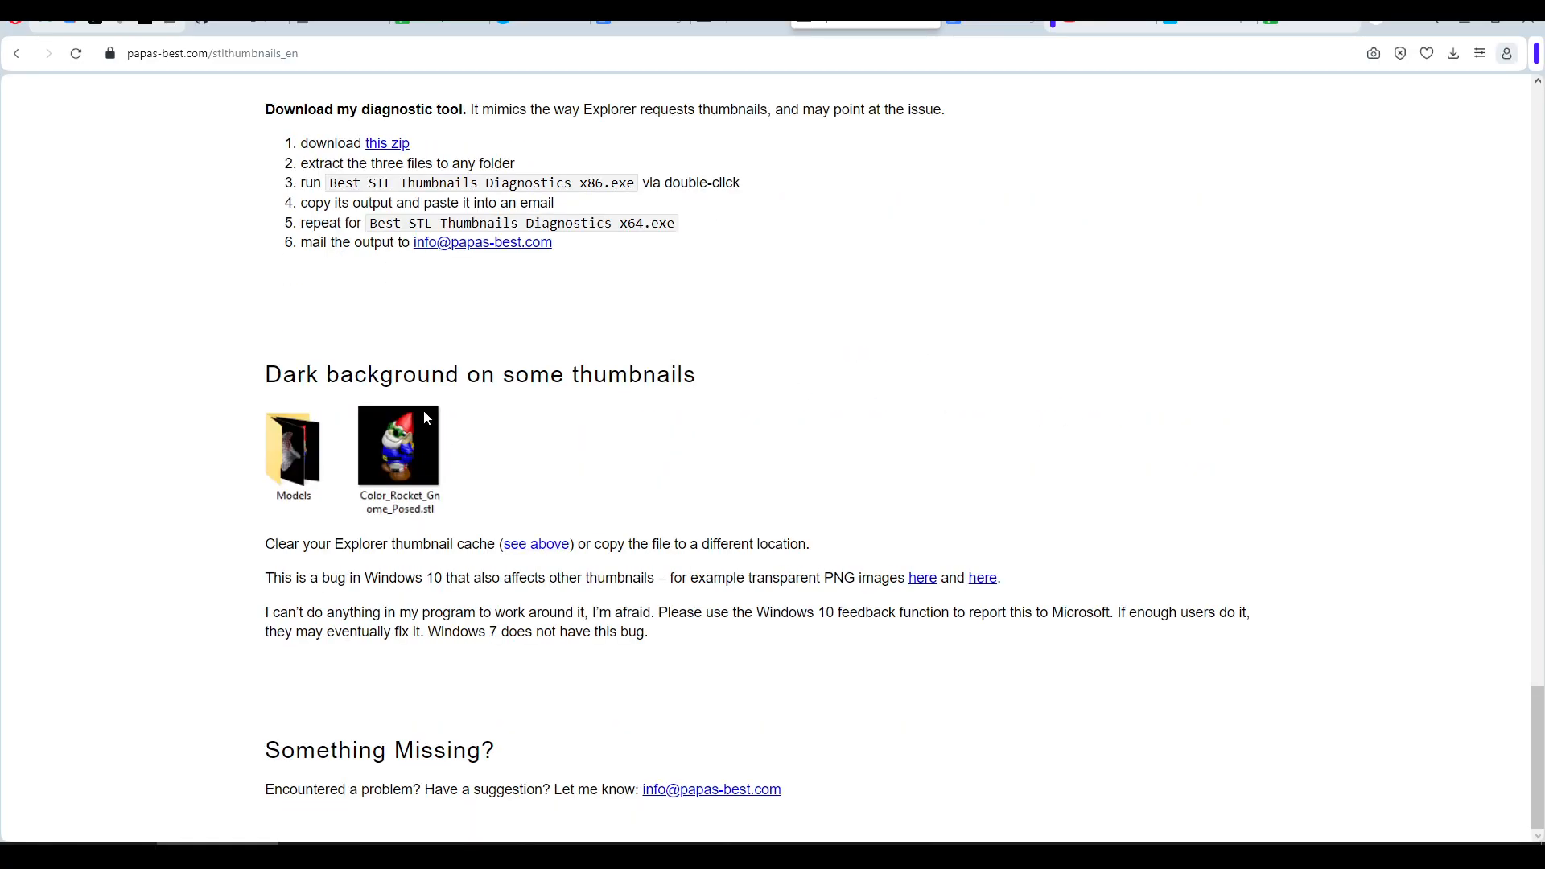
mouse_move(896, 534)
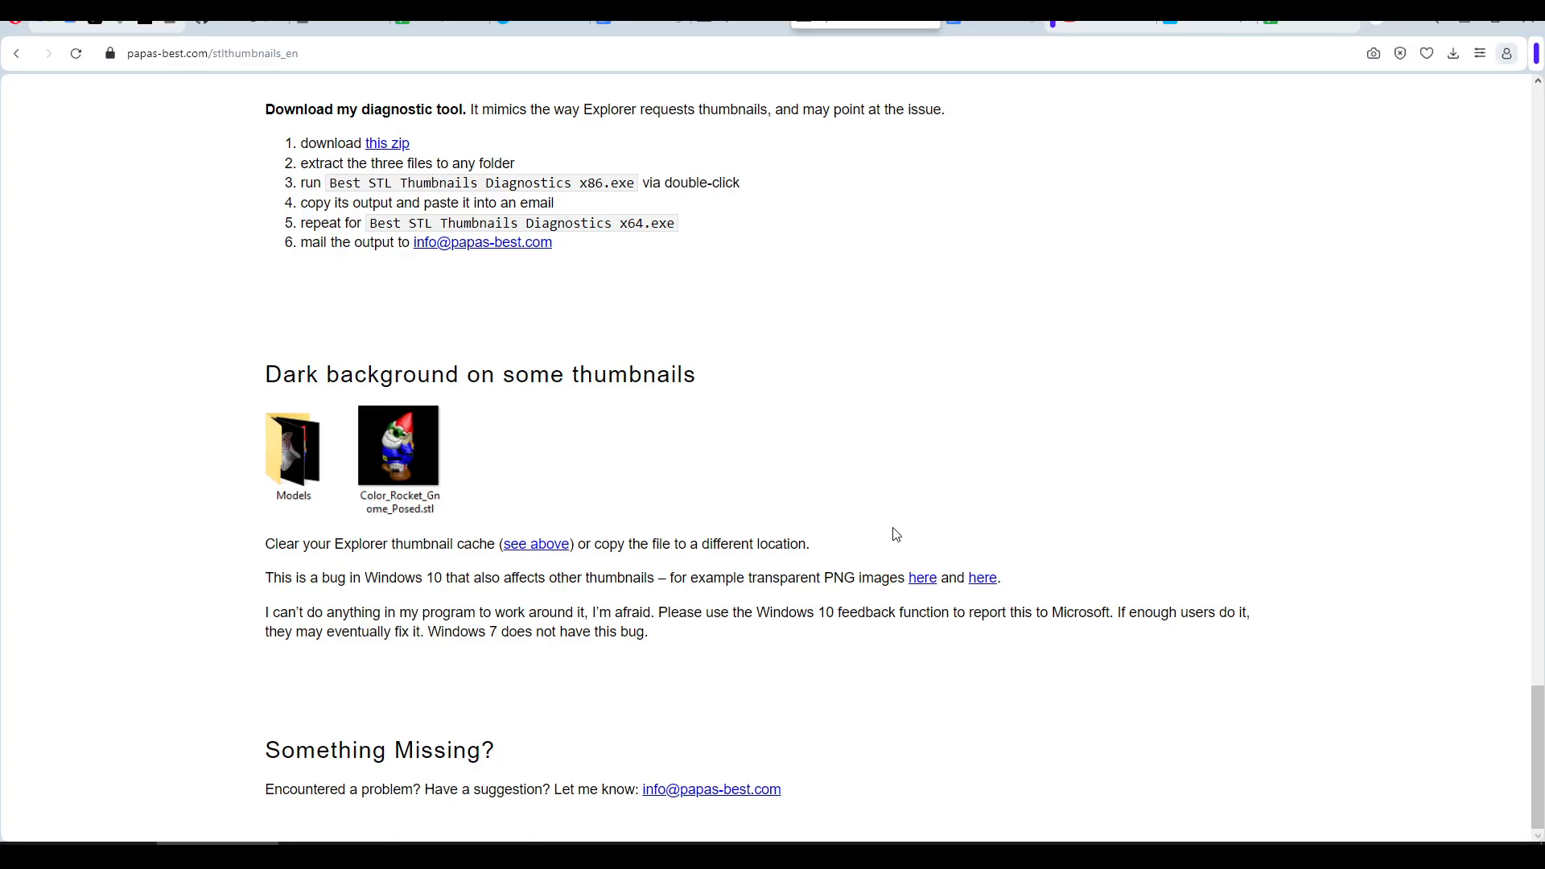
mouse_move(1133, 578)
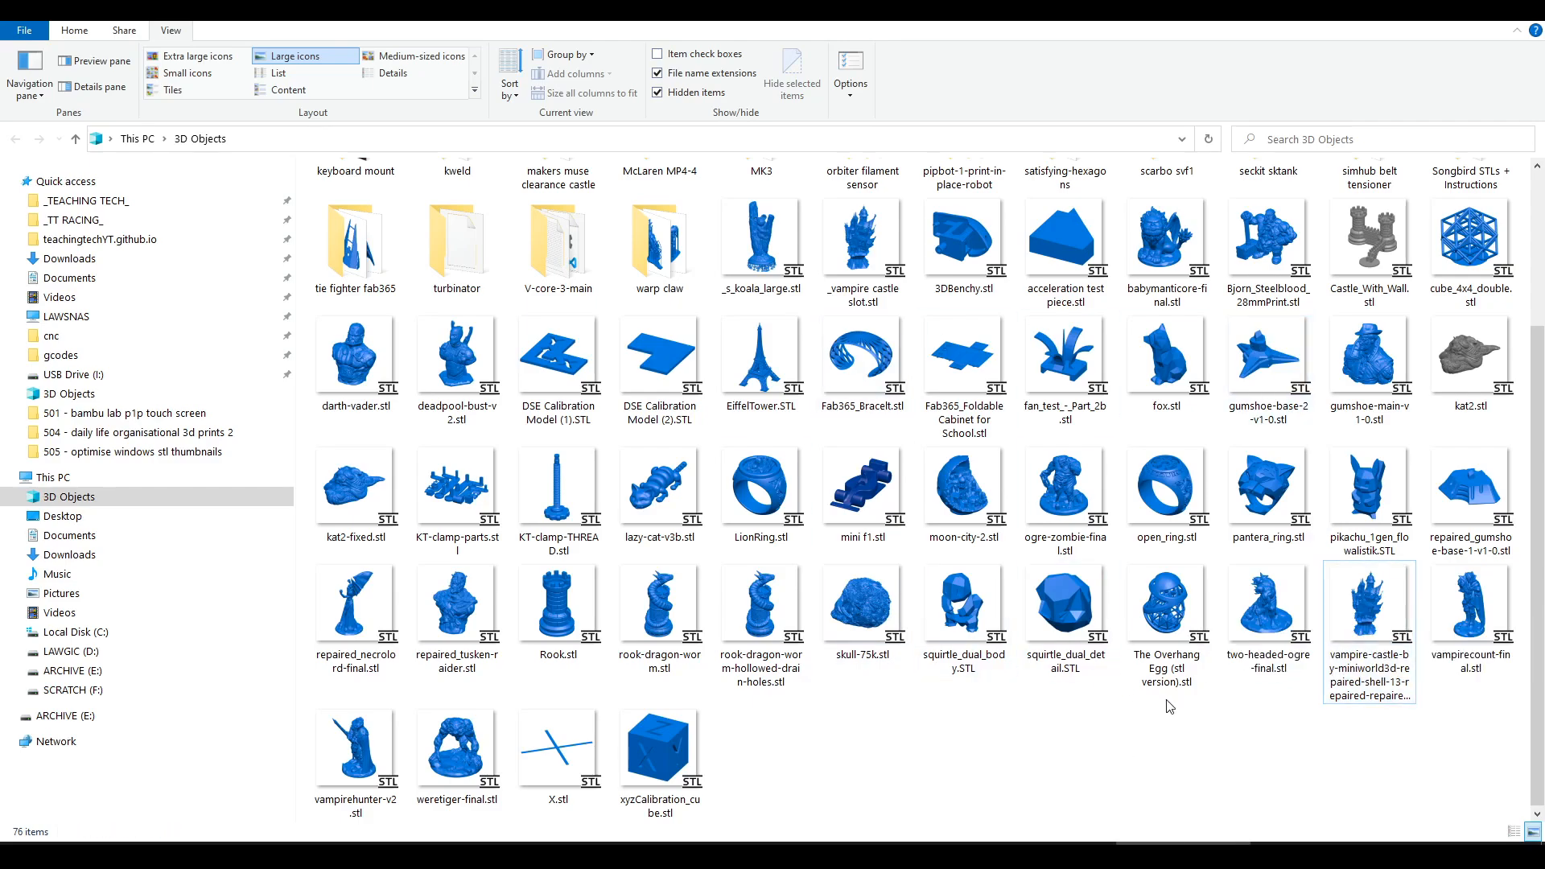
Select the blue-thumbnail vampire castle STL in 3D Objects and double-click it
click(1369, 605)
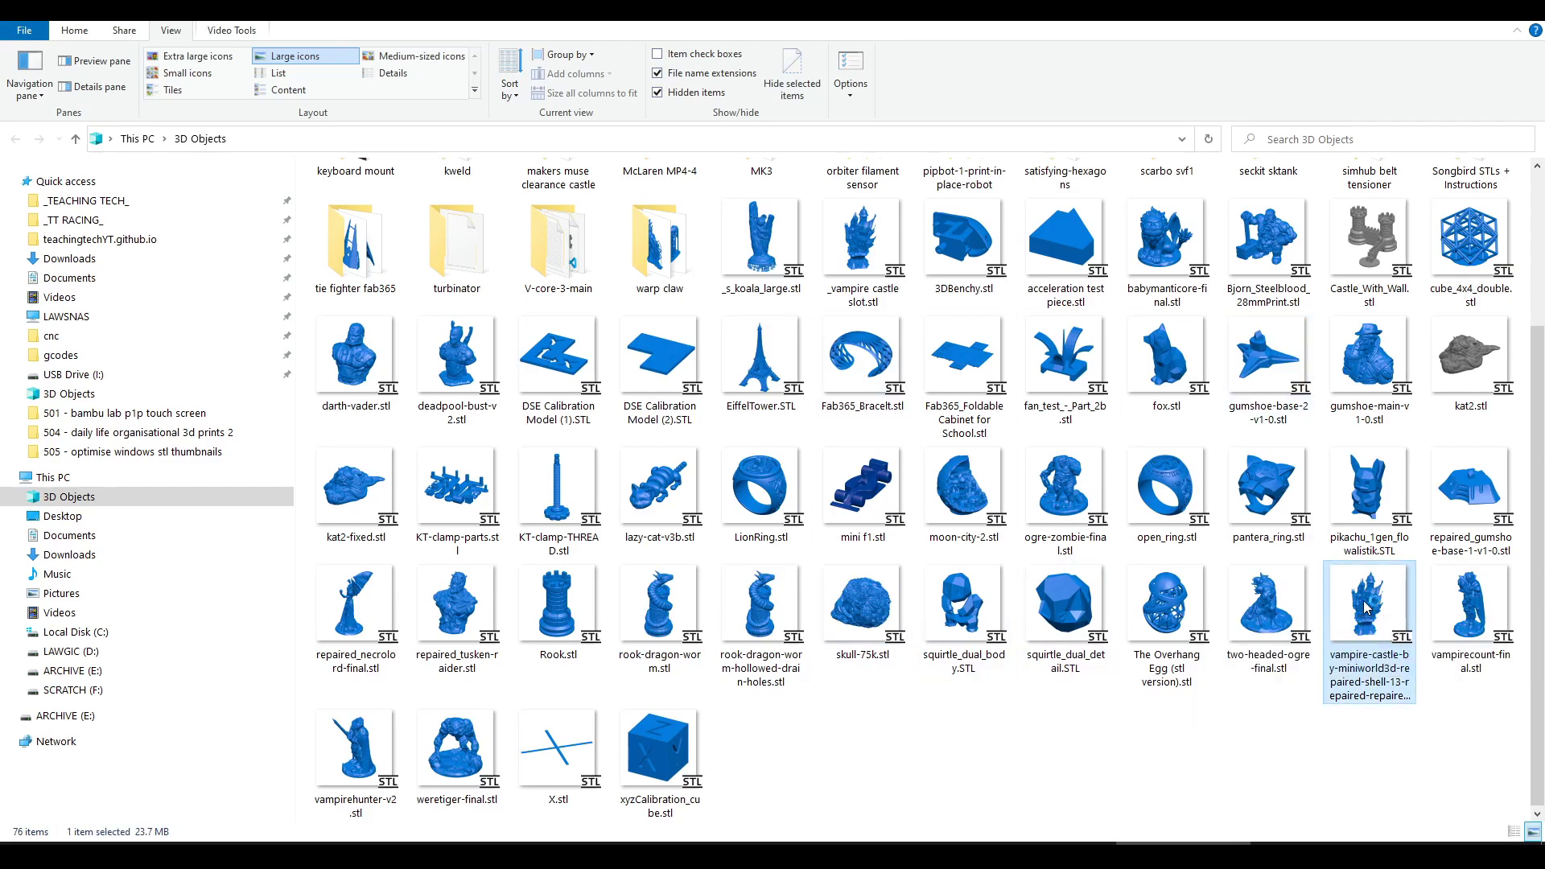
double_click(1368, 603)
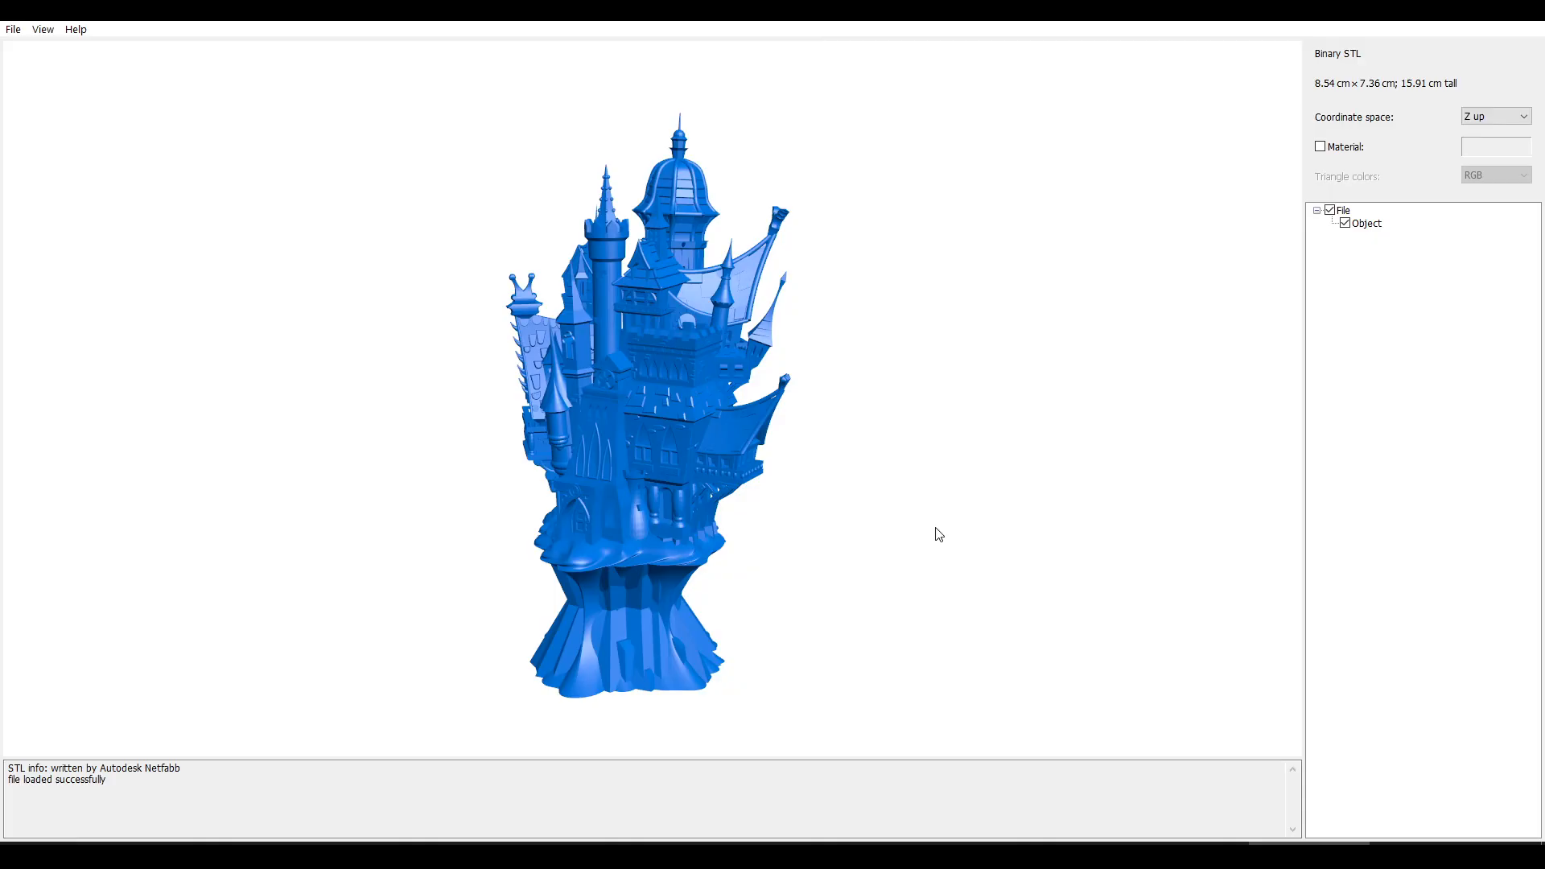
mouse_move(923, 552)
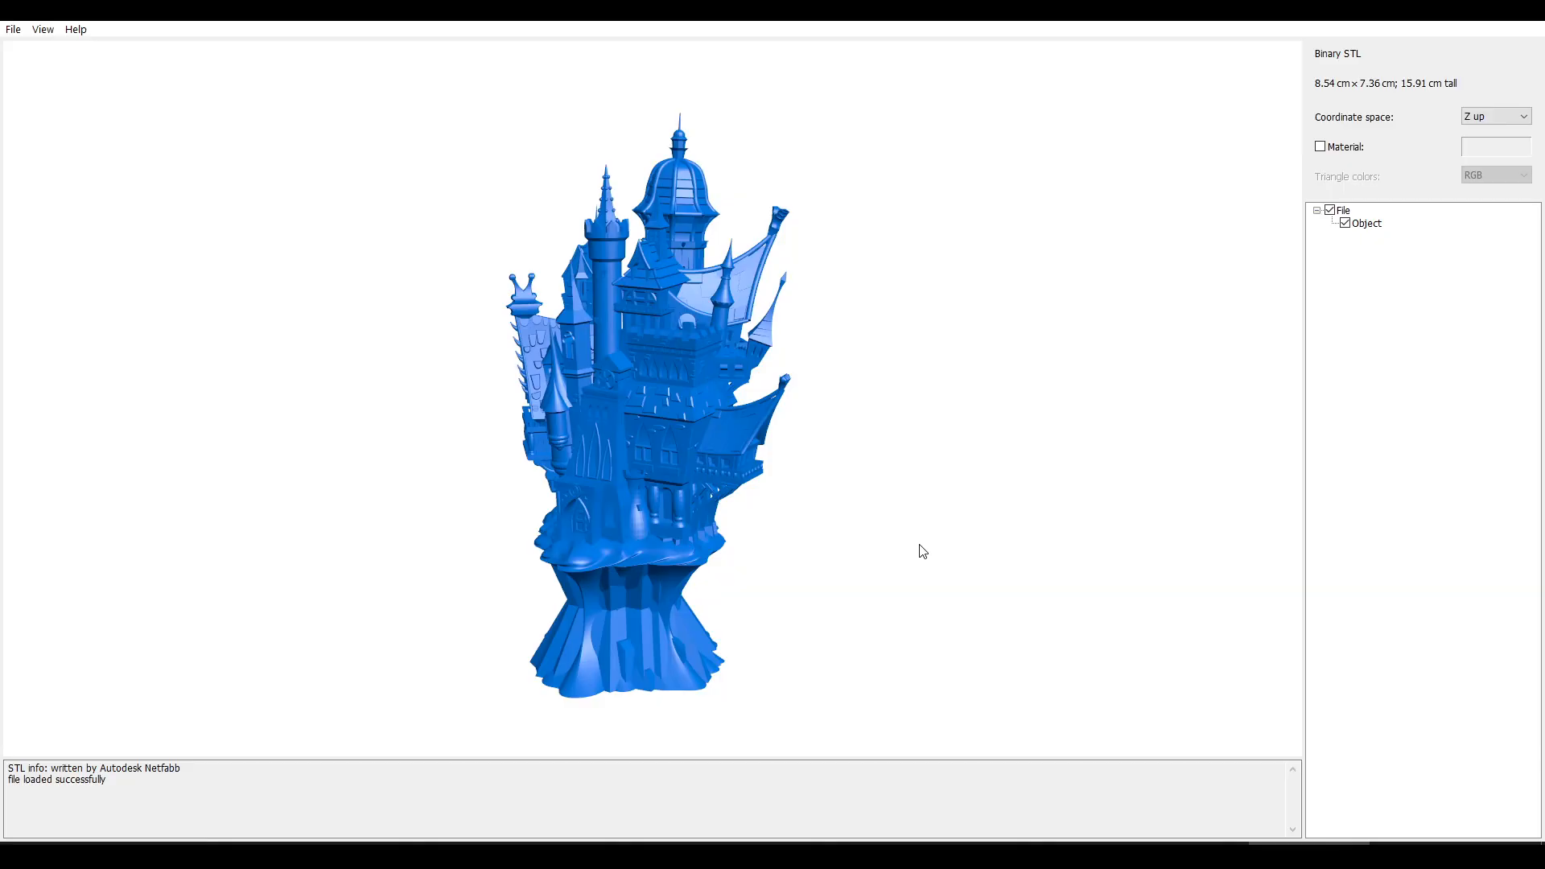